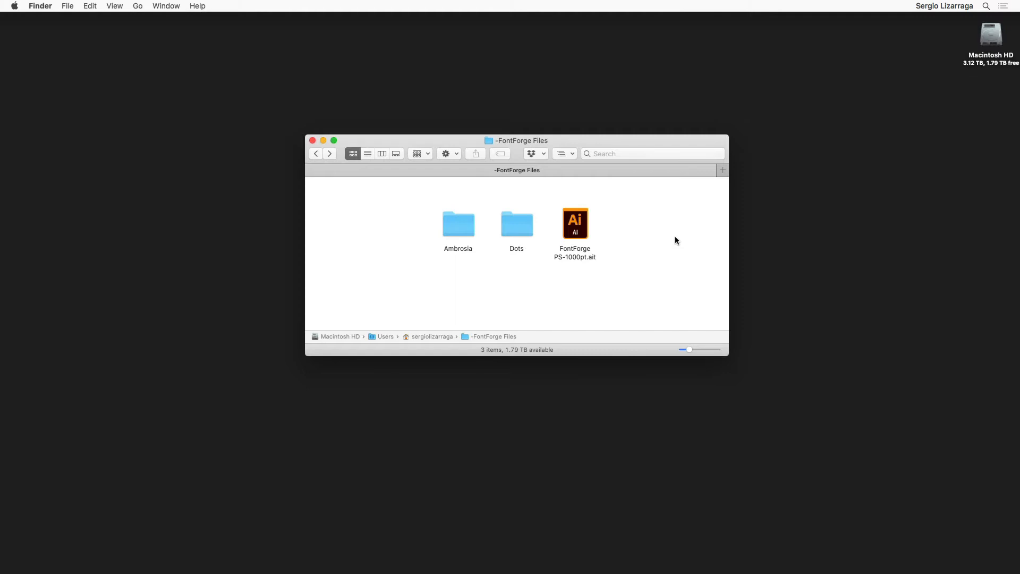
- Start a new document from the FontForge template and save it as Dots.ai in Dots SVGs
click(517, 141)
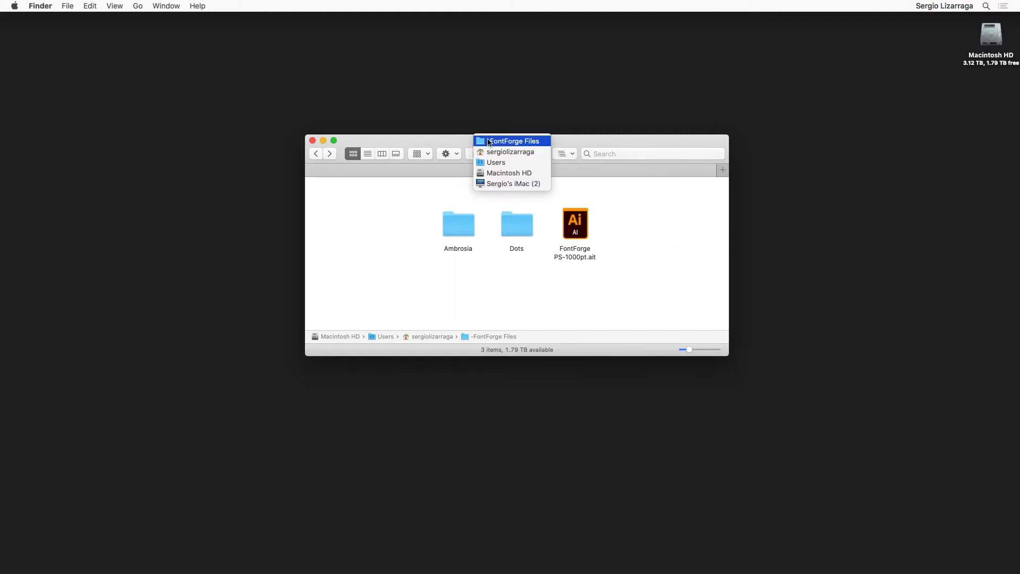
mouse_move(511, 152)
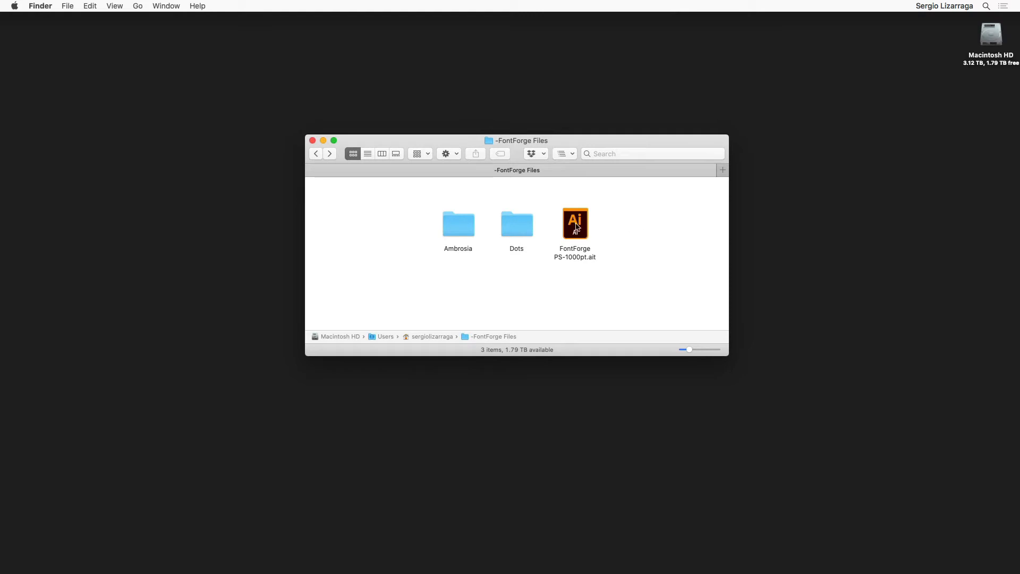
double_click(575, 221)
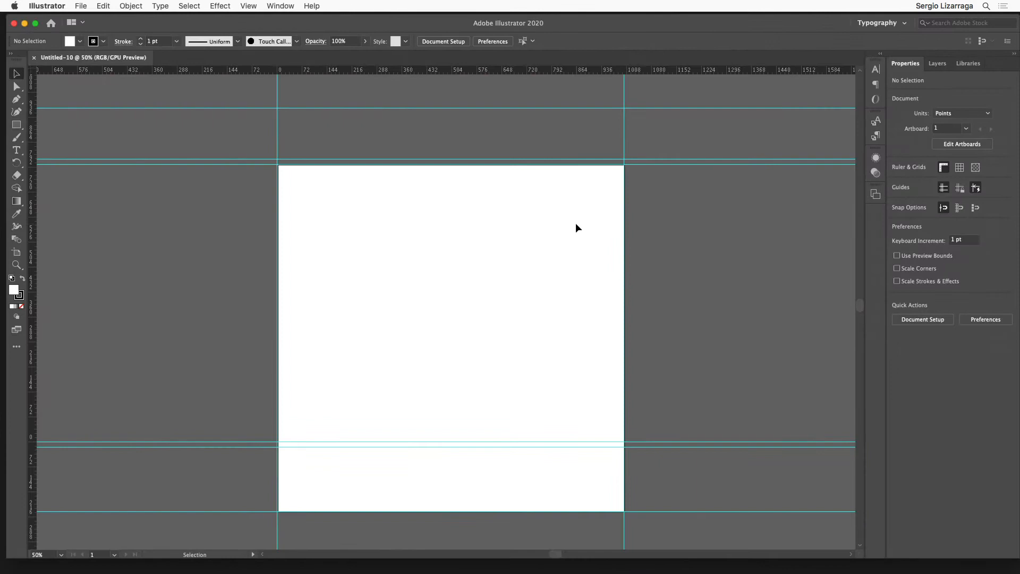
mouse_move(61, 5)
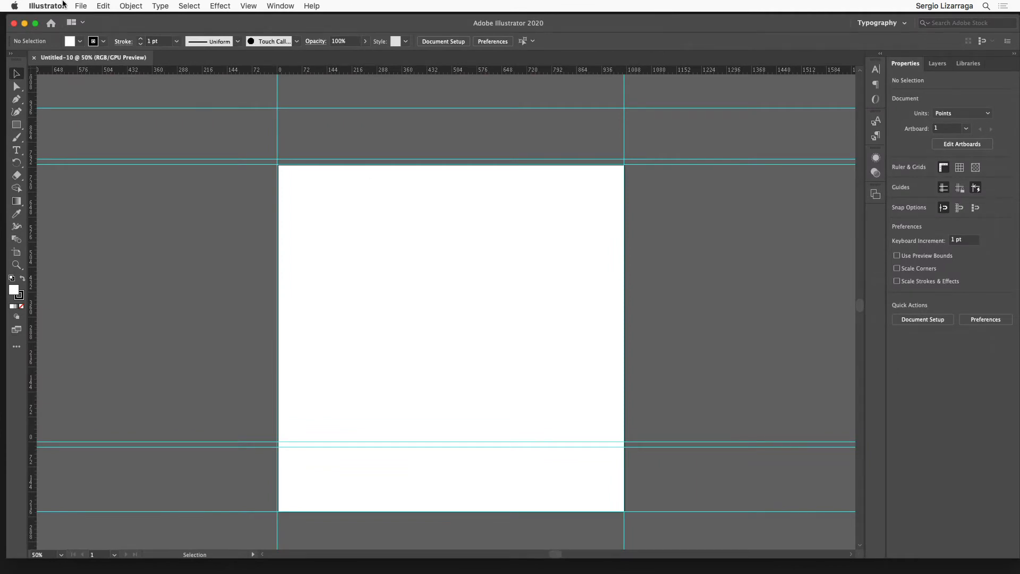
click(80, 6)
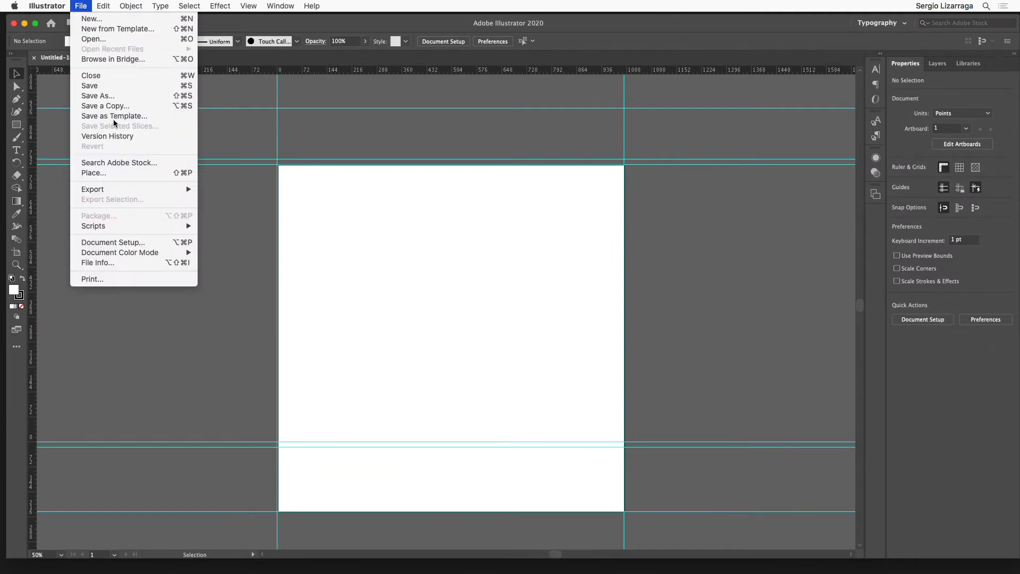
click(96, 95)
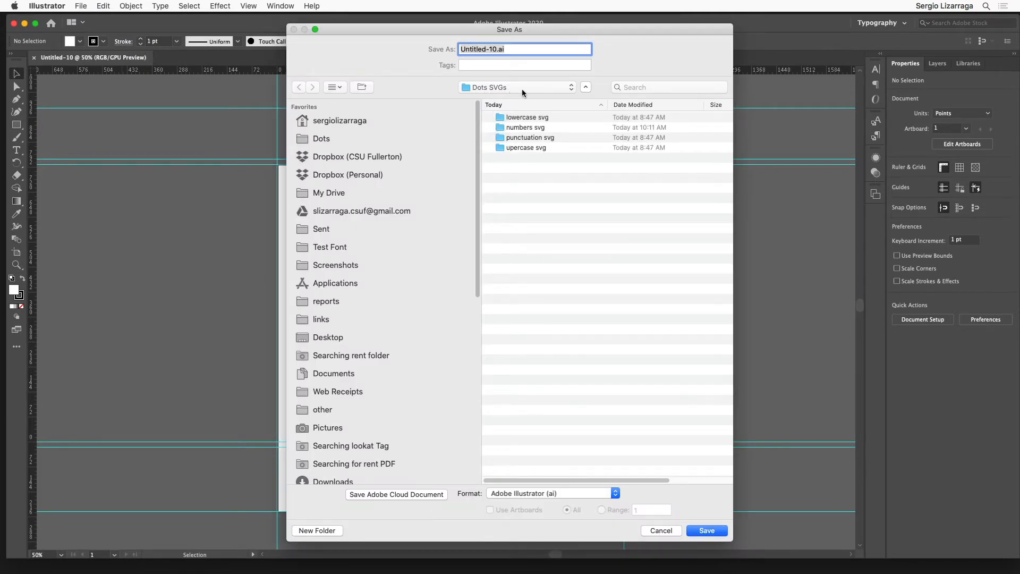
click(516, 87)
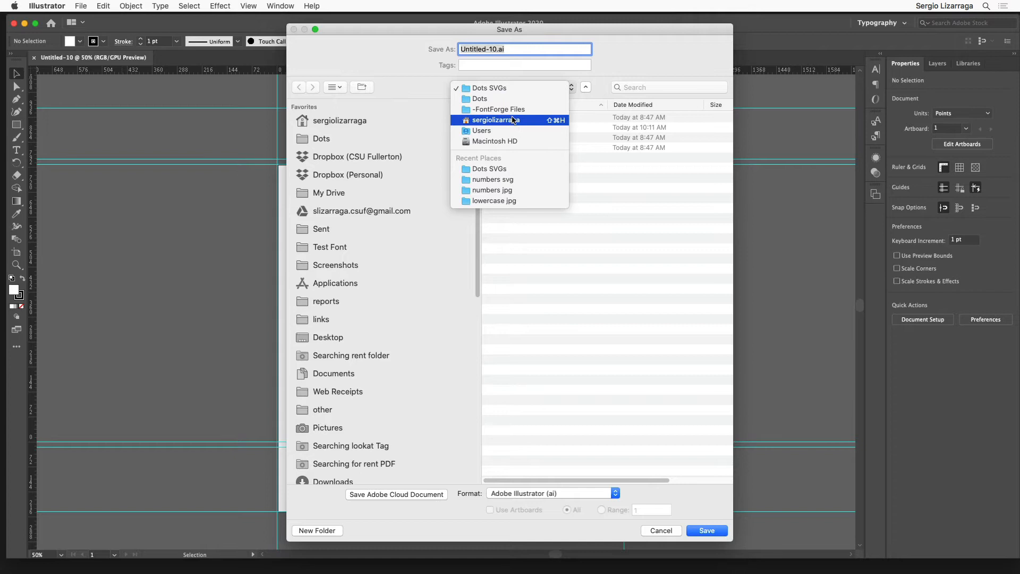
mouse_move(480, 99)
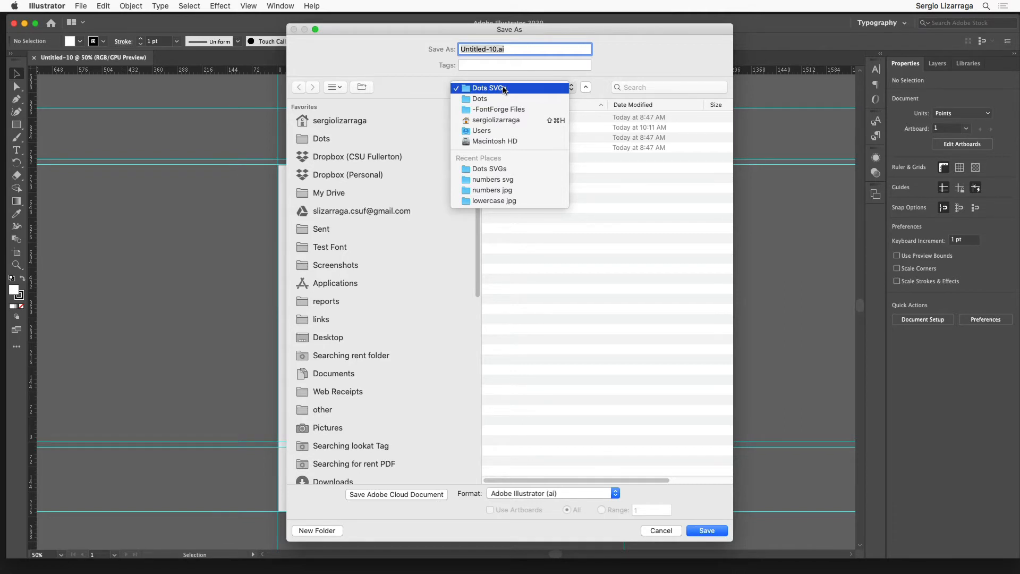
click(489, 88)
text(Dots)
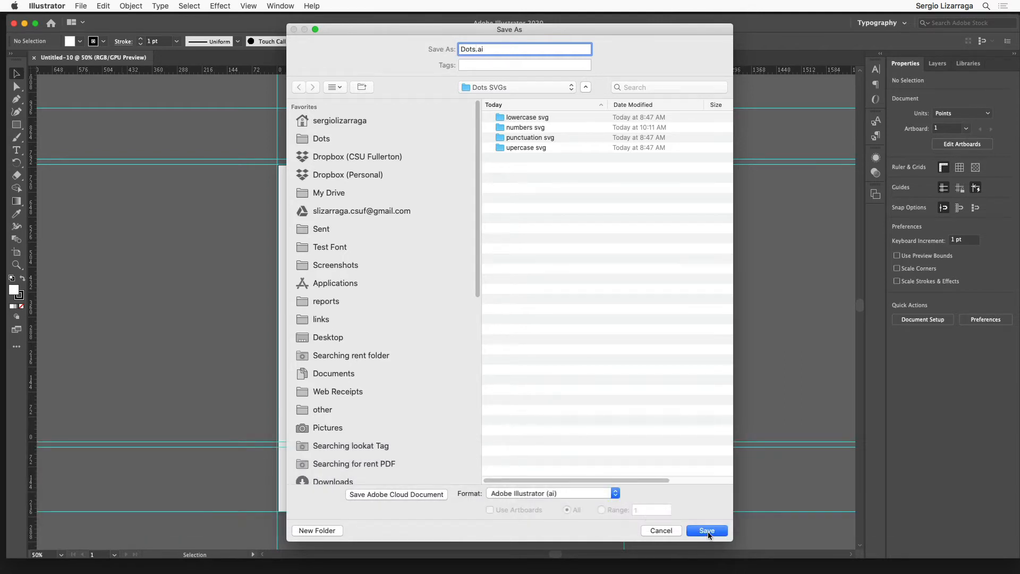
click(706, 530)
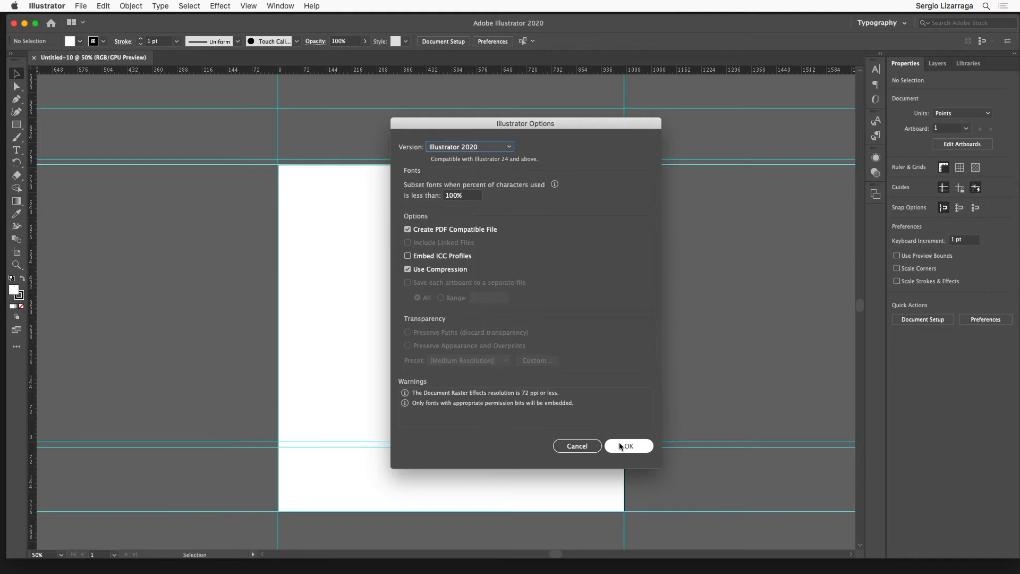
click(627, 446)
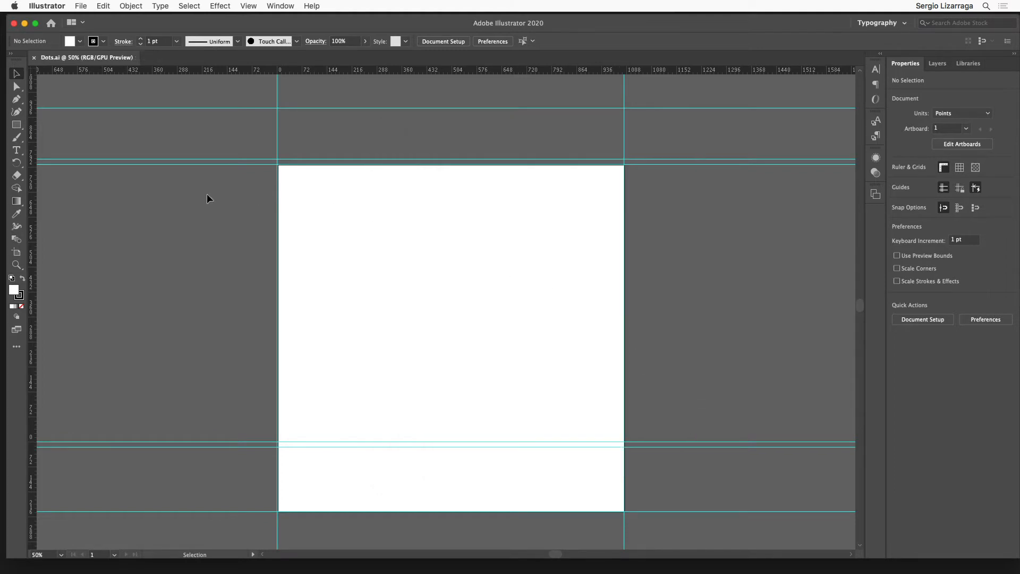
- Place a text object above the artboard, delete its placeholder text, and return to Selection
click(17, 151)
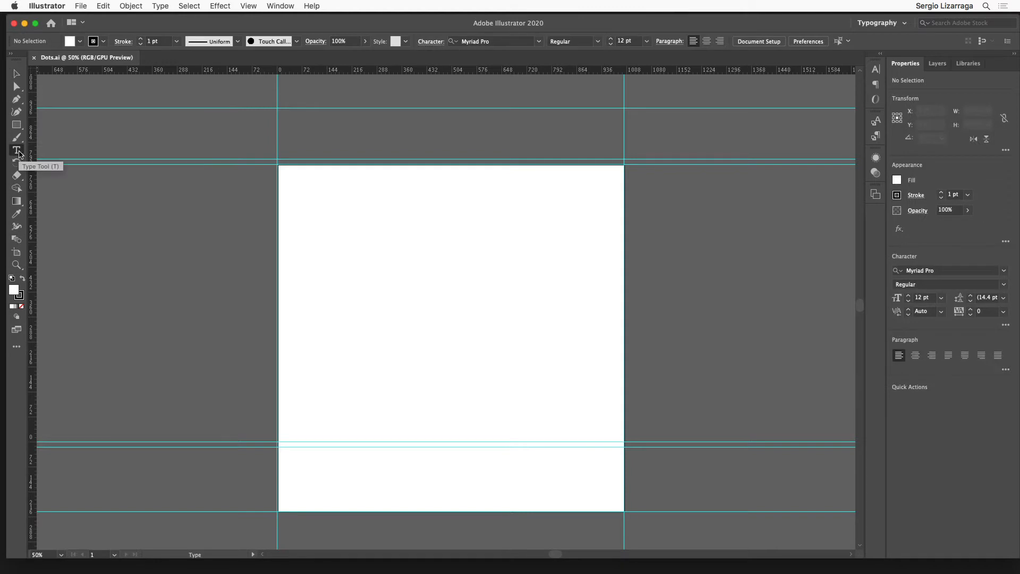
mouse_move(311, 137)
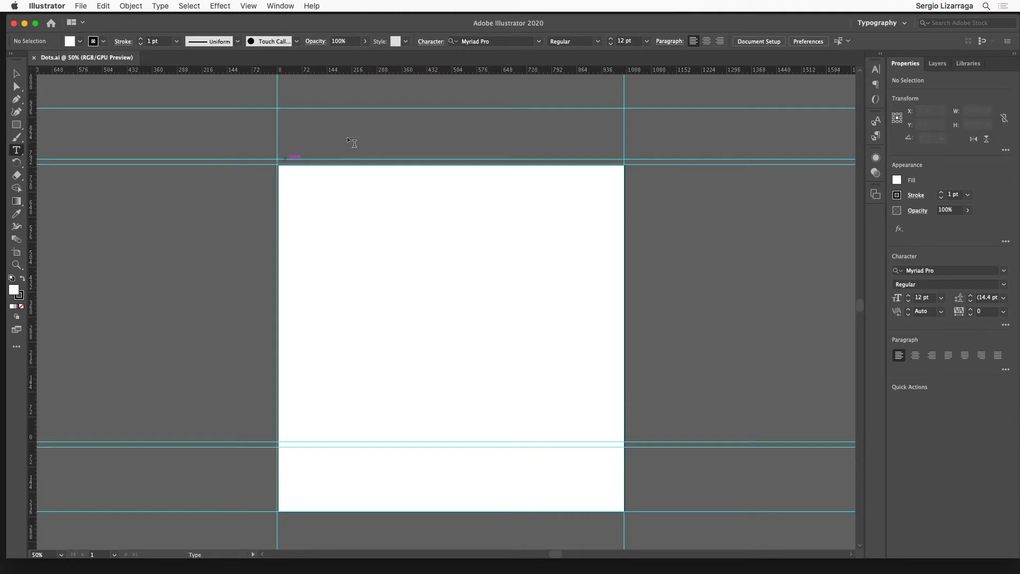
mouse_move(330, 128)
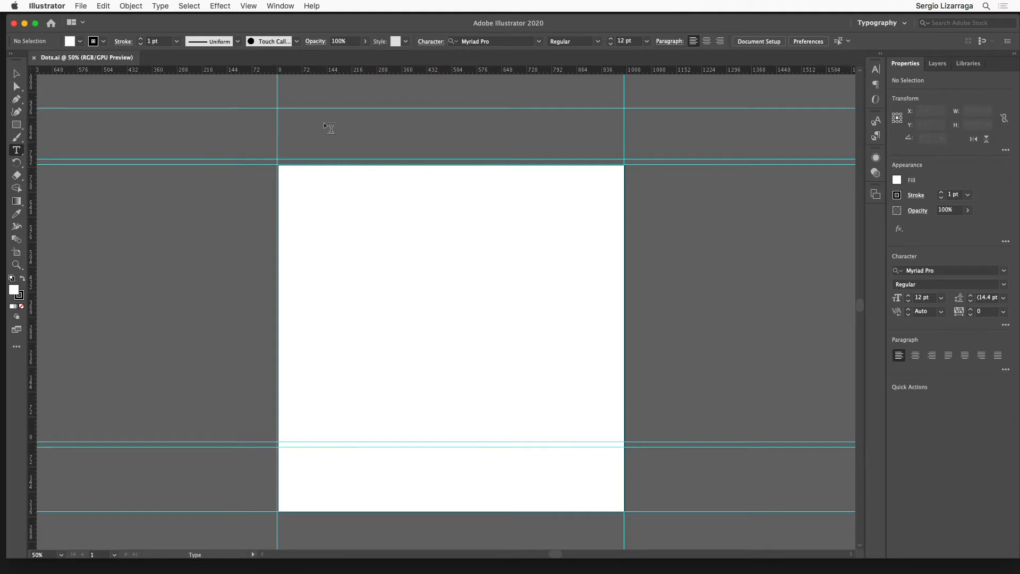
click(334, 123)
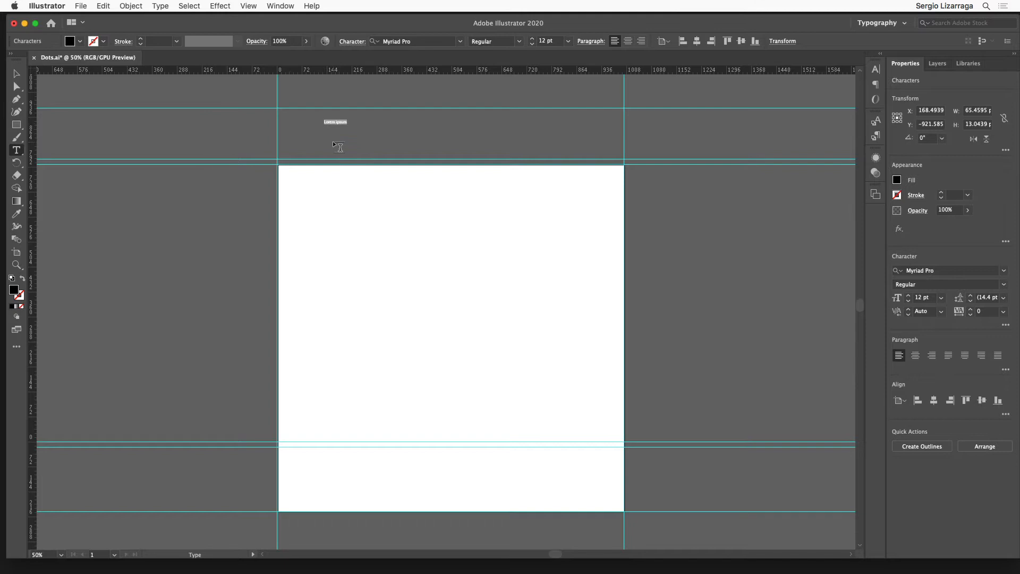
key(delete)
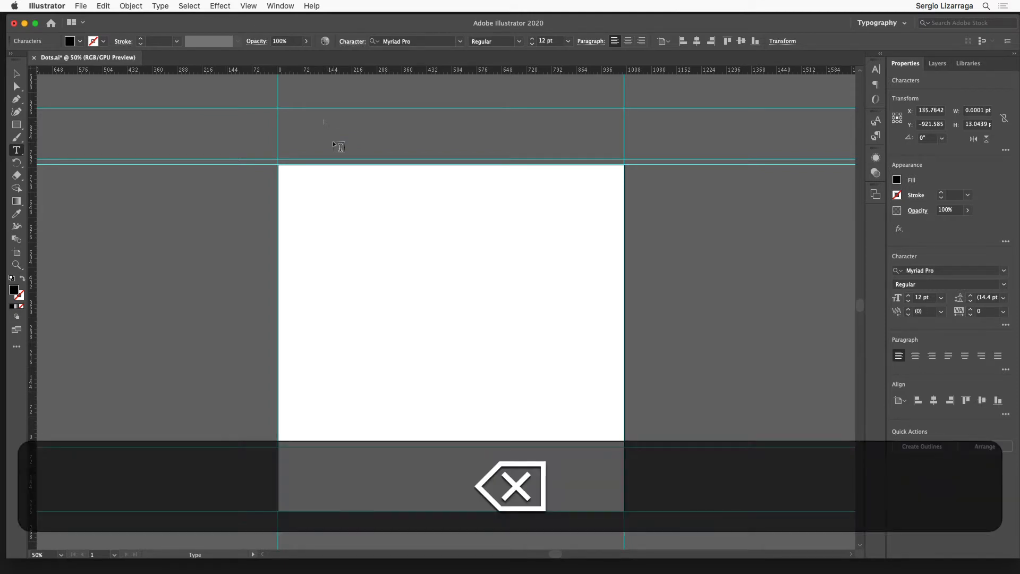
click(17, 73)
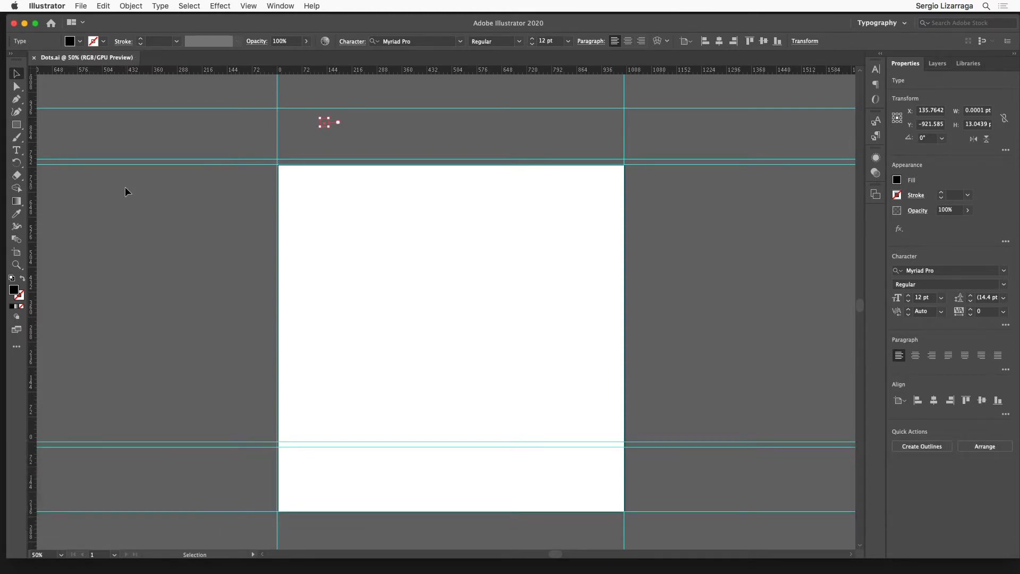
mouse_move(137, 188)
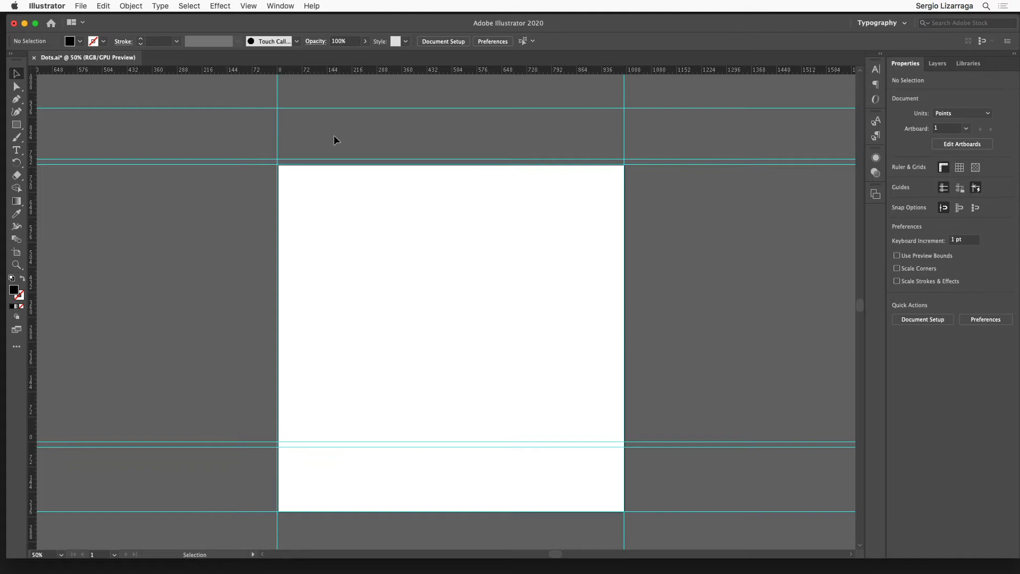
mouse_move(1012, 280)
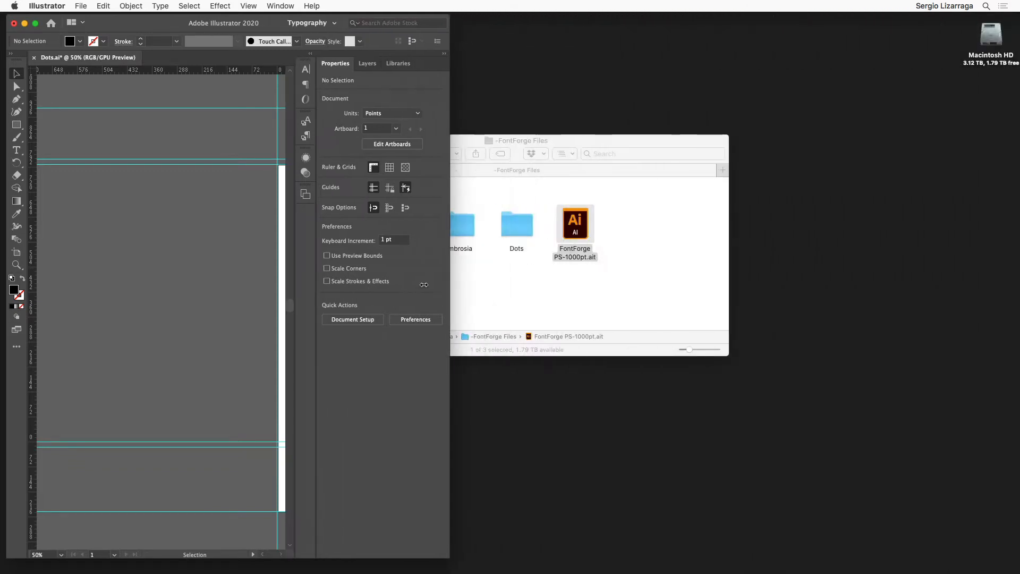
- Navigate Finder to Dots > Dots SVGs and open numbers svg in a new window
click(535, 293)
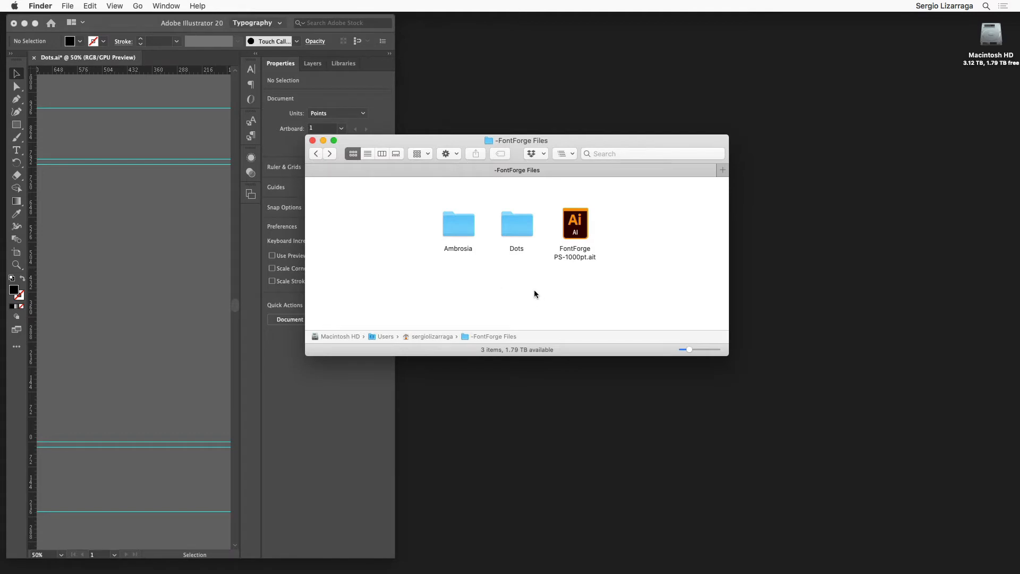
double_click(517, 222)
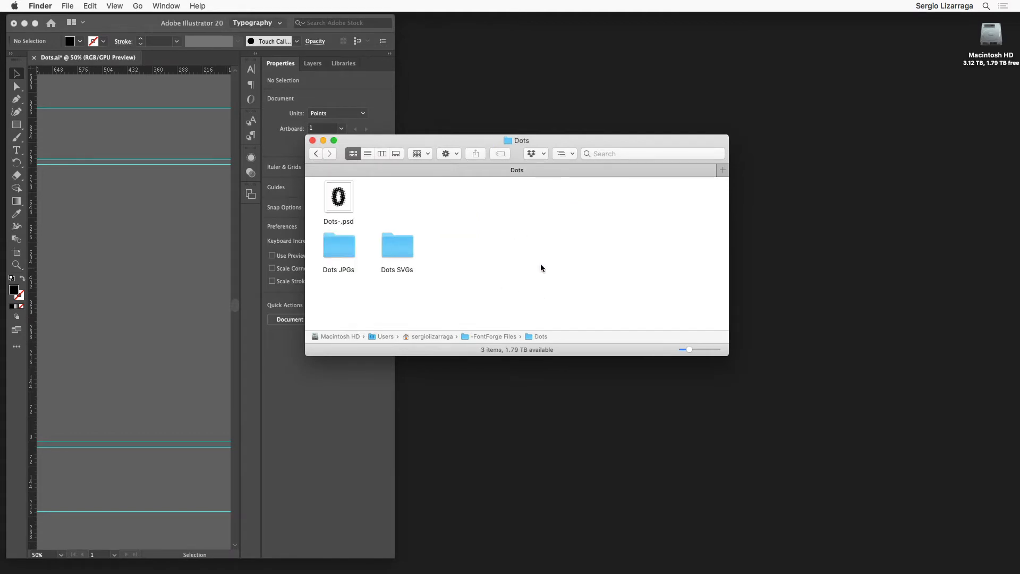
mouse_move(427, 250)
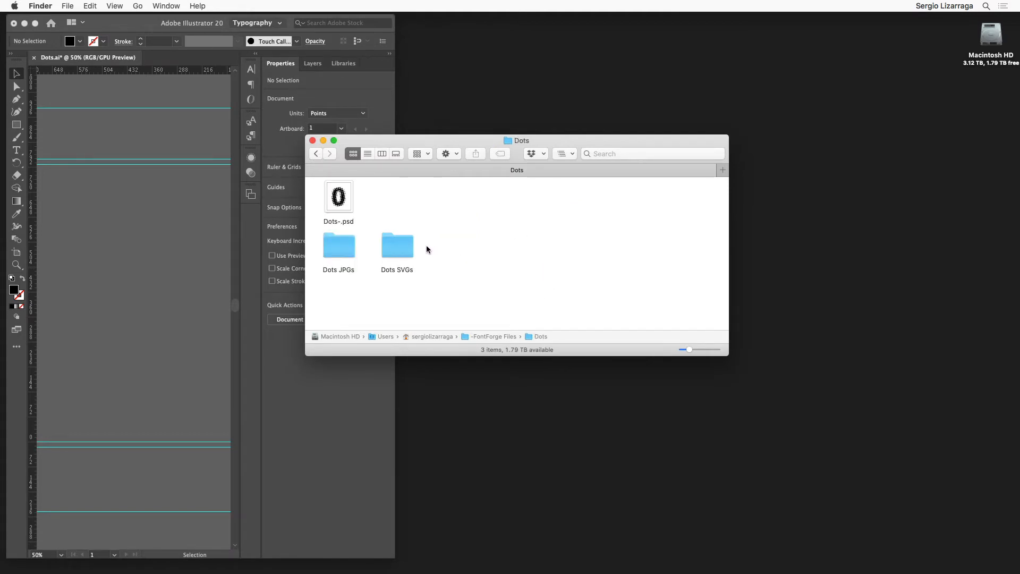
click(397, 246)
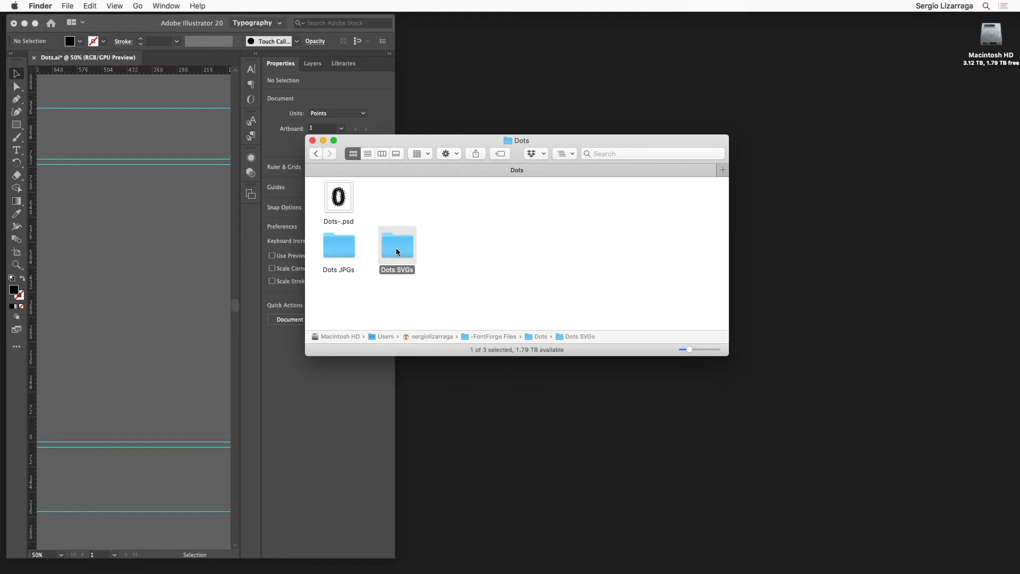
double_click(397, 246)
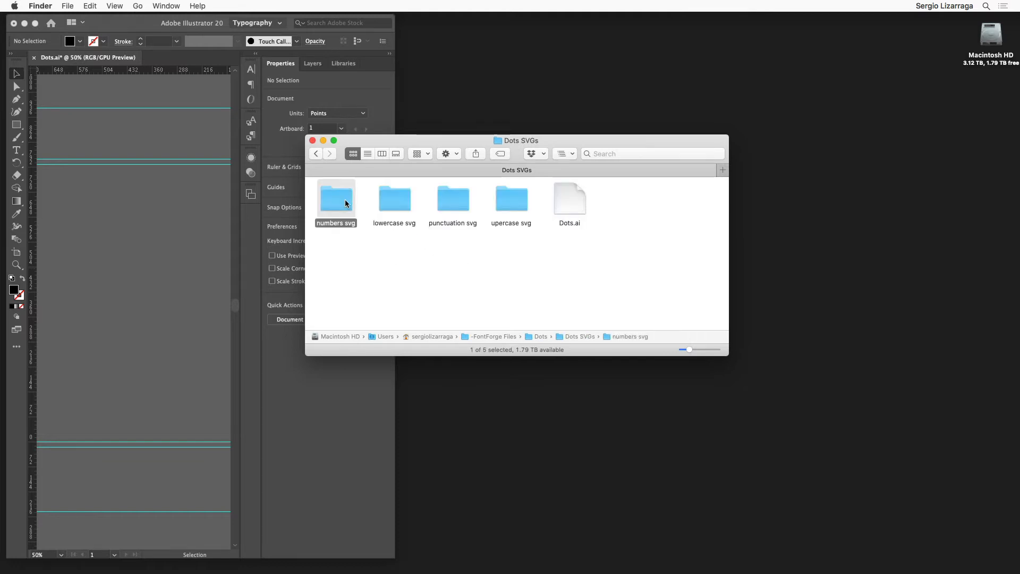
right_click(336, 198)
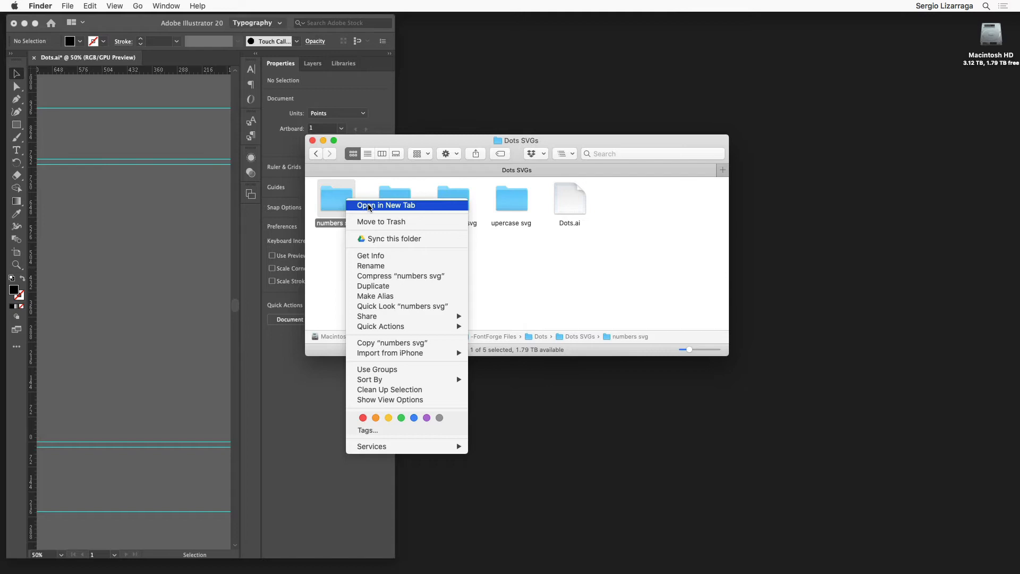
click(386, 205)
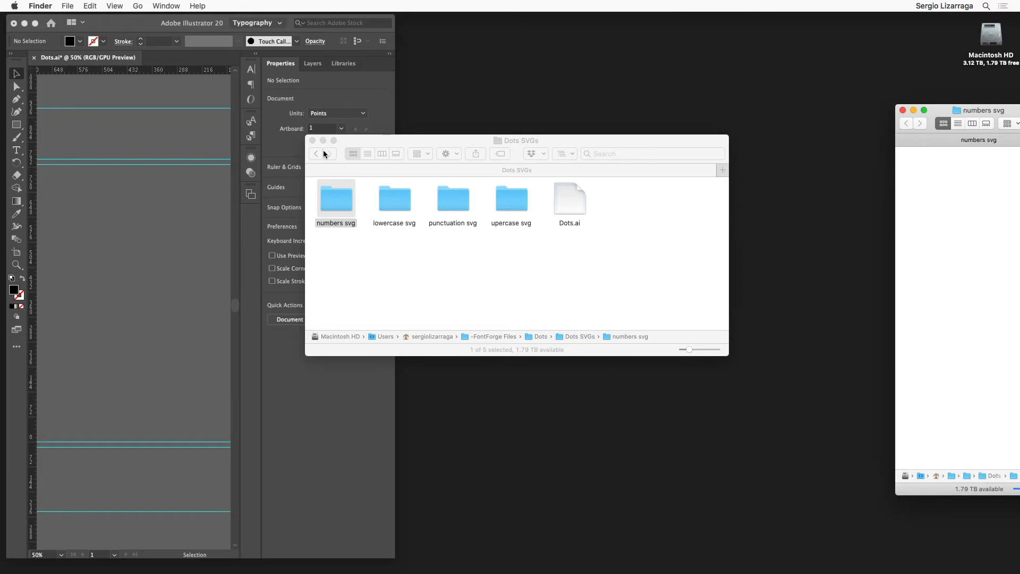
- Open the numbers jpg folder in its own window at the right screen edge, then refocus Illustrator
click(316, 154)
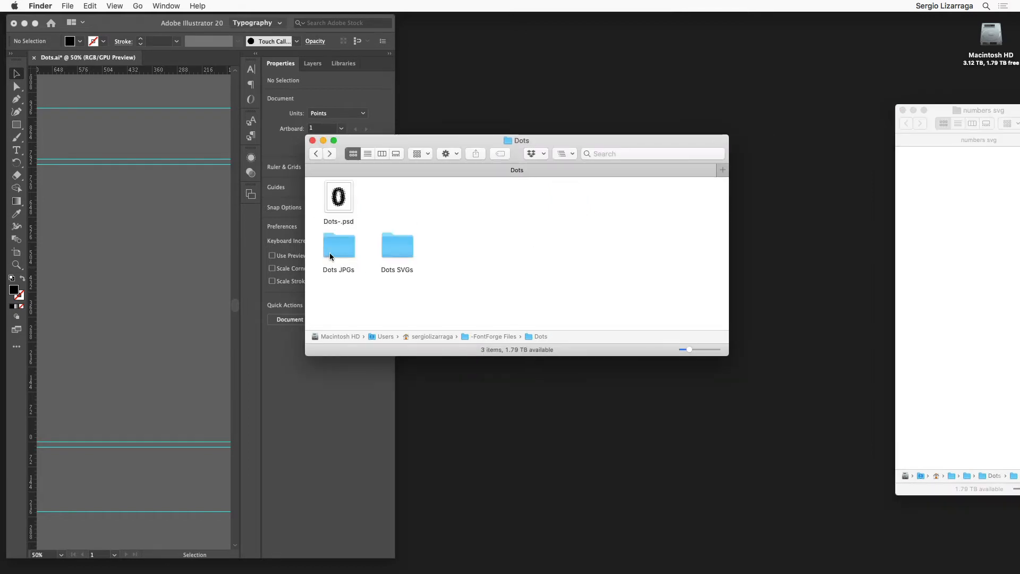
double_click(338, 246)
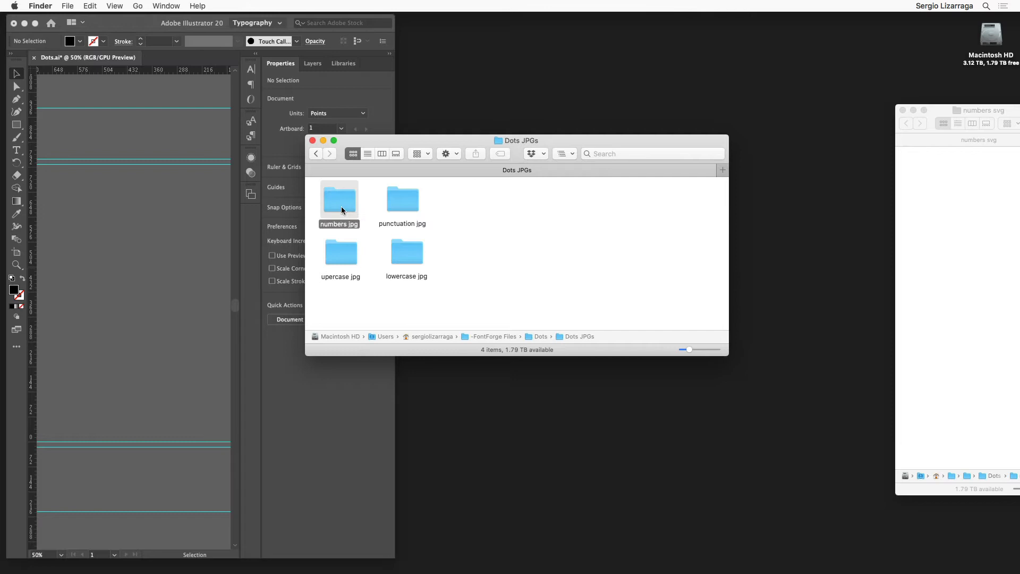
right_click(339, 198)
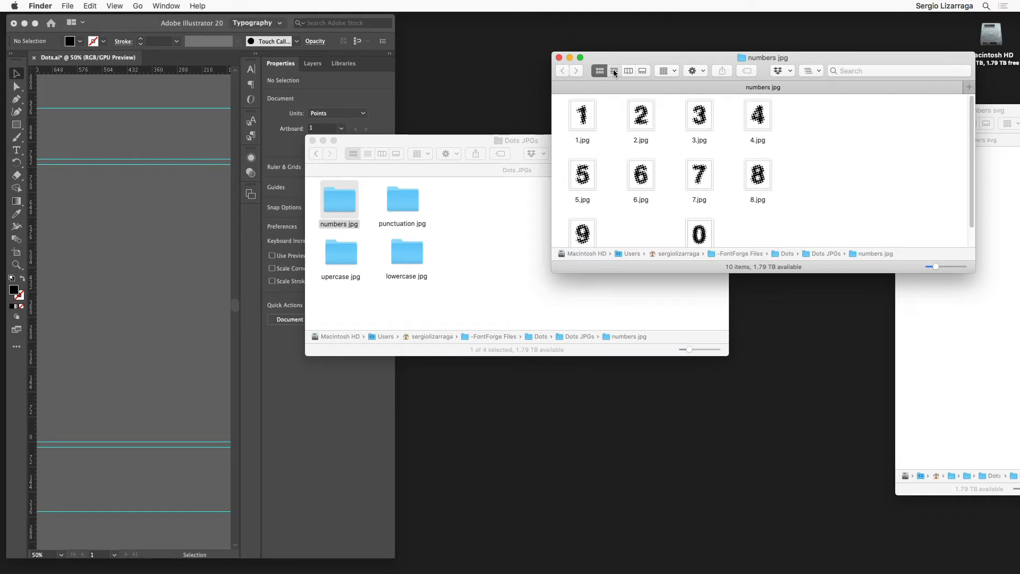
click(614, 70)
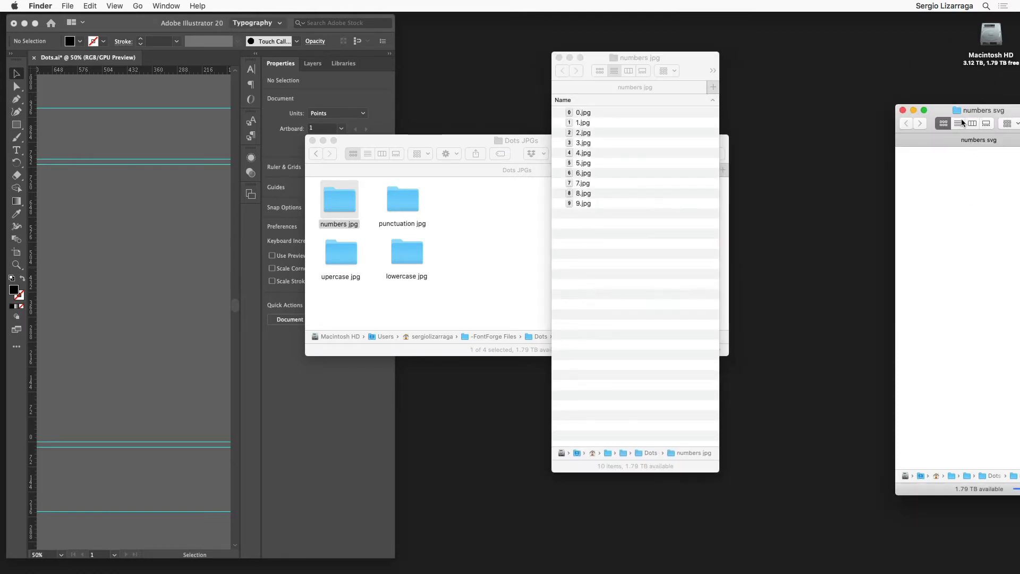
click(957, 123)
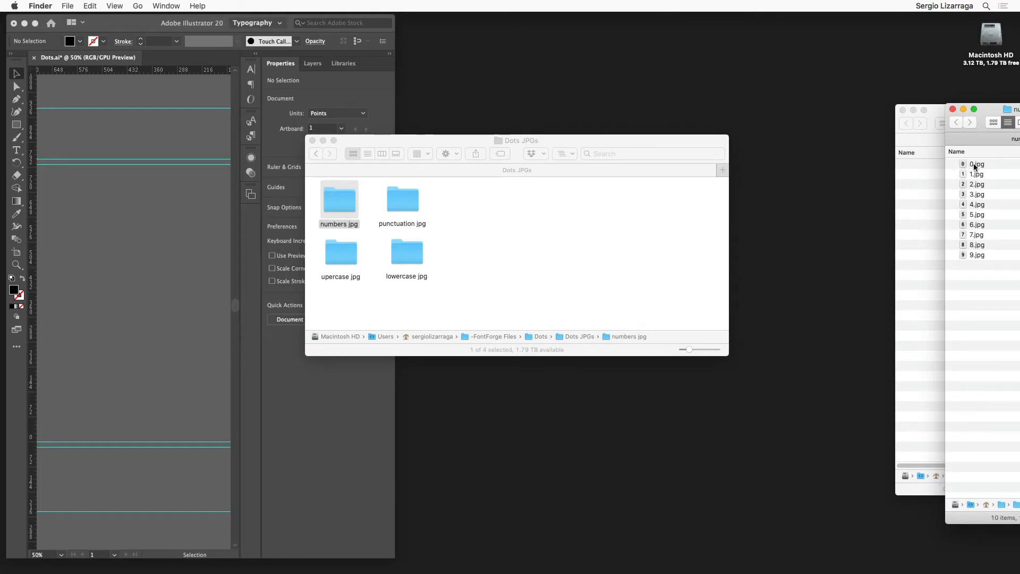
mouse_move(106, 267)
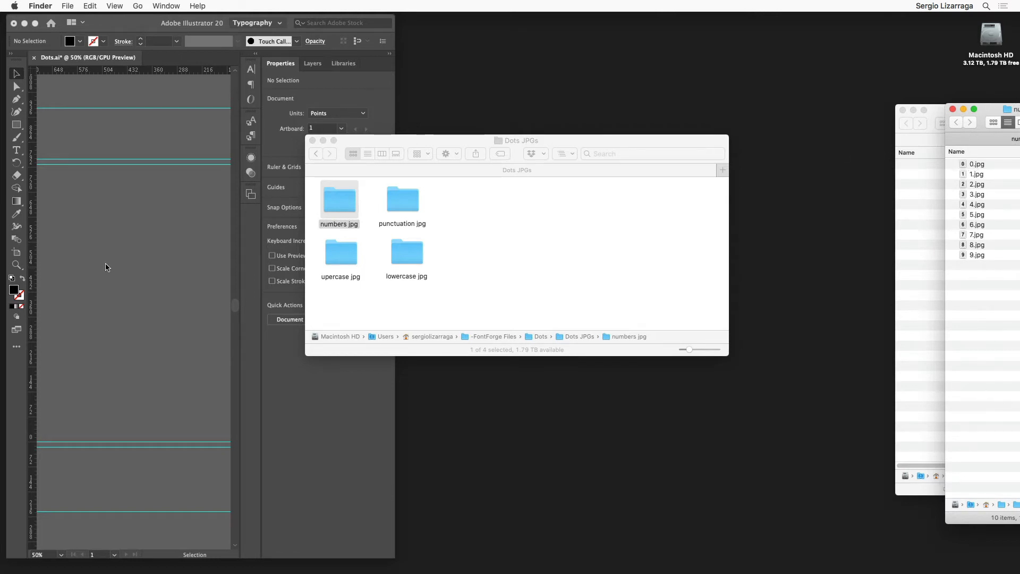
mouse_move(690, 194)
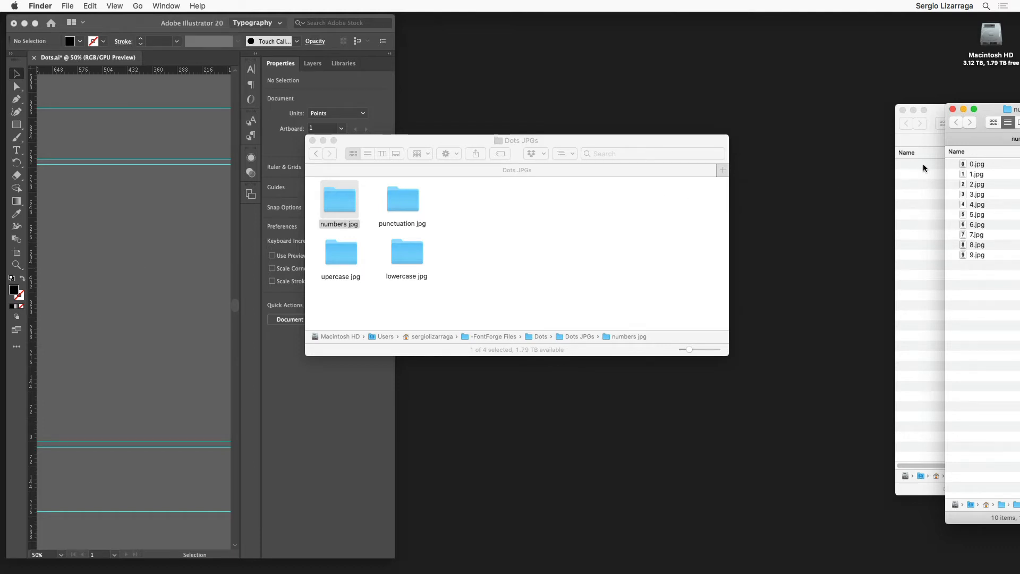
mouse_move(928, 292)
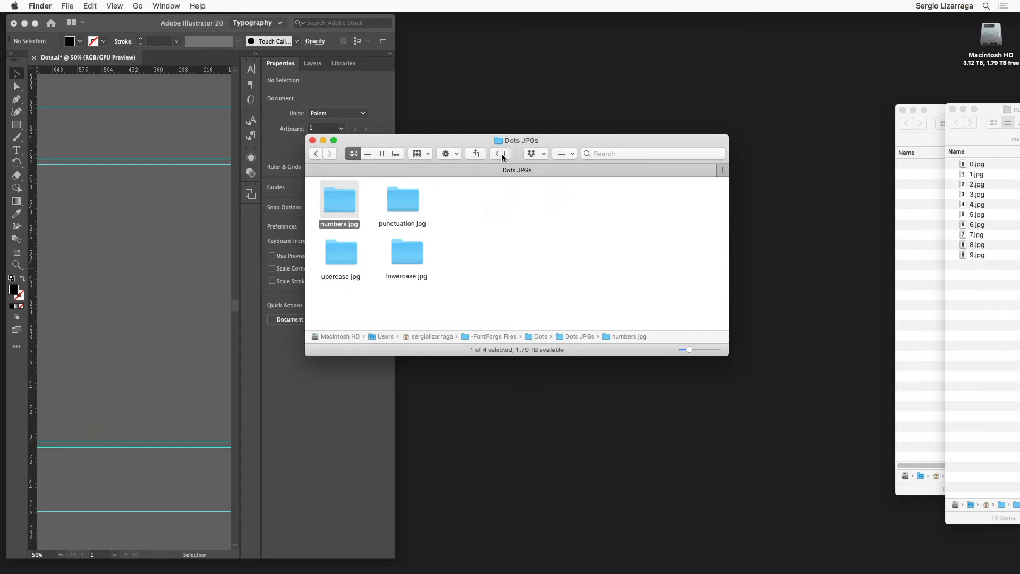
click(316, 154)
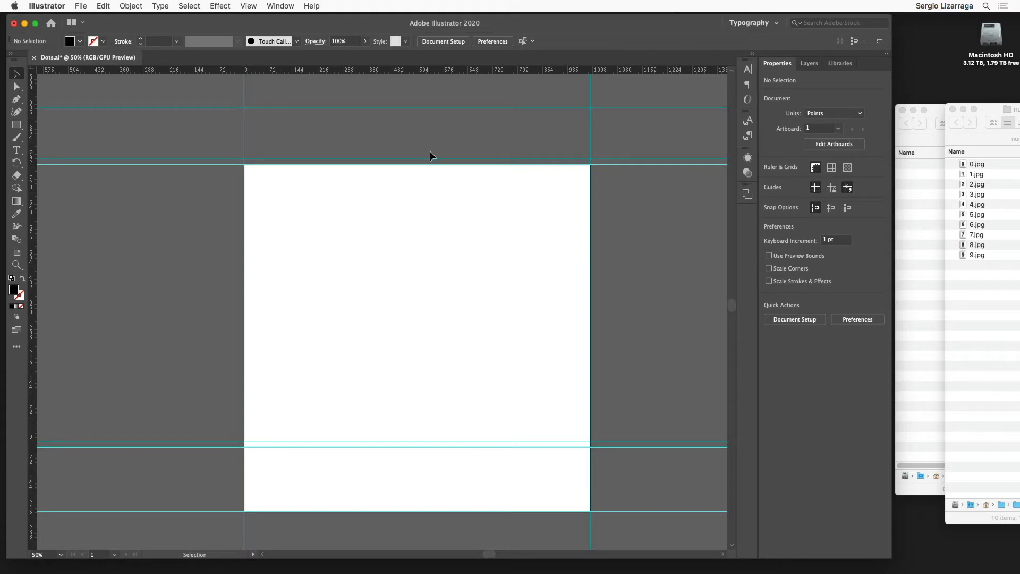
- Show the Actions panel and create a new action set named FF Set
click(280, 6)
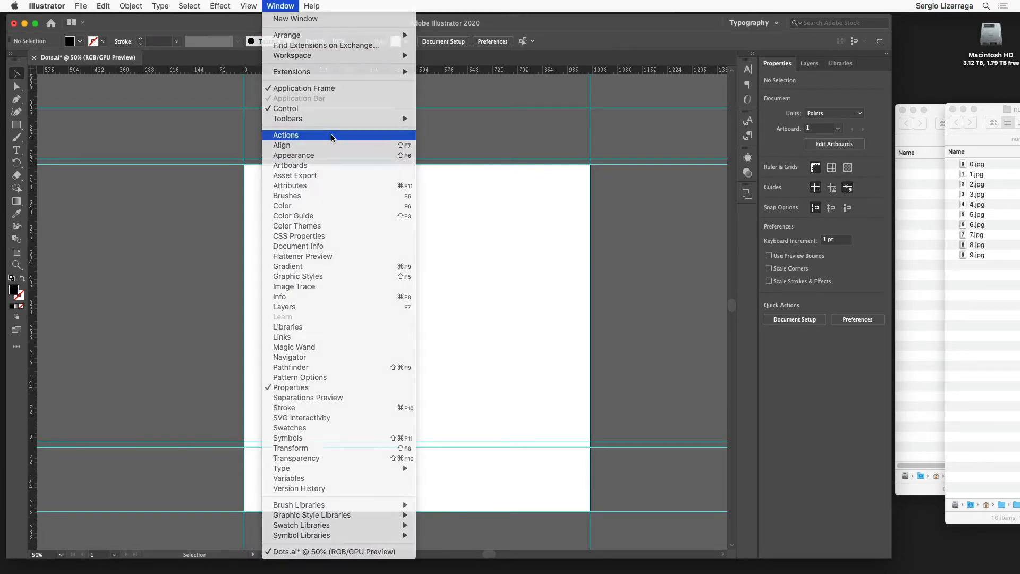
click(285, 136)
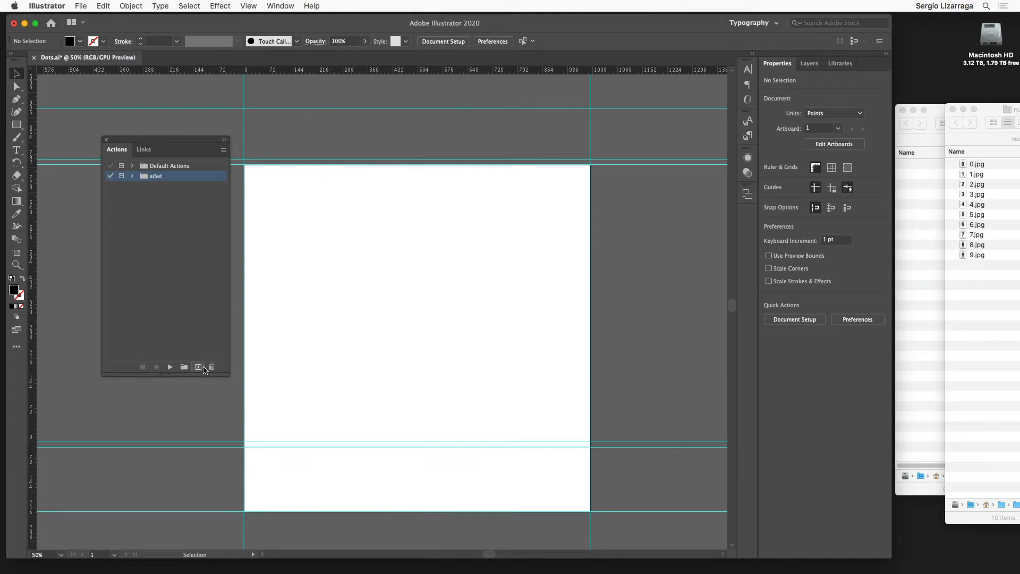
mouse_move(185, 368)
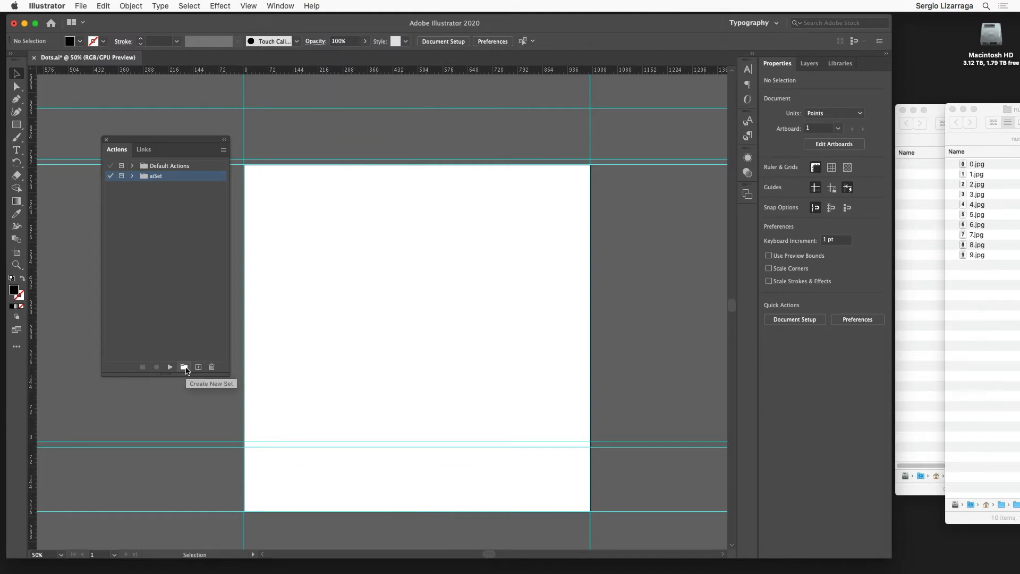
click(185, 366)
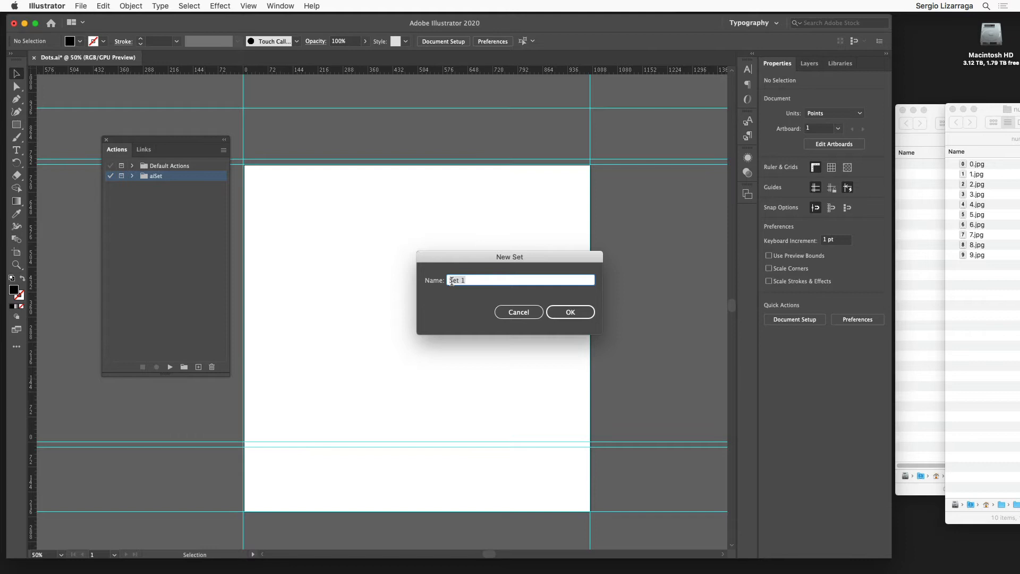
text(FF)
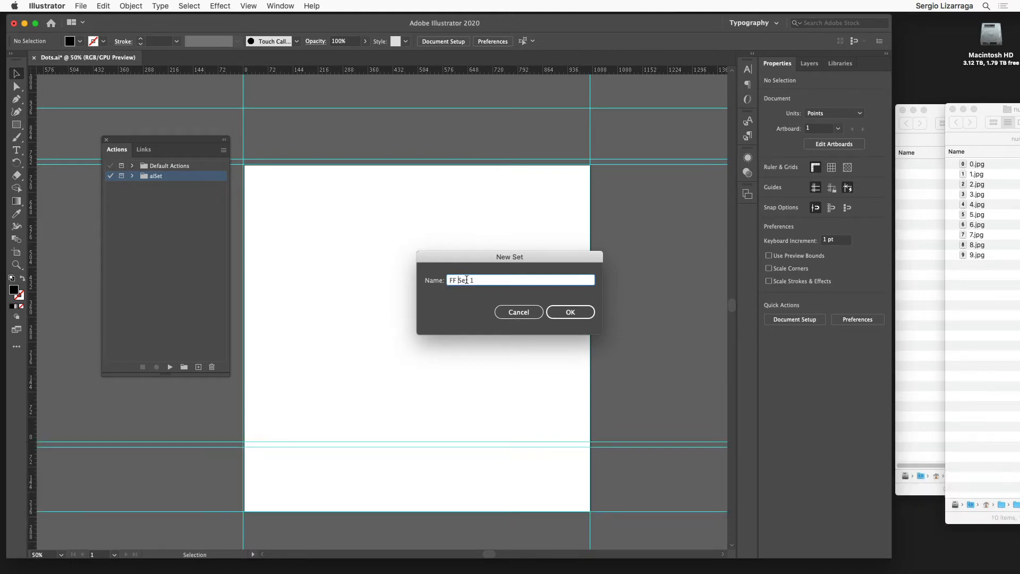
key(backspace)
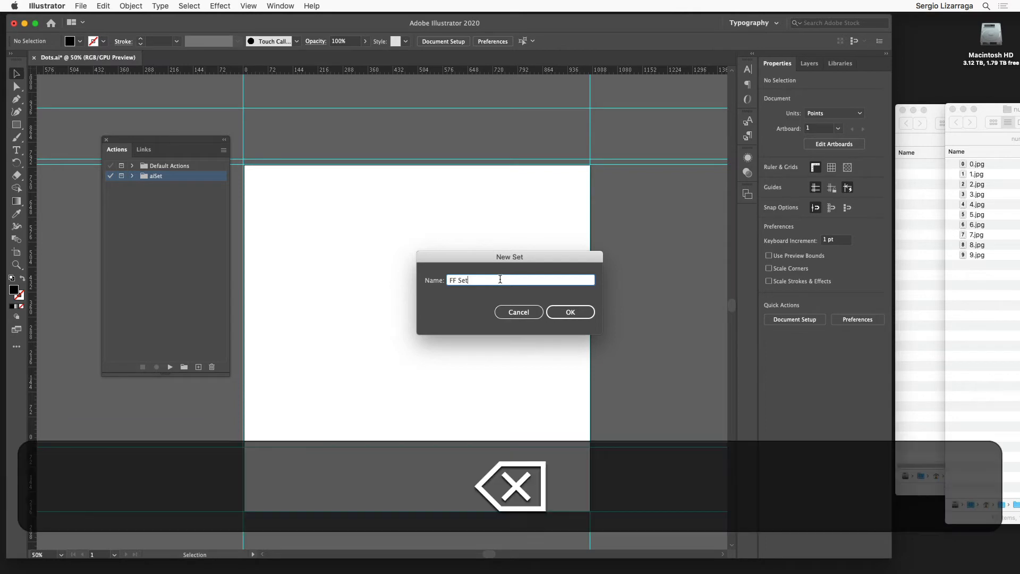
click(570, 312)
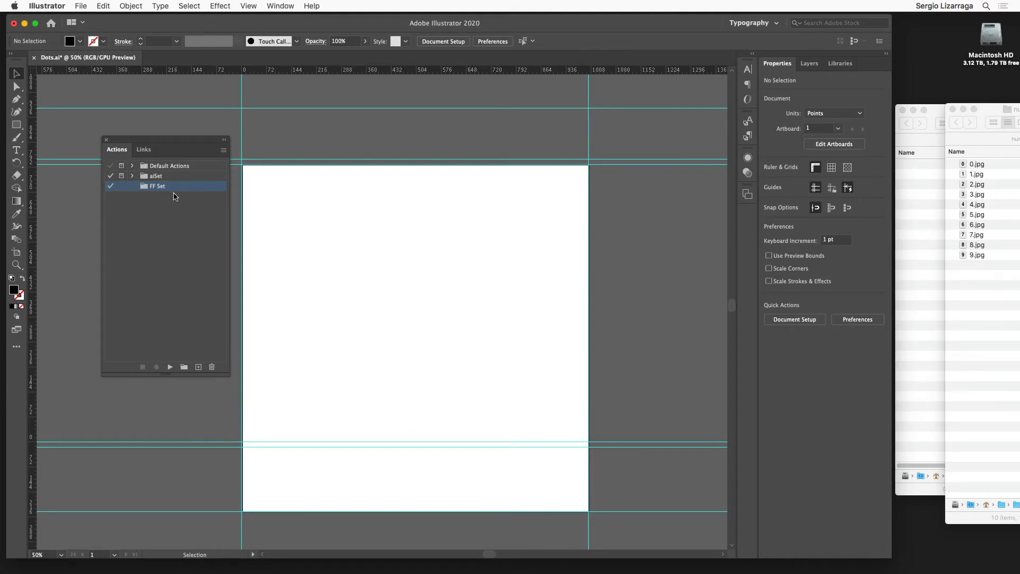
- Drag 0.jpg from Finder onto the artboard and set Align To: Artboard
click(976, 164)
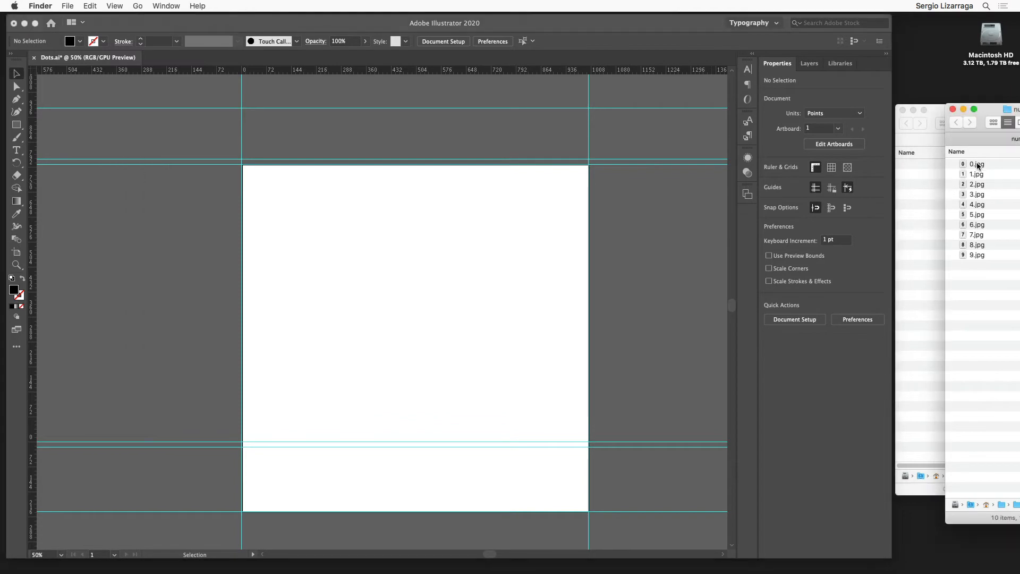
click(977, 165)
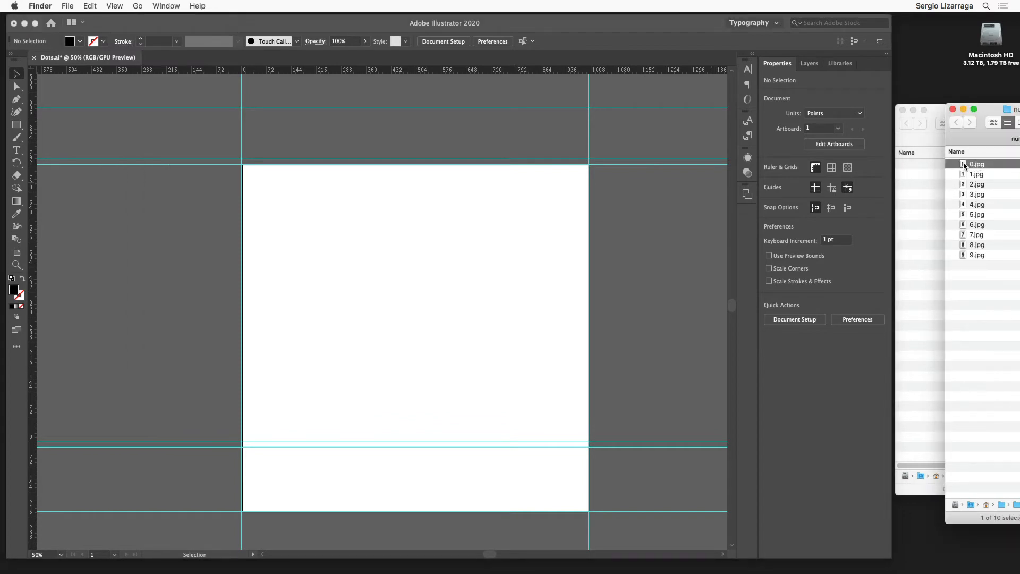
drag(976, 163, 446, 286)
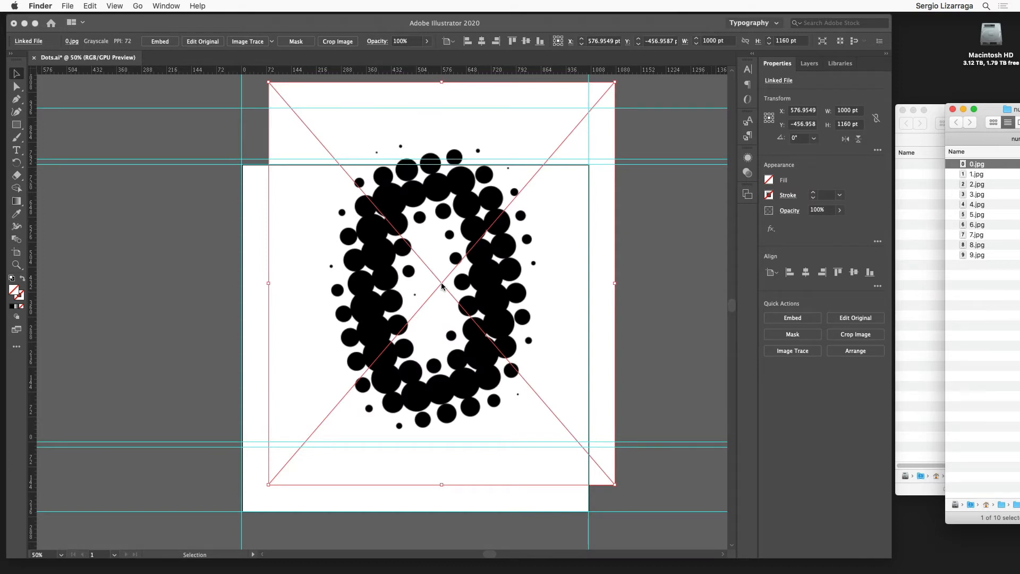
mouse_move(675, 281)
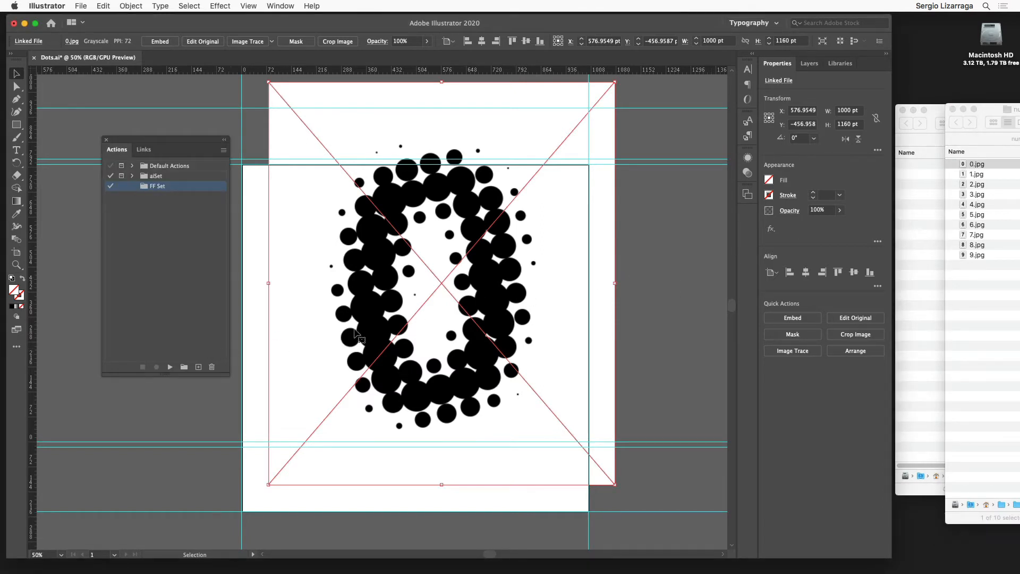
mouse_move(336, 343)
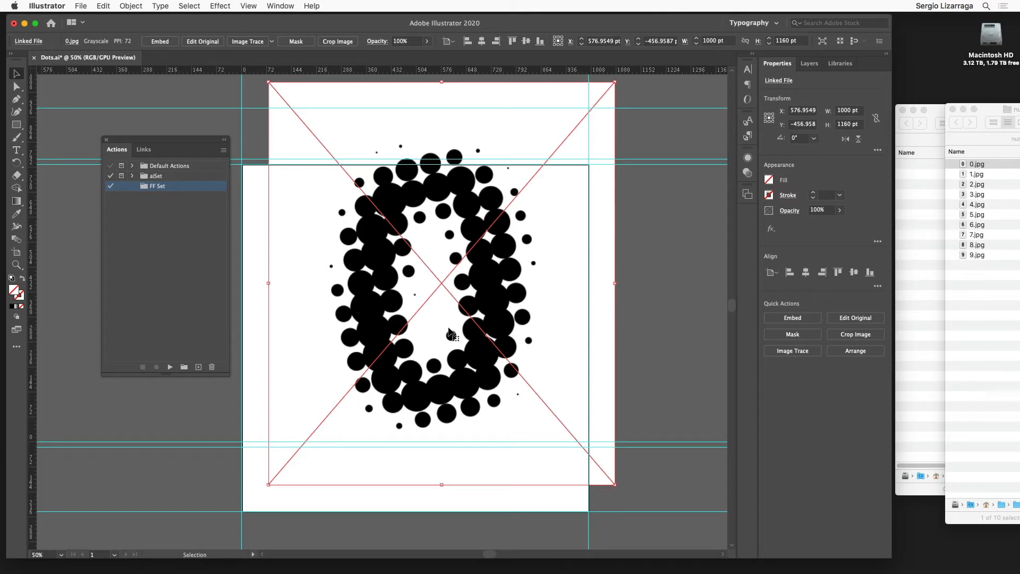
mouse_move(467, 337)
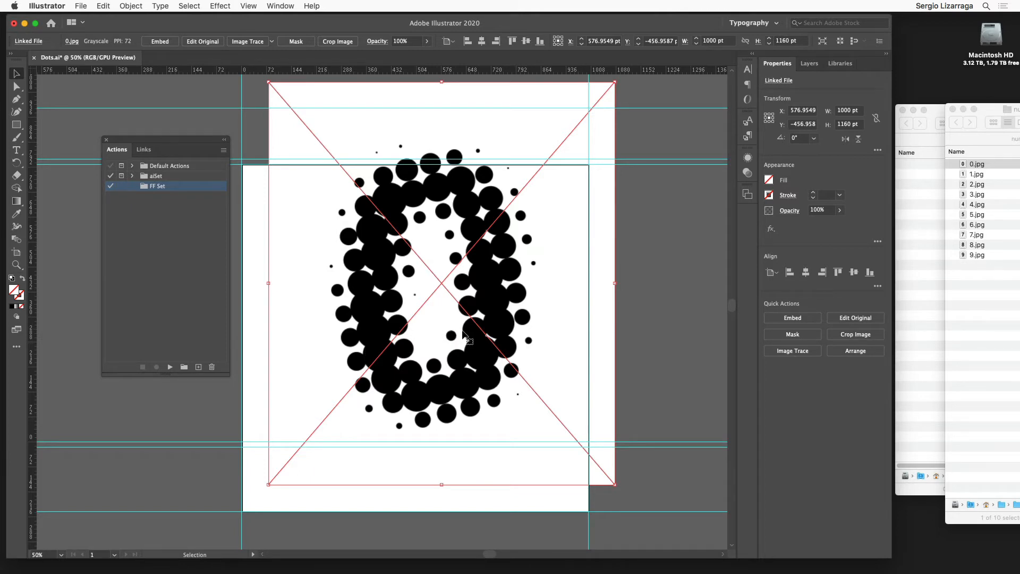
mouse_move(771, 263)
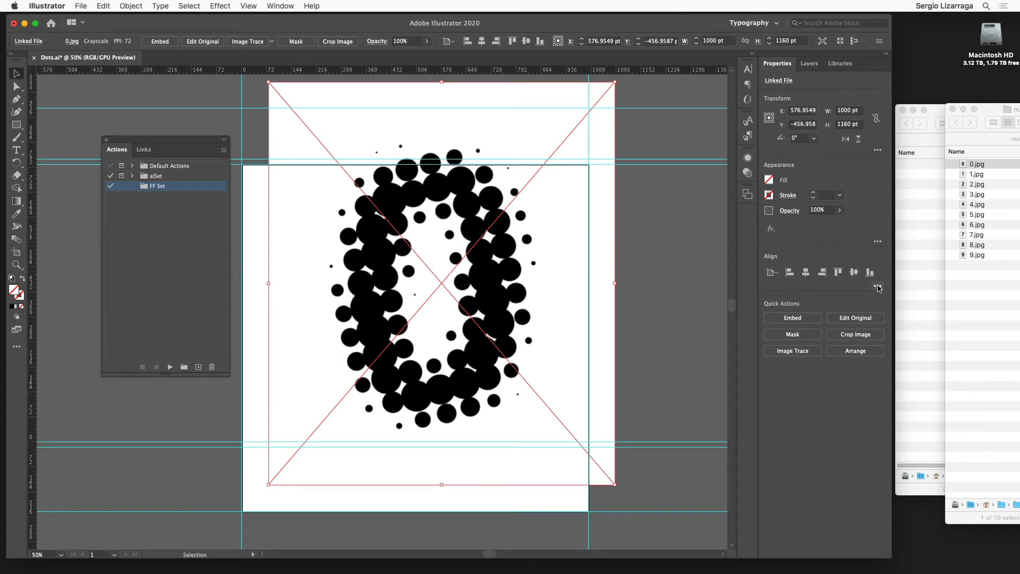
click(878, 286)
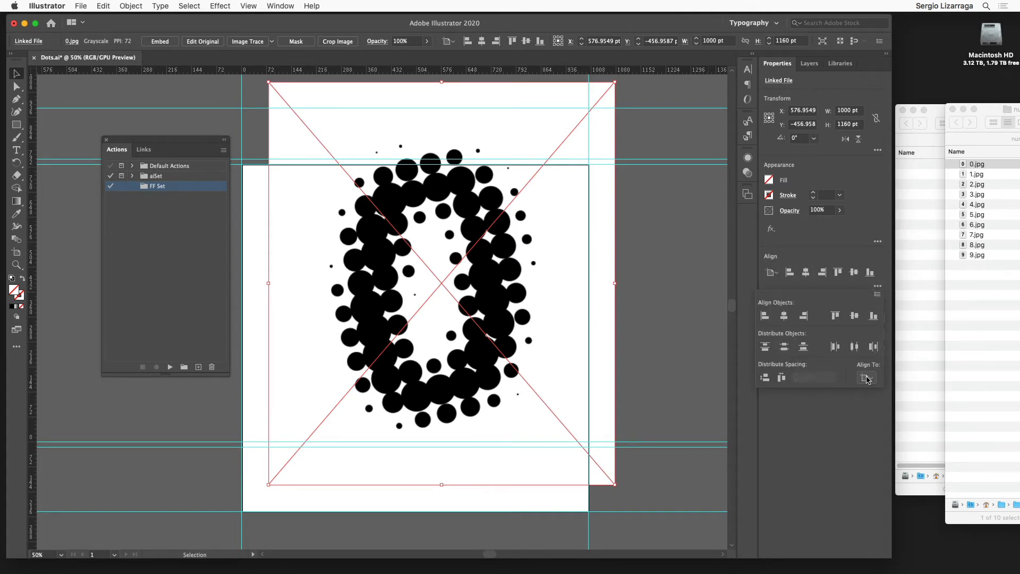
click(867, 377)
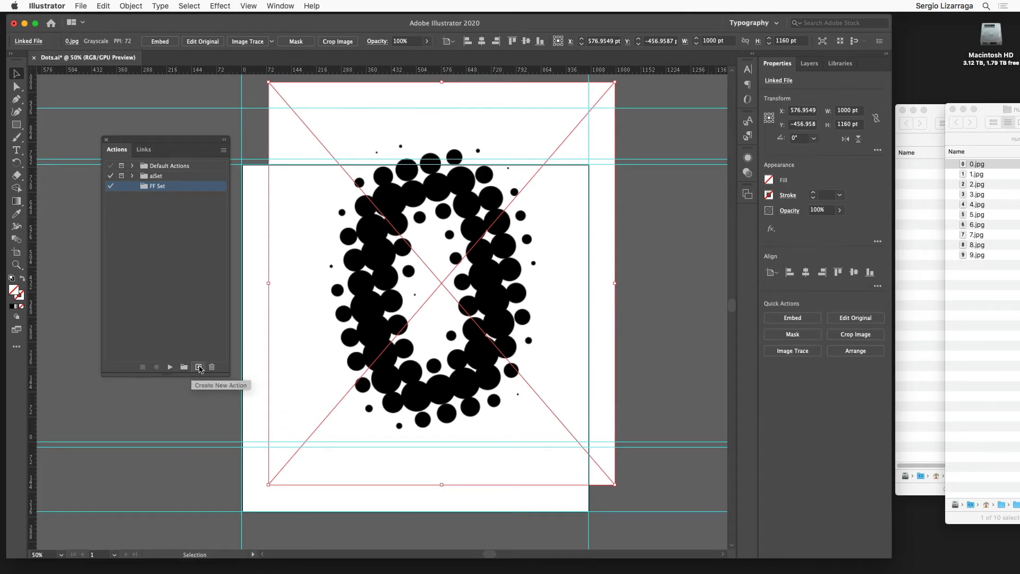
- Create an action named SVG in FF Set and start recording it
click(199, 367)
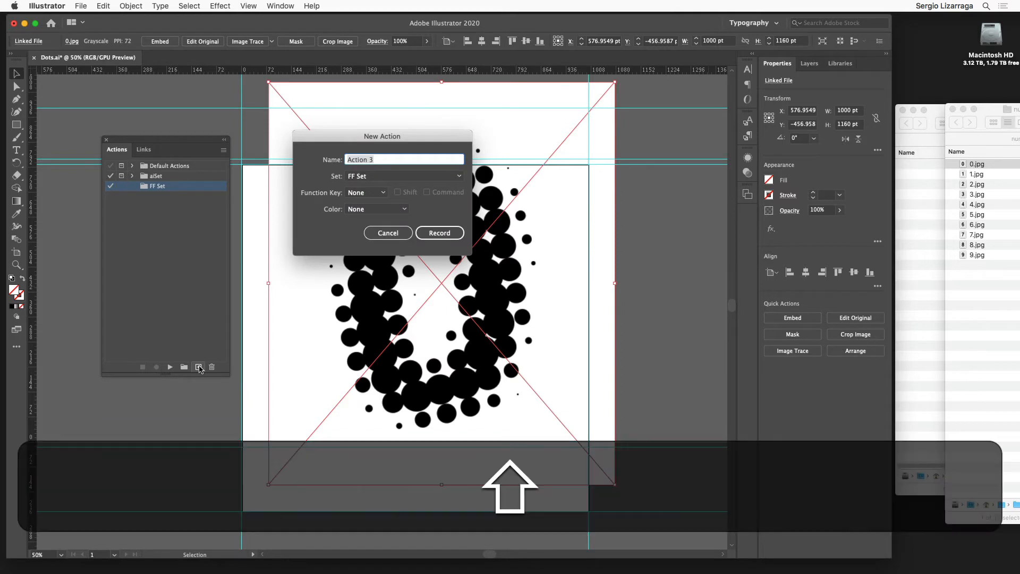
text(SVG)
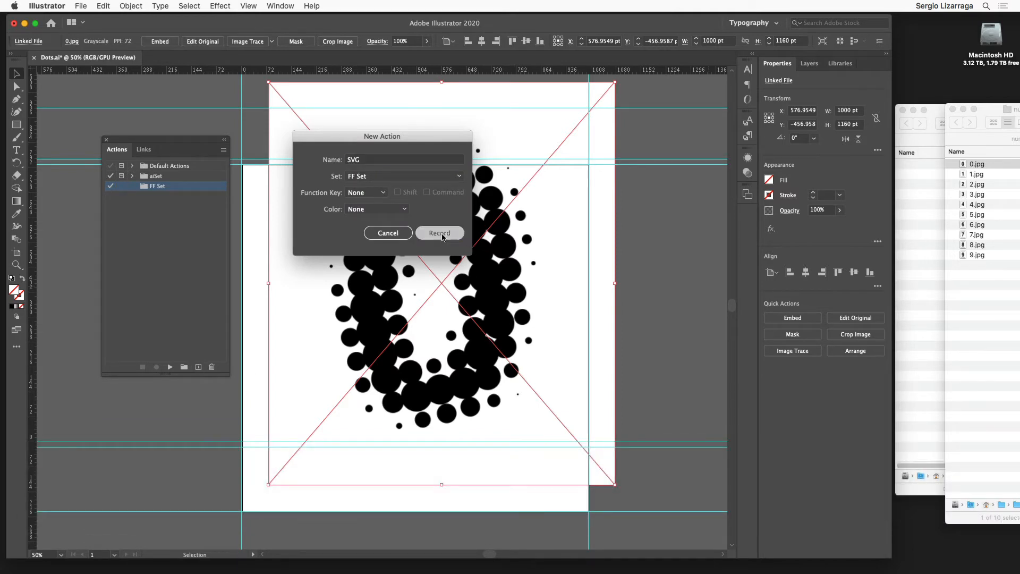
click(440, 233)
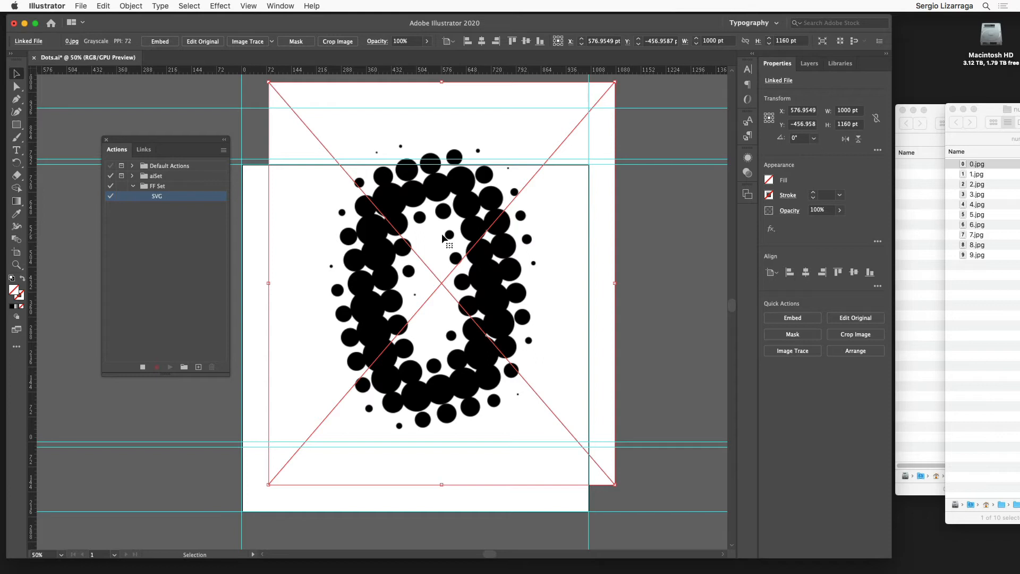
mouse_move(435, 268)
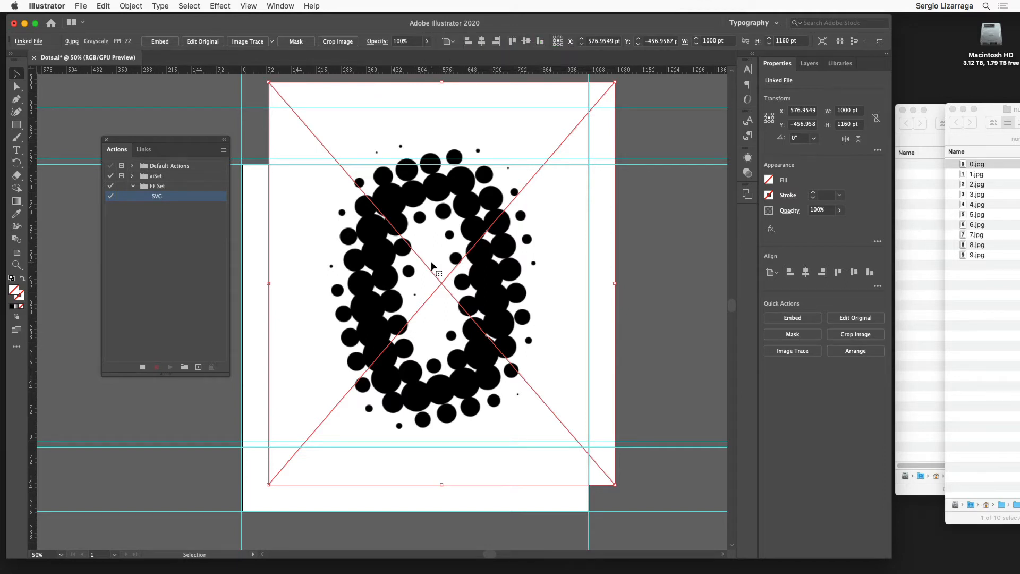
mouse_move(419, 322)
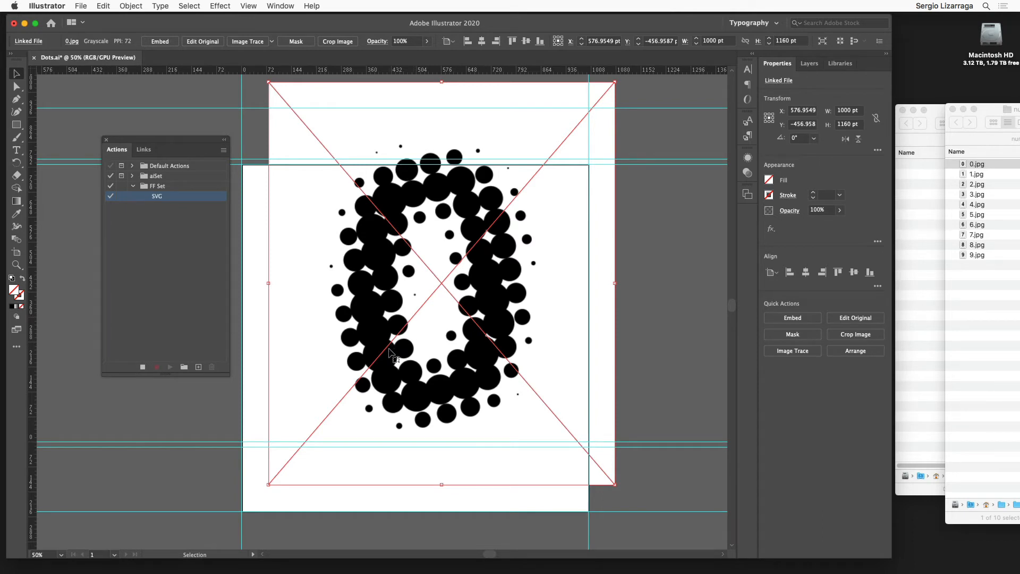
mouse_move(790, 272)
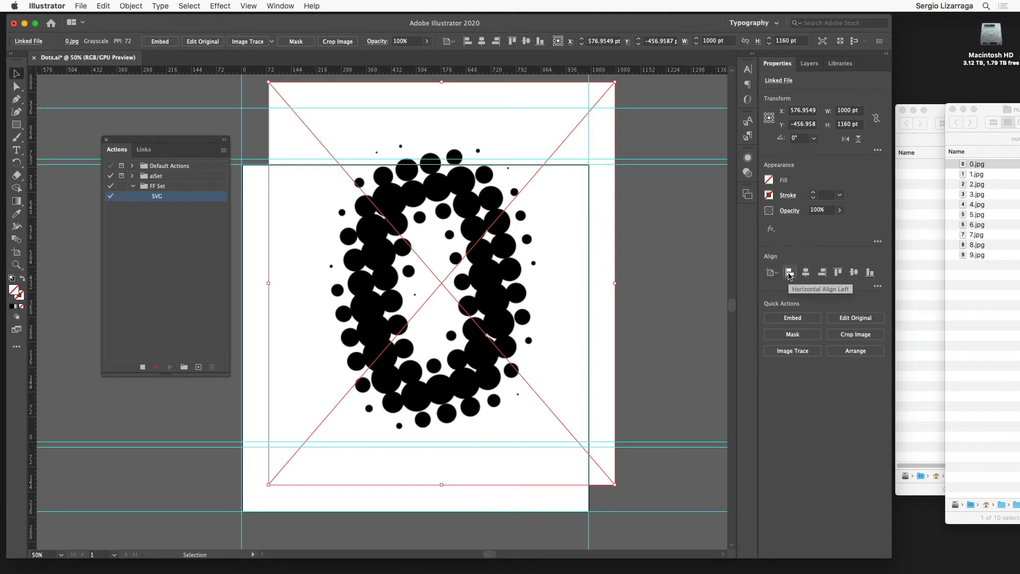
- Align the 0.jpg image to the artboard's left and bottom edges
click(806, 273)
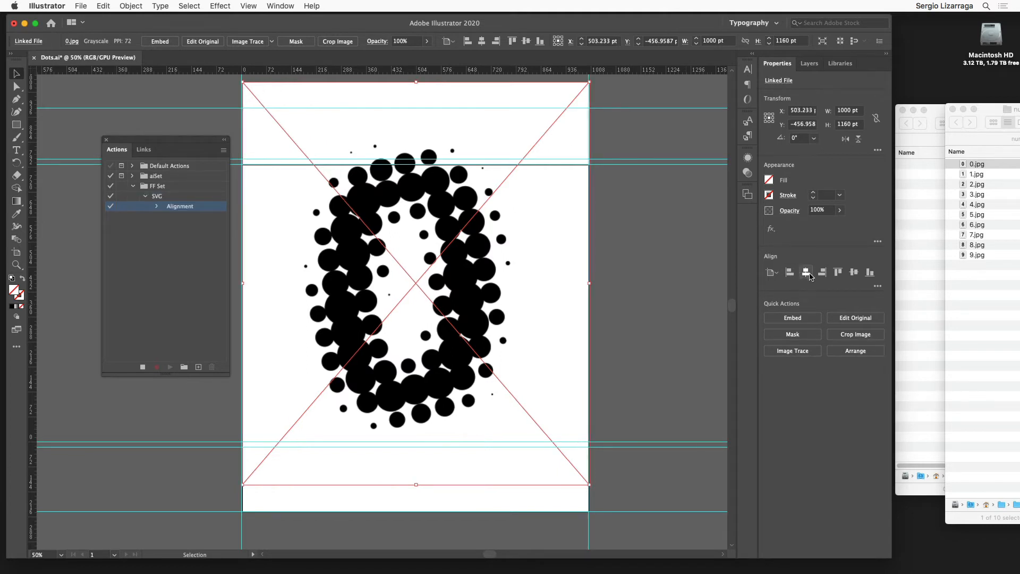
mouse_move(870, 272)
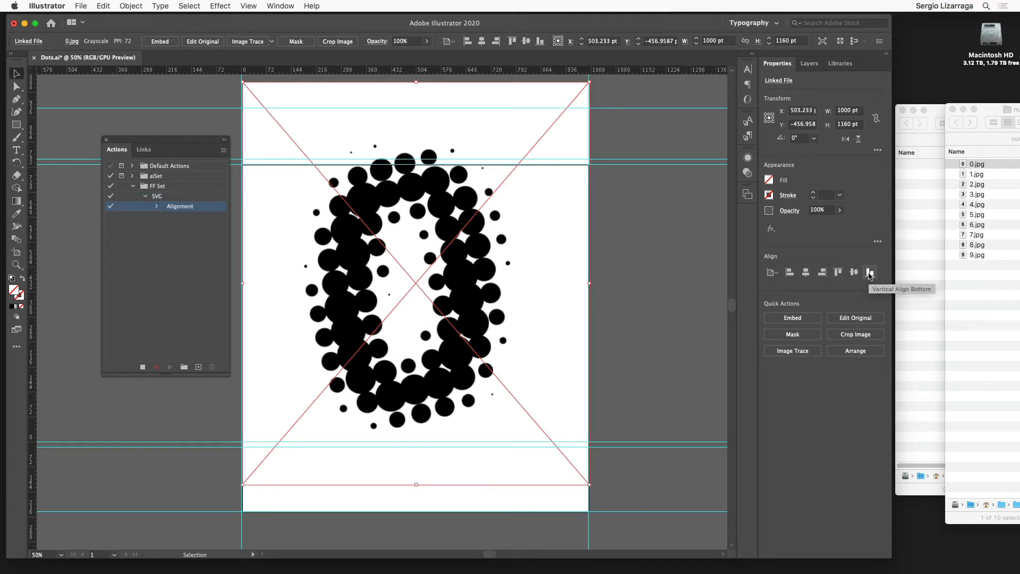
click(870, 272)
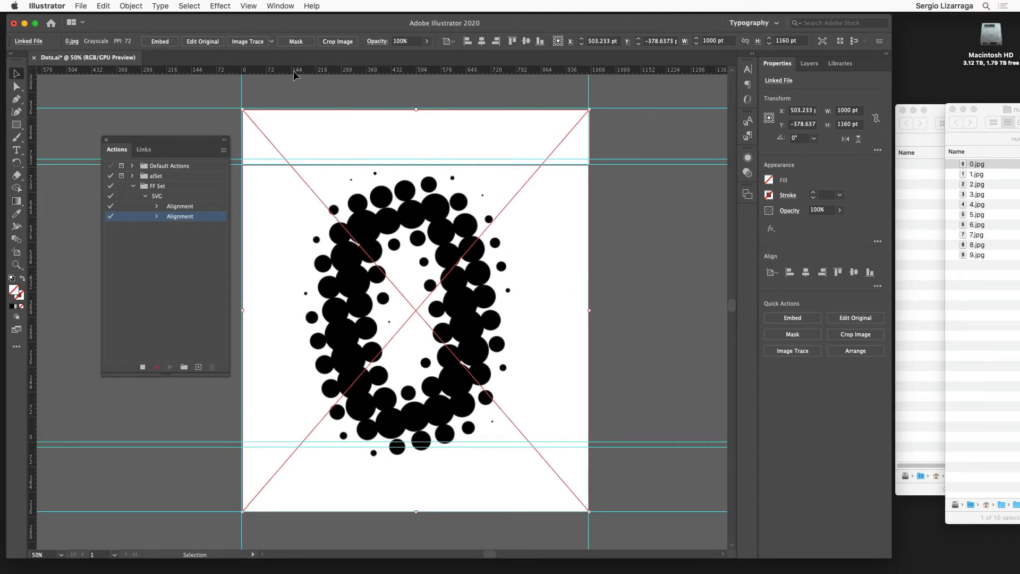
mouse_move(271, 44)
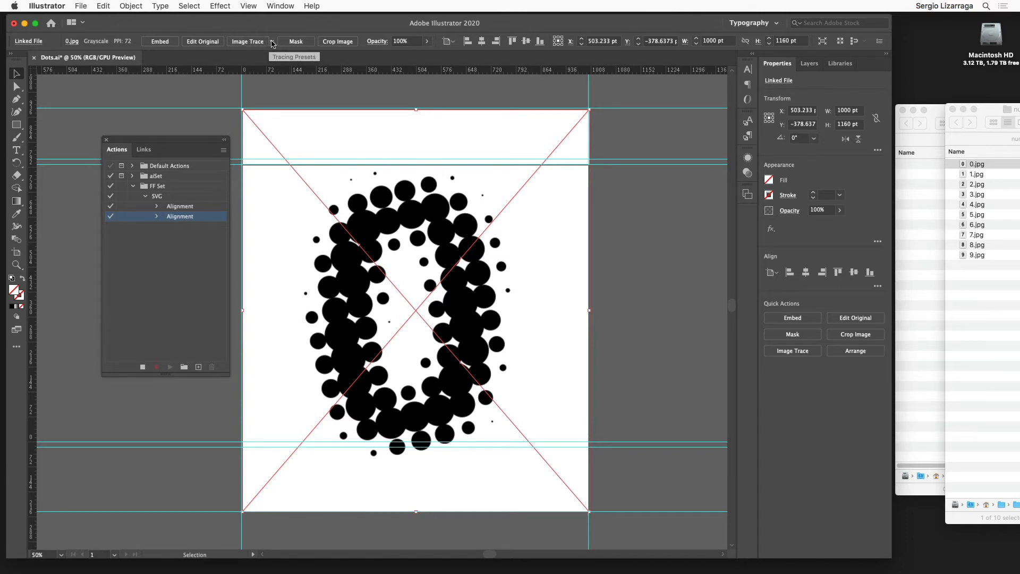
- Image Trace the 0 image using the Black and White Logo preset
click(272, 41)
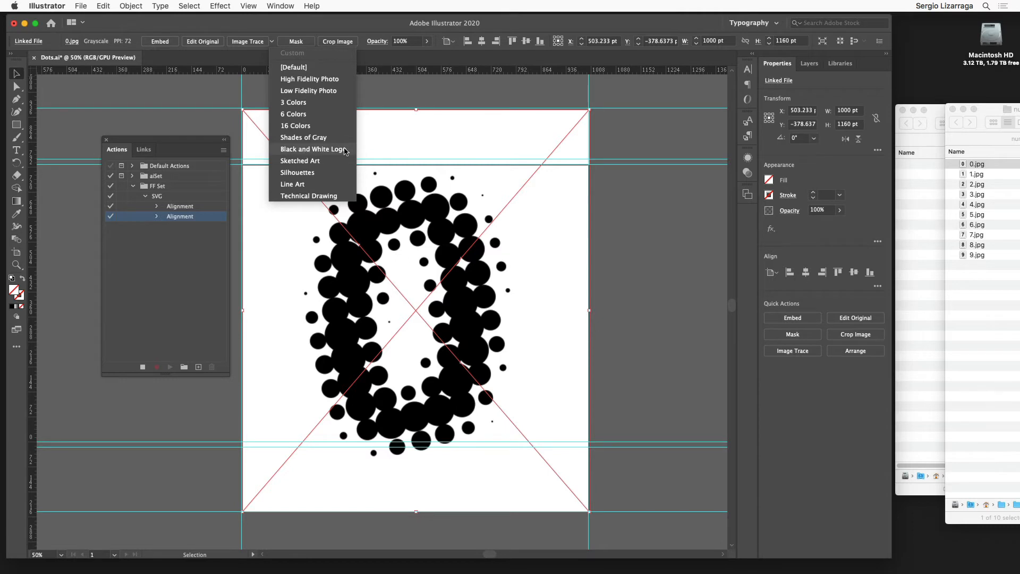
click(312, 149)
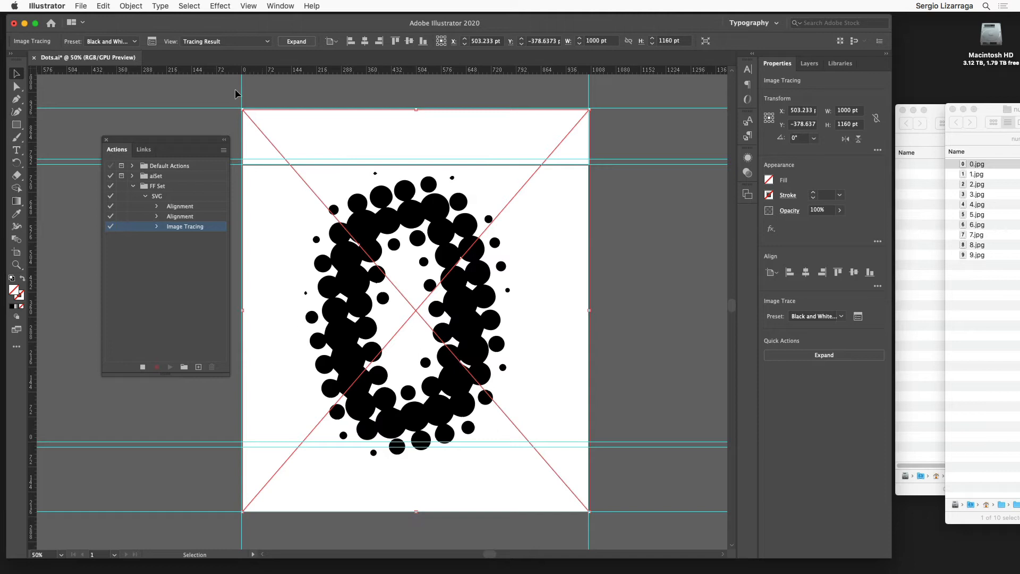
mouse_move(130, 10)
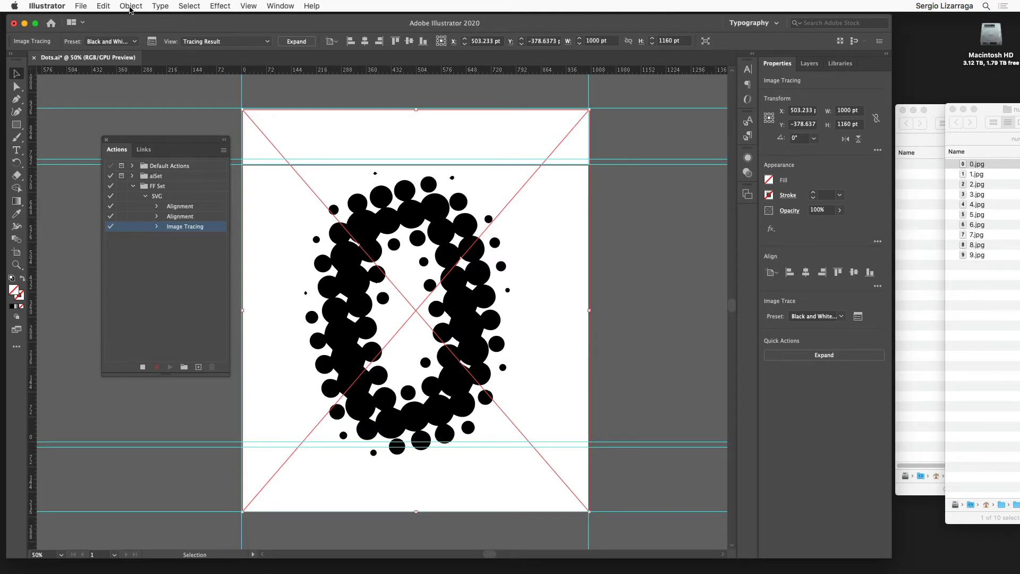
- Expand the traced zero with Object and Fill checked into vector dots
click(131, 6)
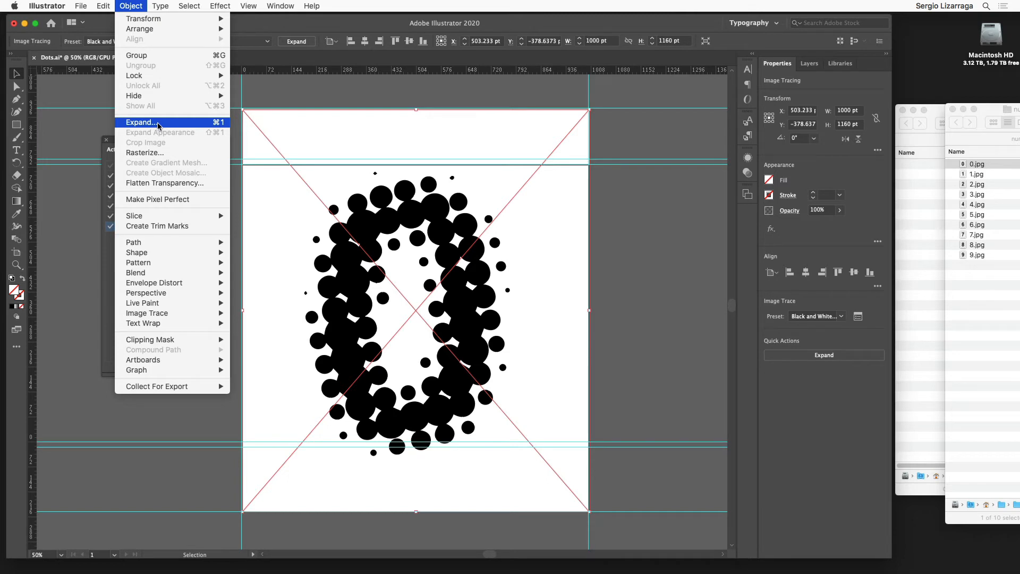
click(140, 122)
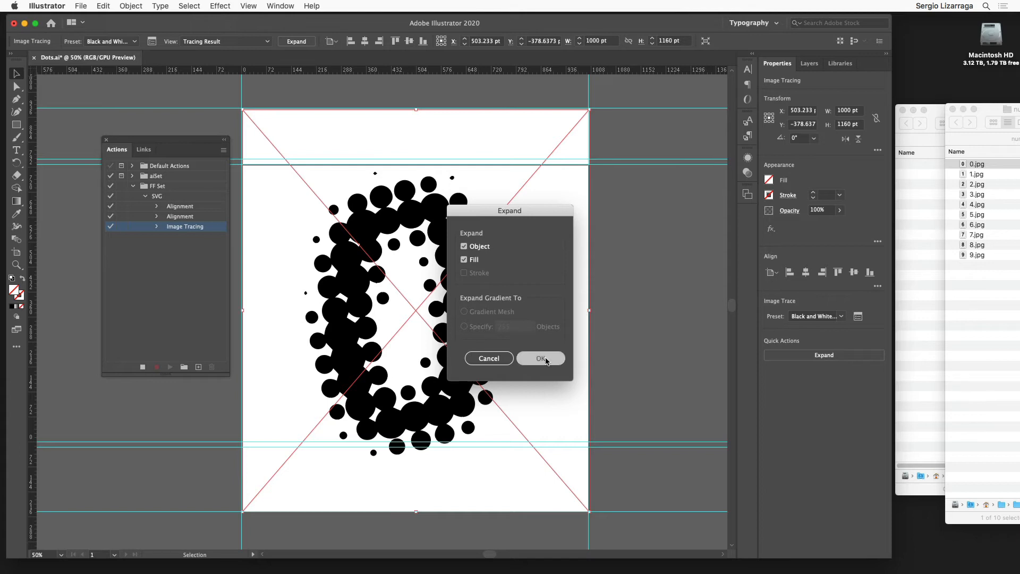
click(541, 358)
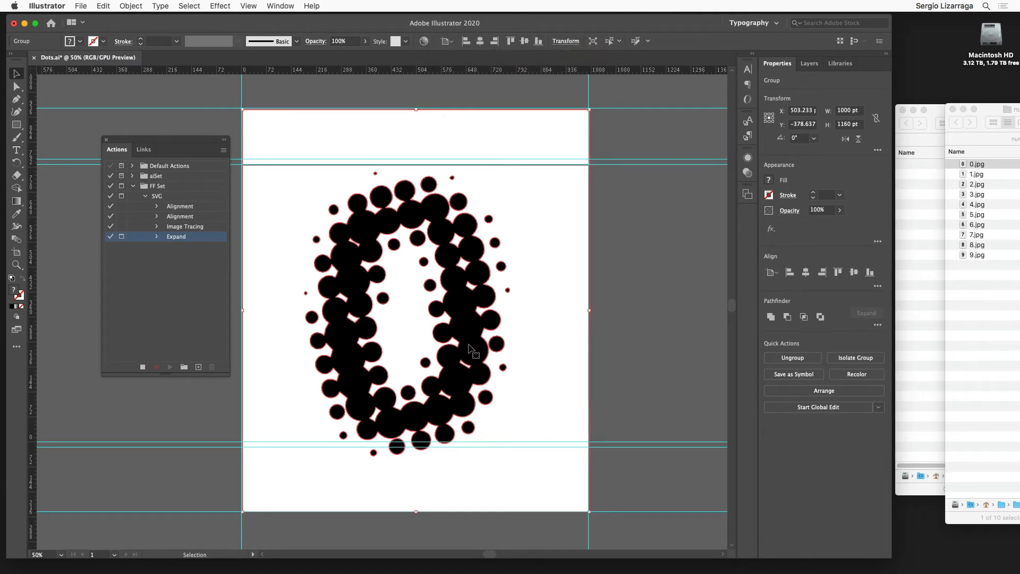
click(130, 6)
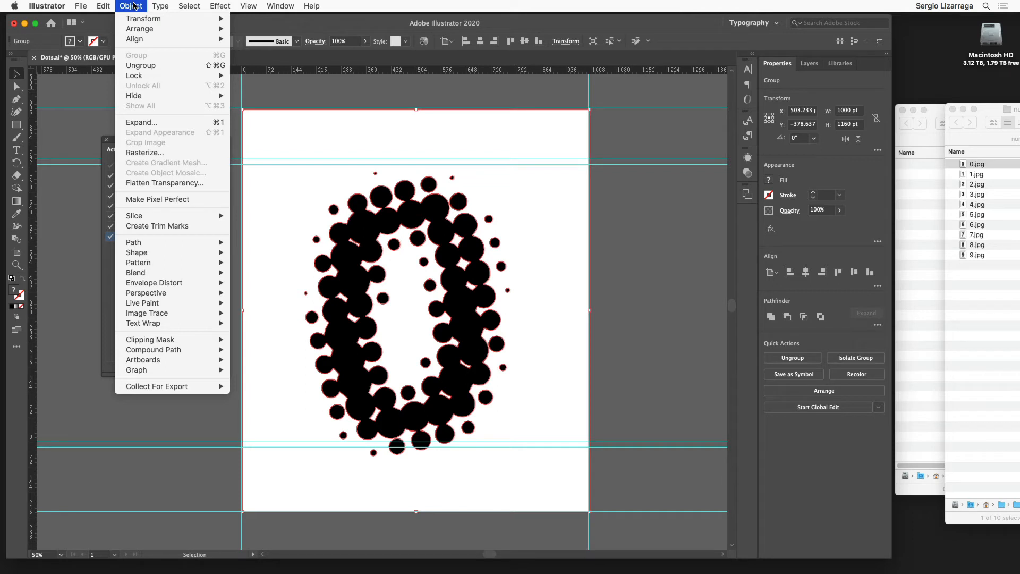
mouse_move(140, 65)
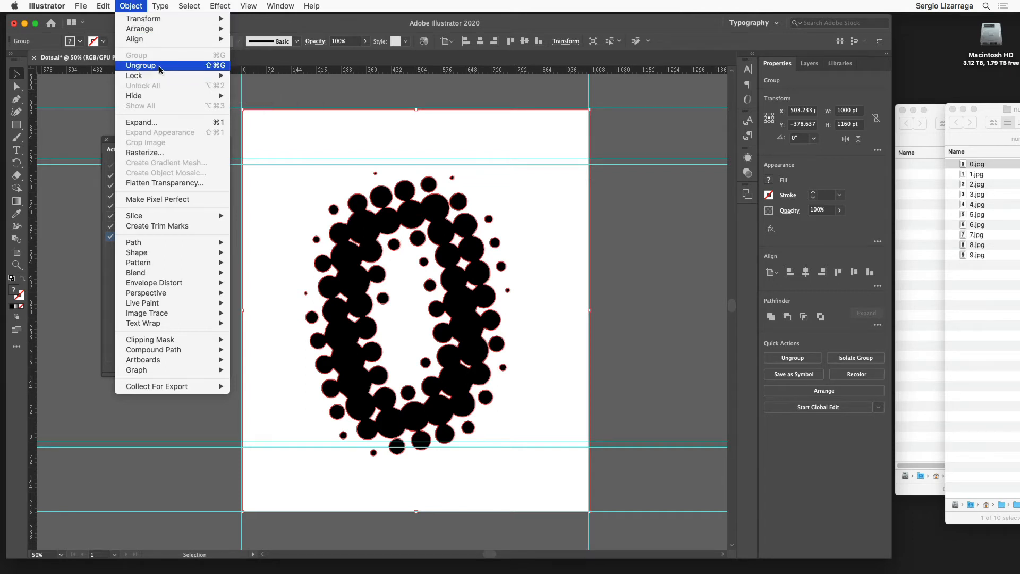
mouse_move(137, 57)
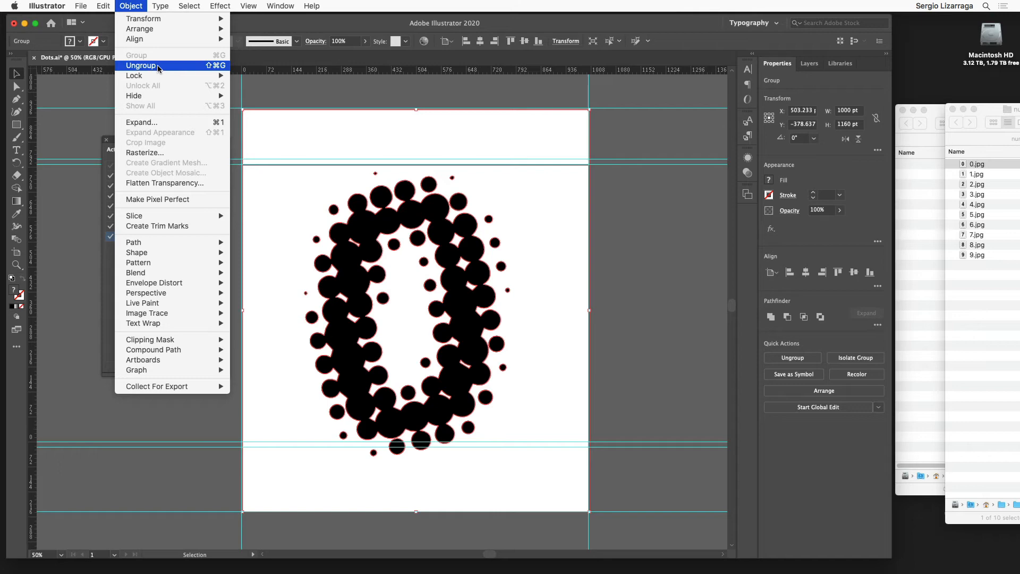
mouse_move(136, 6)
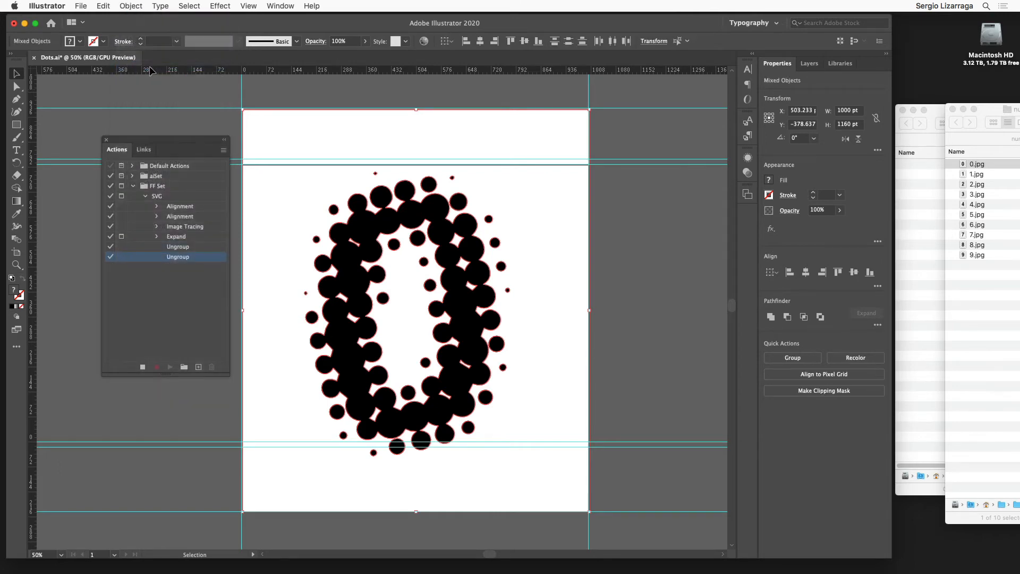
- Ungroup the expanded zero's dots twice so they become separate objects
click(131, 6)
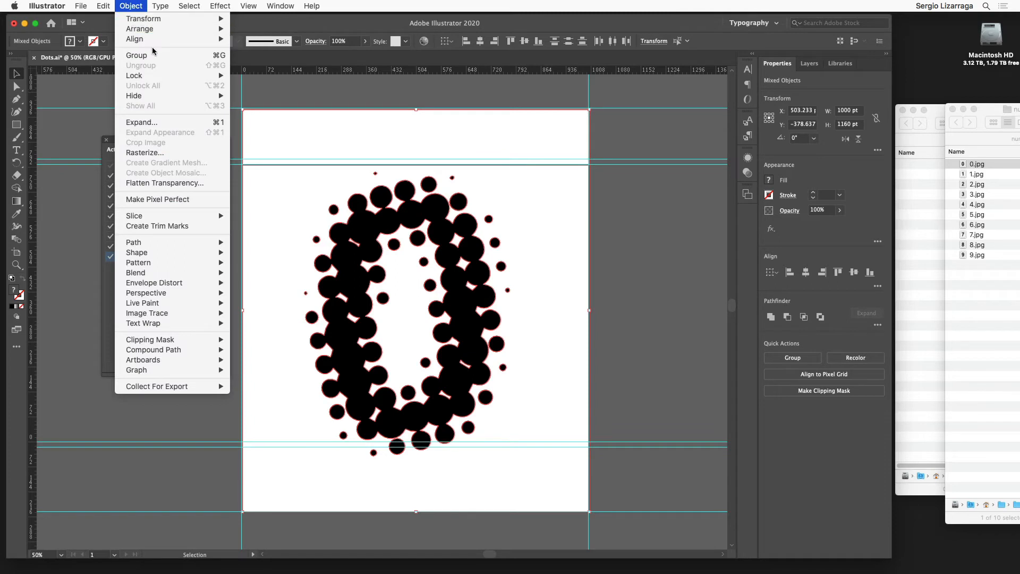
mouse_move(158, 68)
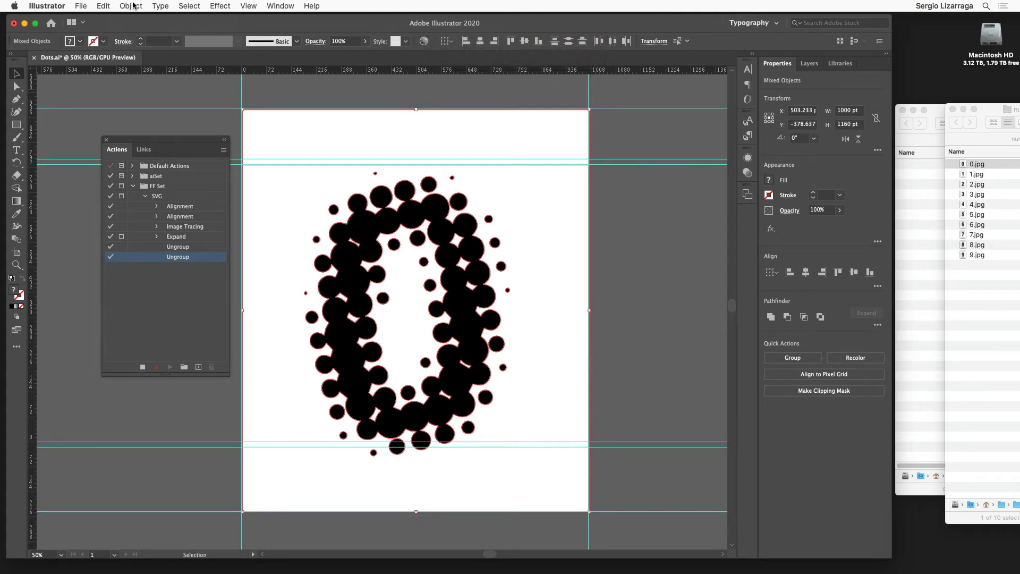
mouse_move(571, 270)
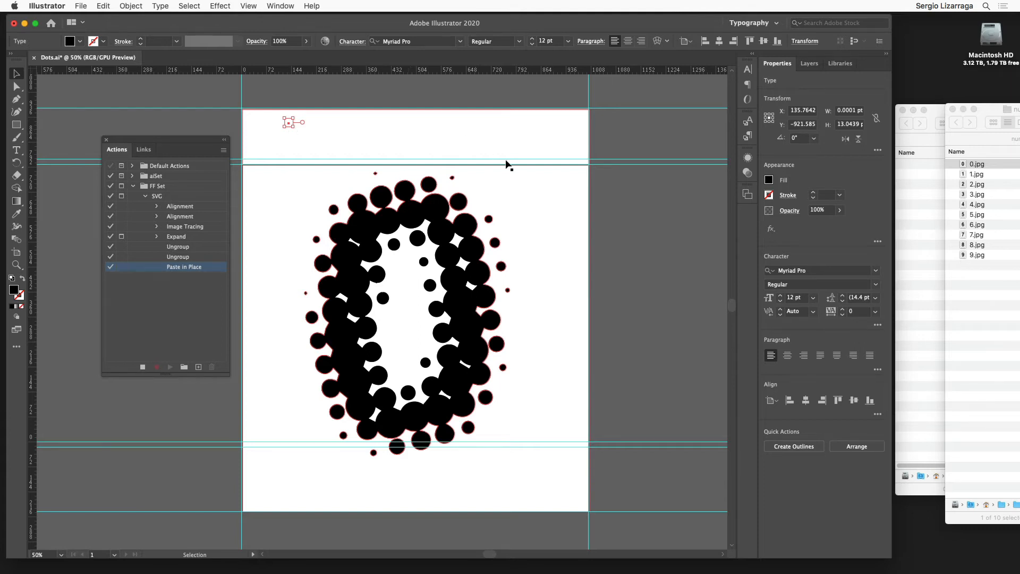
mouse_move(557, 278)
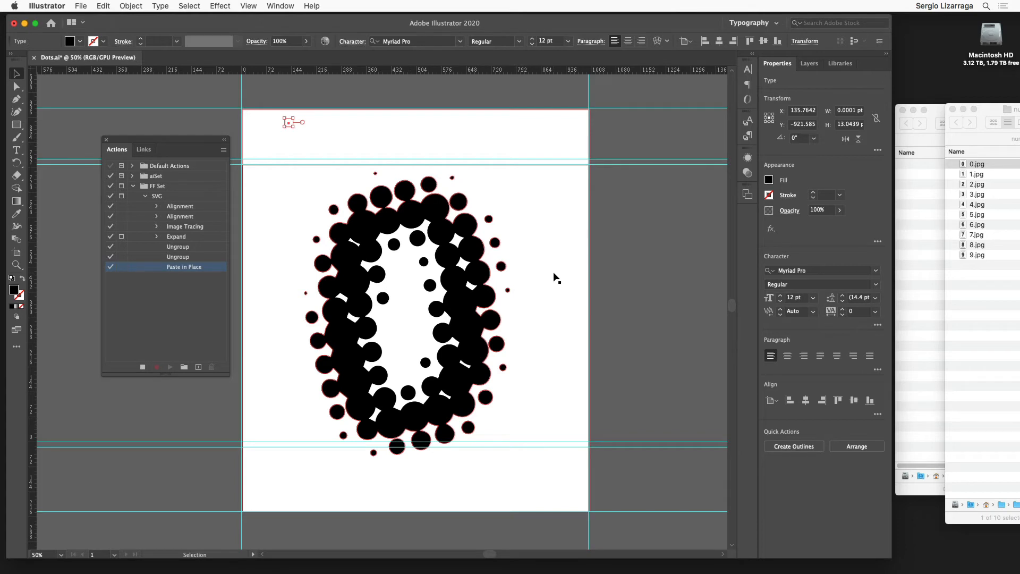
mouse_move(466, 177)
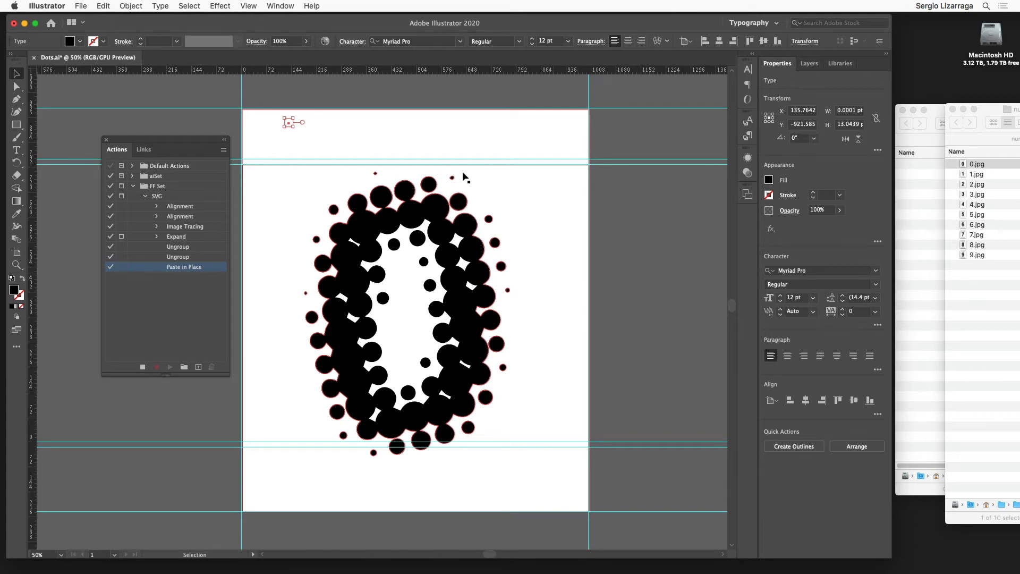
mouse_move(314, 132)
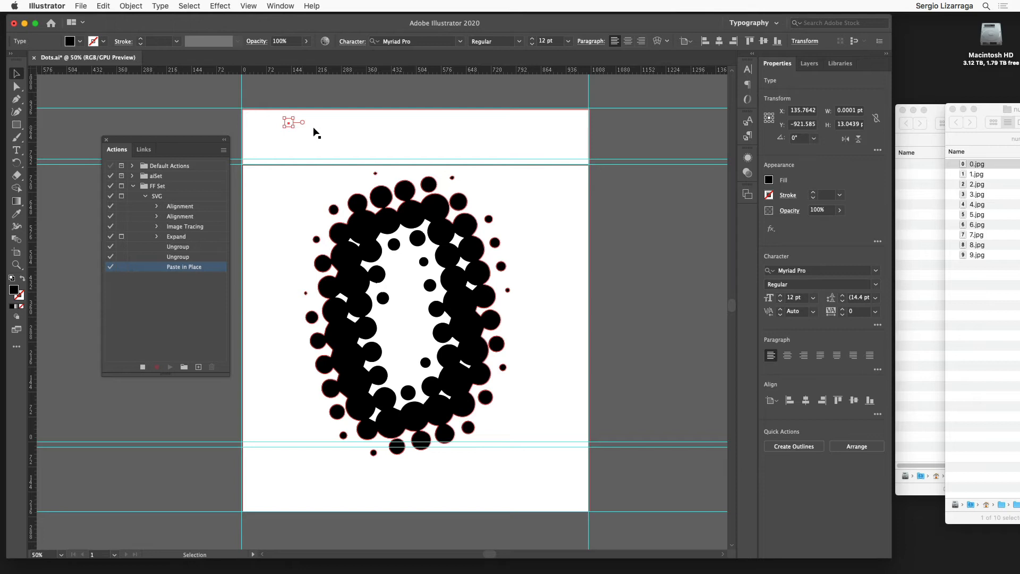
mouse_move(498, 154)
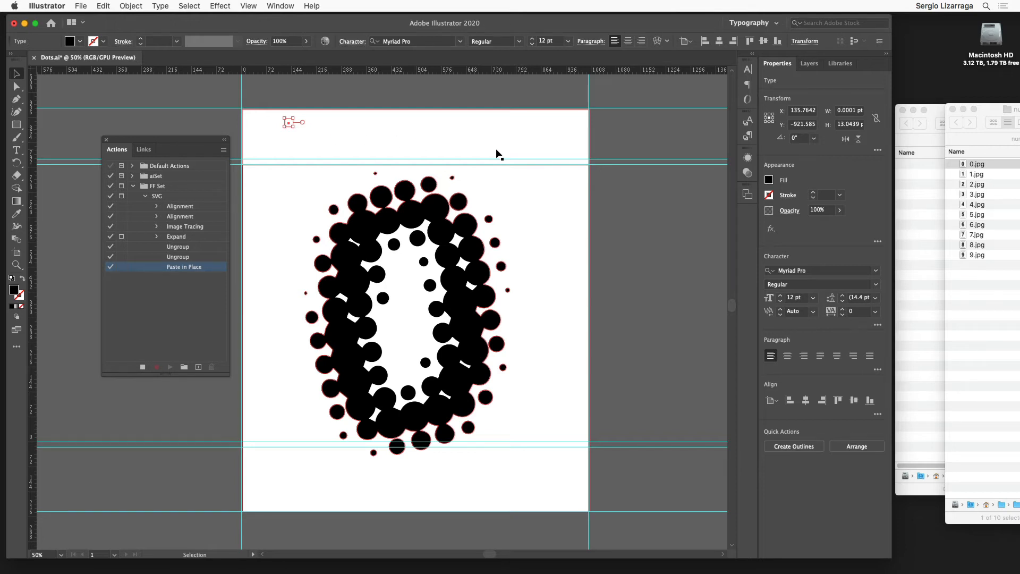
mouse_move(293, 137)
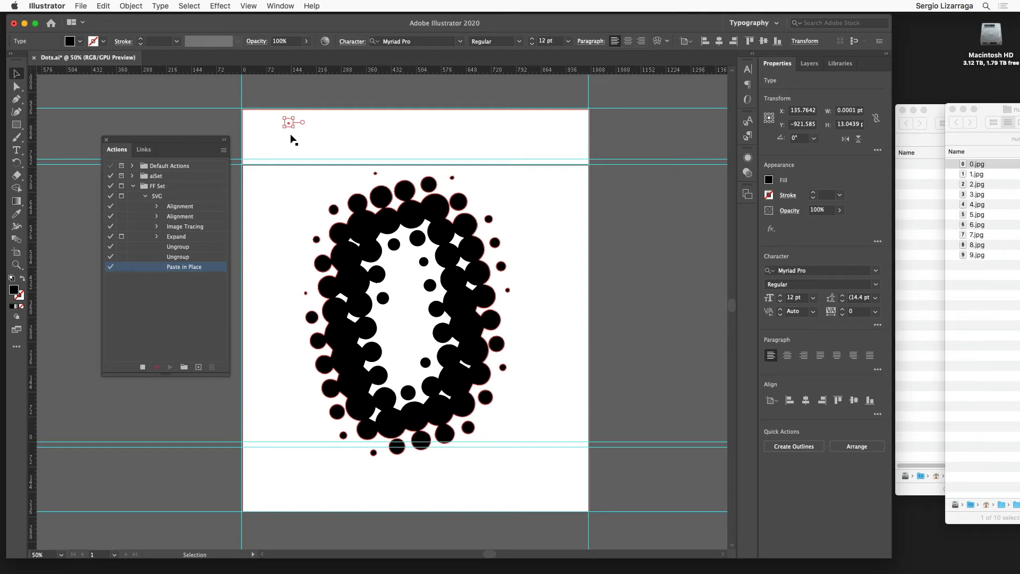
mouse_move(292, 134)
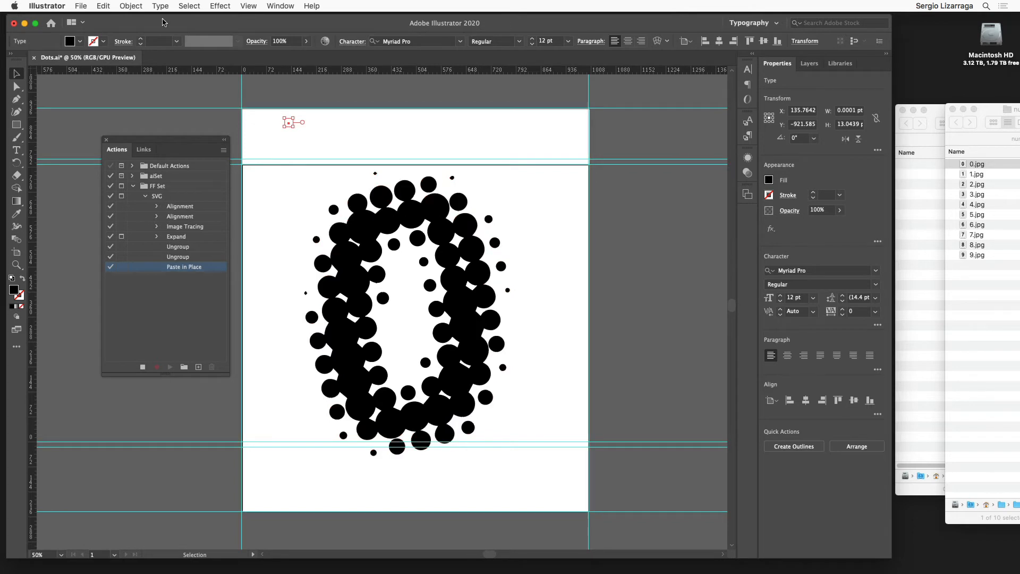
- Send the pasted empty text object to the back, behind all the dots
click(130, 6)
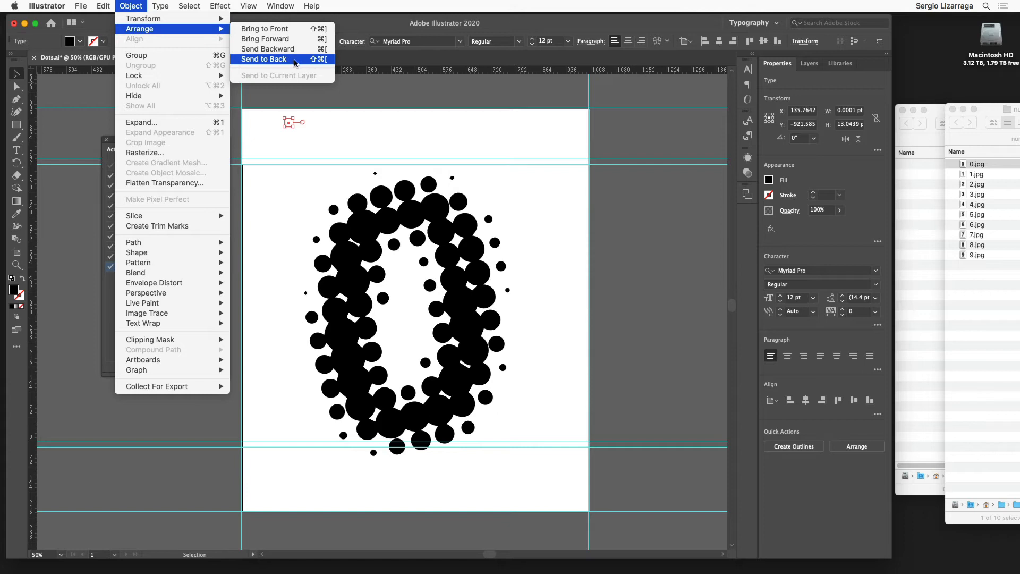
click(264, 59)
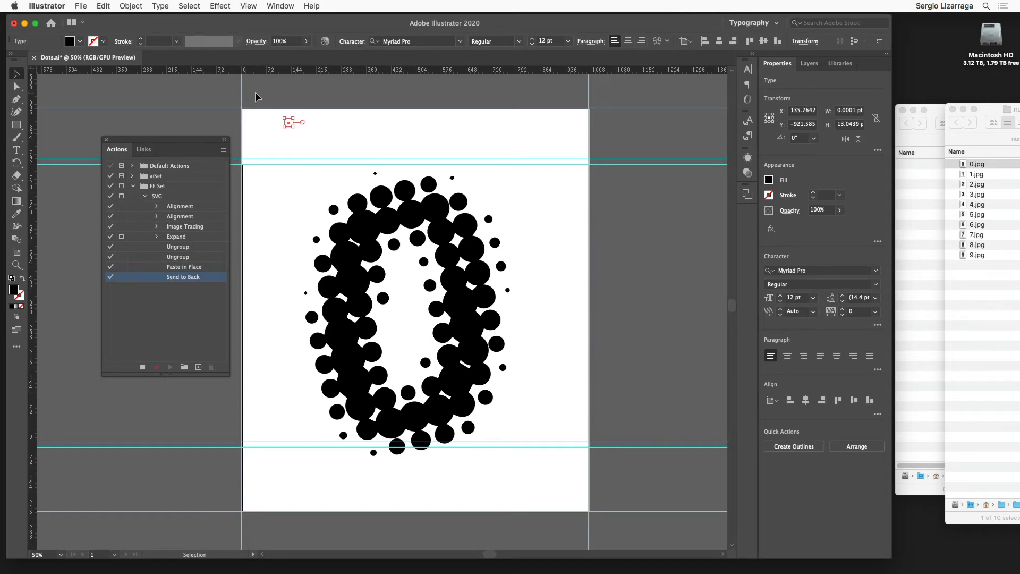
mouse_move(333, 105)
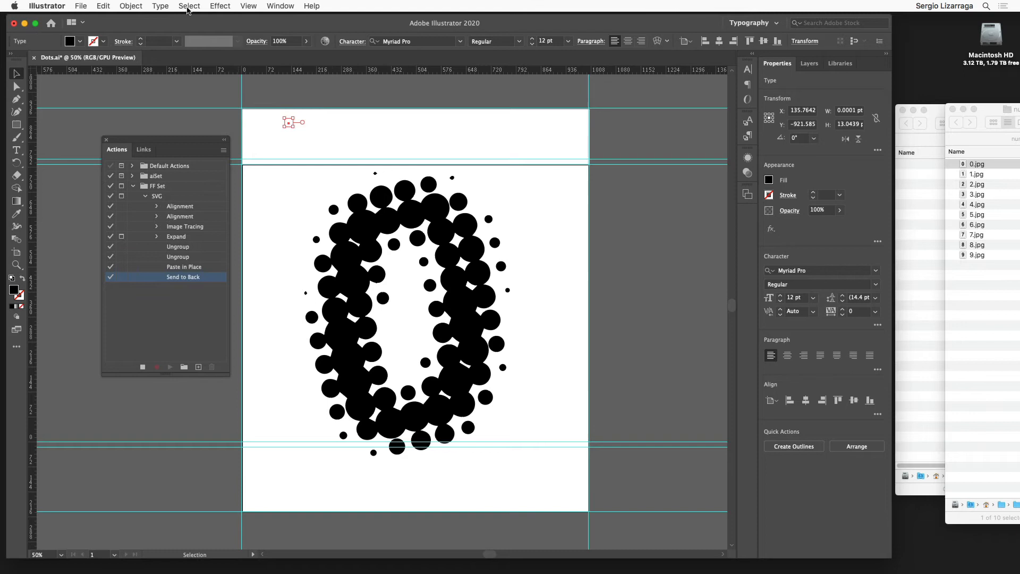
- Select the white compound path just above the text object using Next Object Above
click(188, 6)
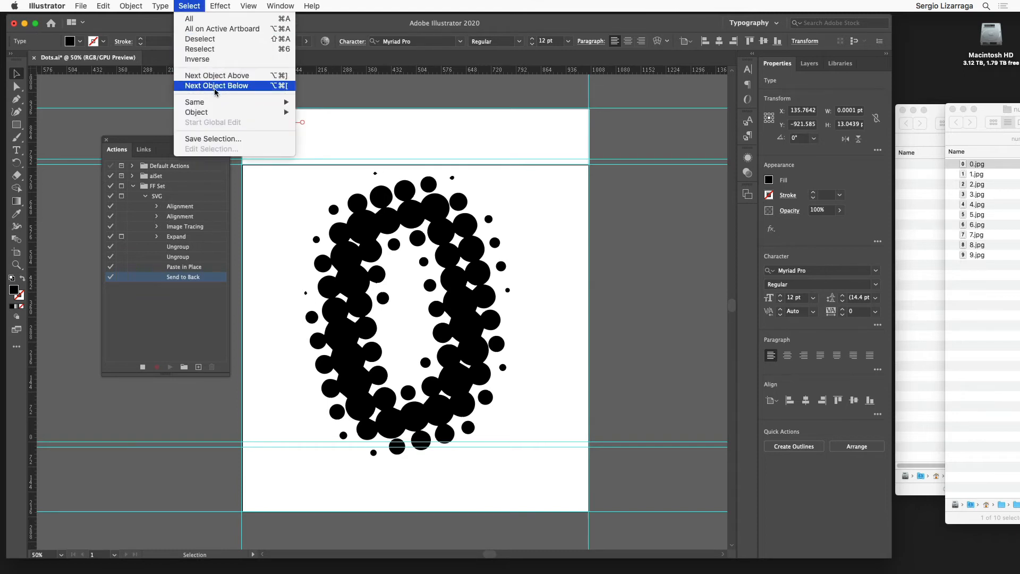
mouse_move(217, 75)
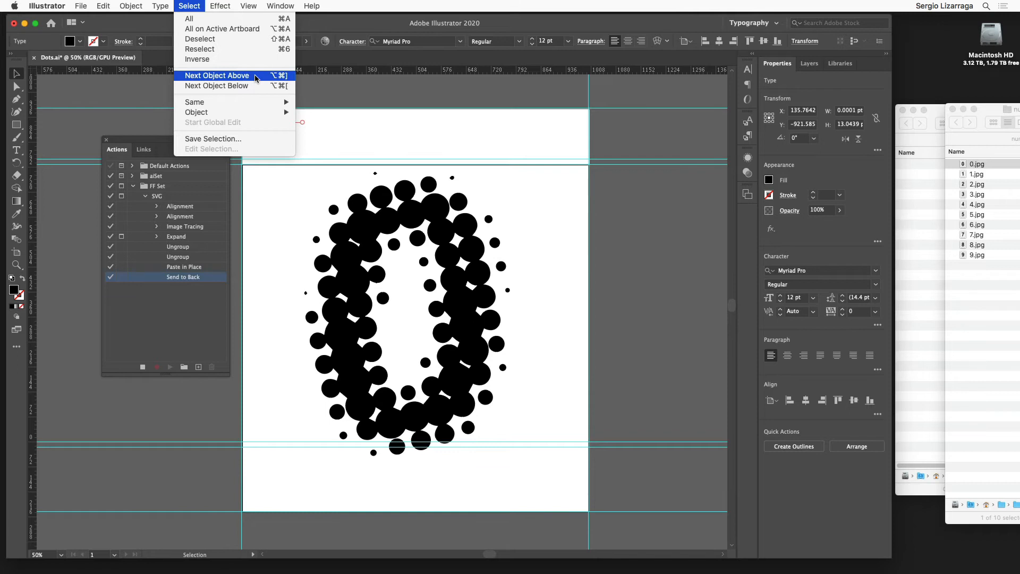
click(217, 76)
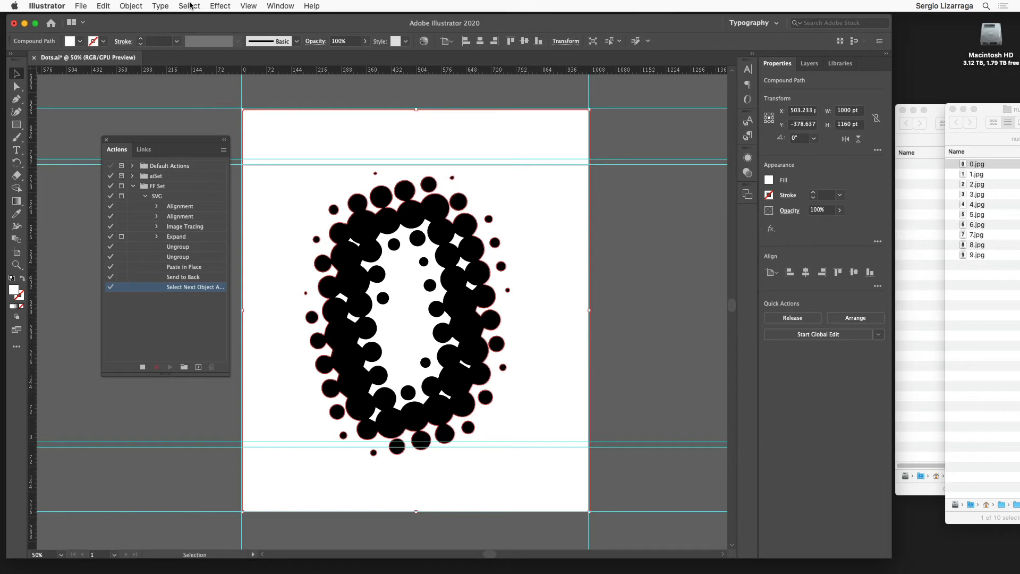
- Select every shape sharing the white compound path's appearance and delete them
click(189, 6)
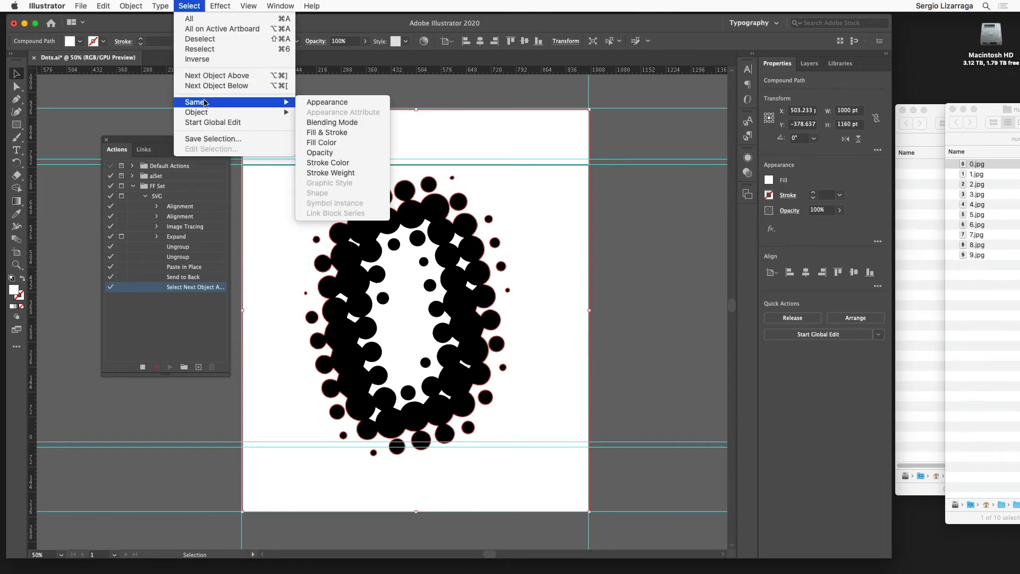
mouse_move(327, 102)
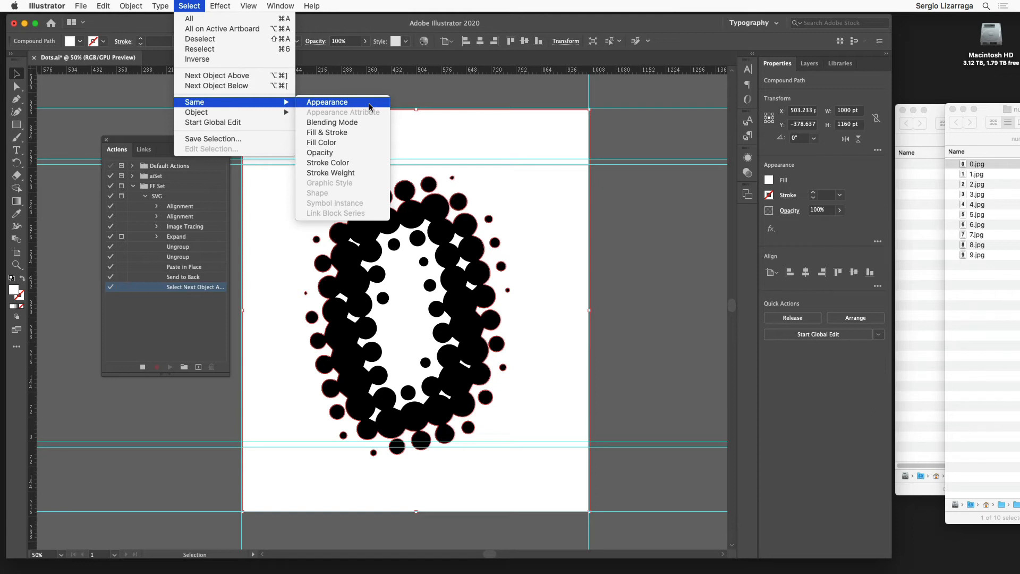
click(327, 102)
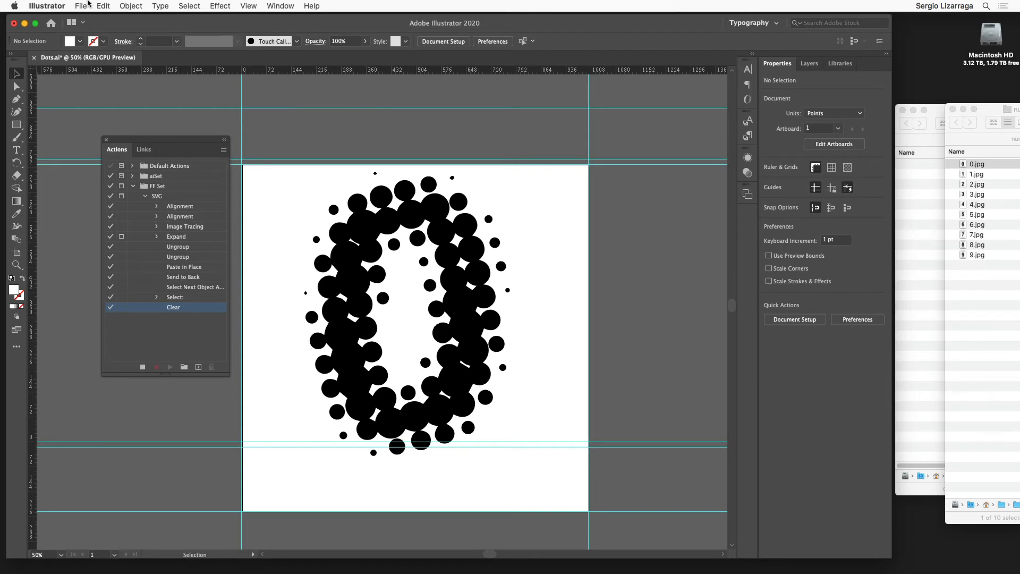
- Save the zero artwork as SVG named '0' in the numbers svg folder, accepting SVG options
click(81, 6)
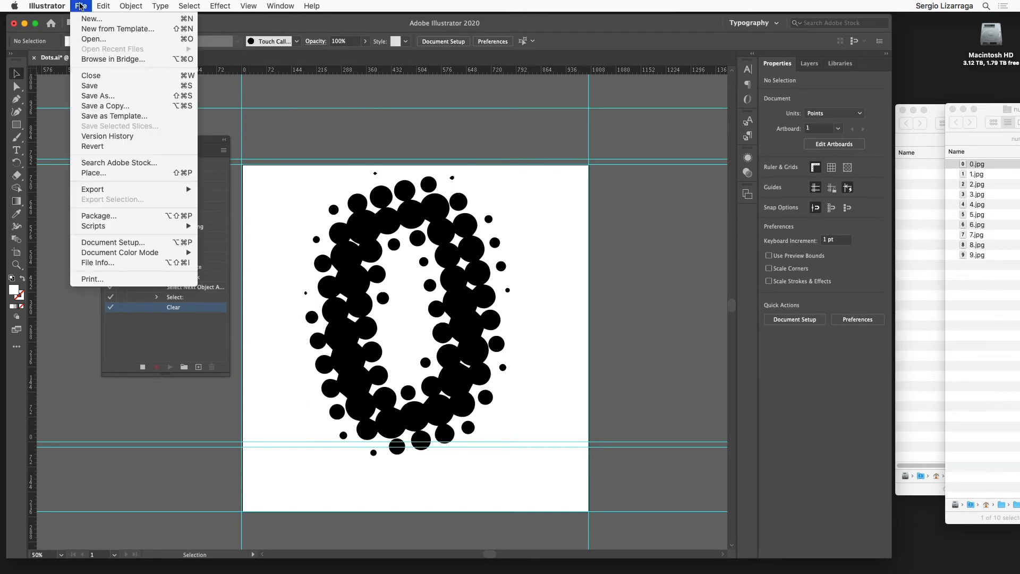
mouse_move(98, 96)
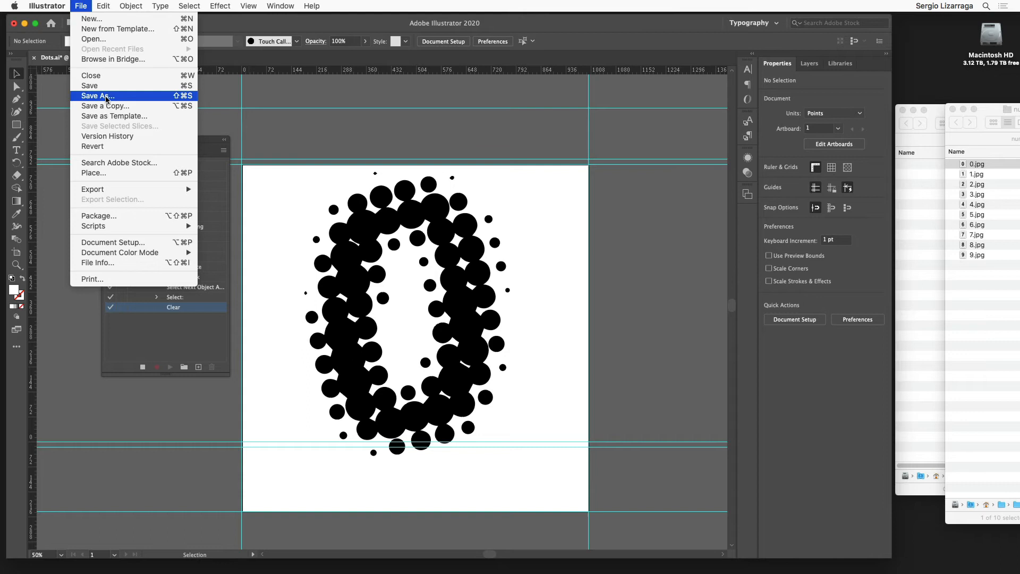
click(97, 96)
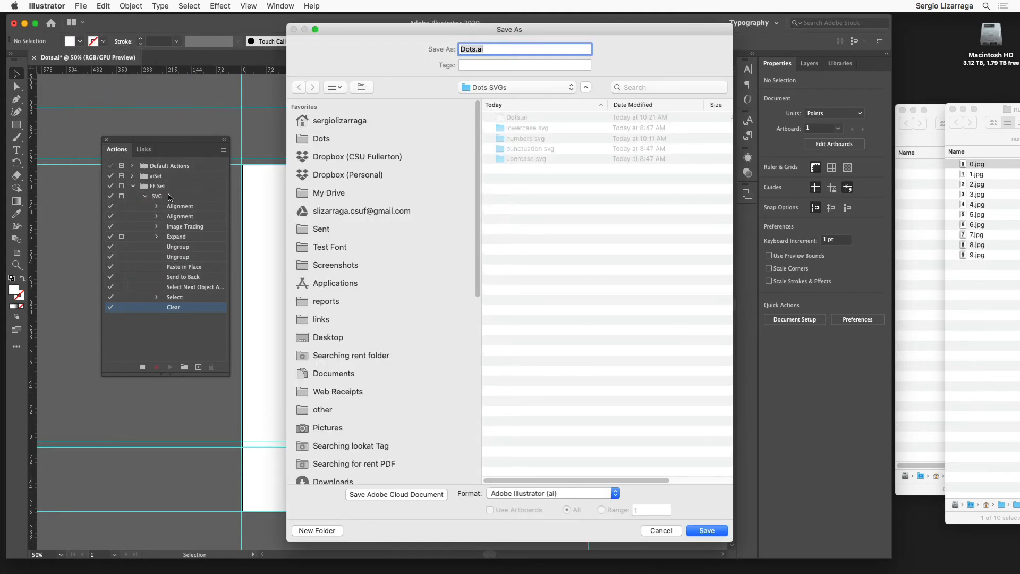
click(550, 493)
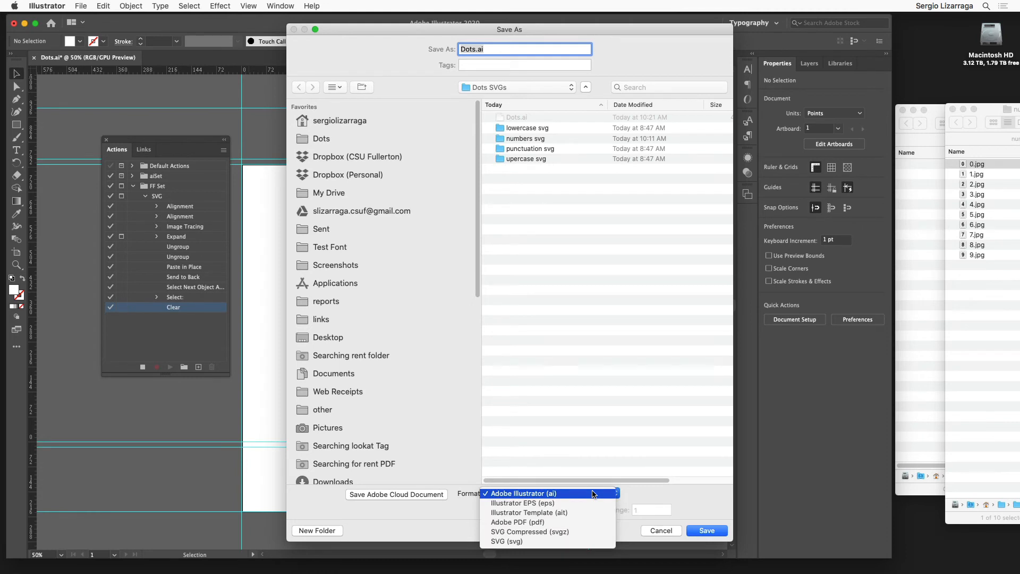
click(506, 542)
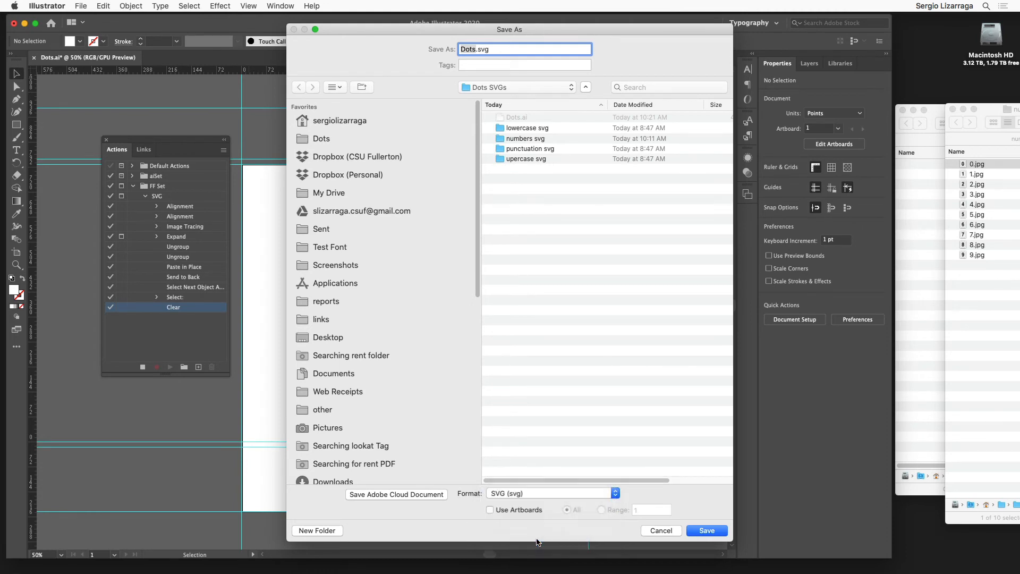
mouse_move(539, 145)
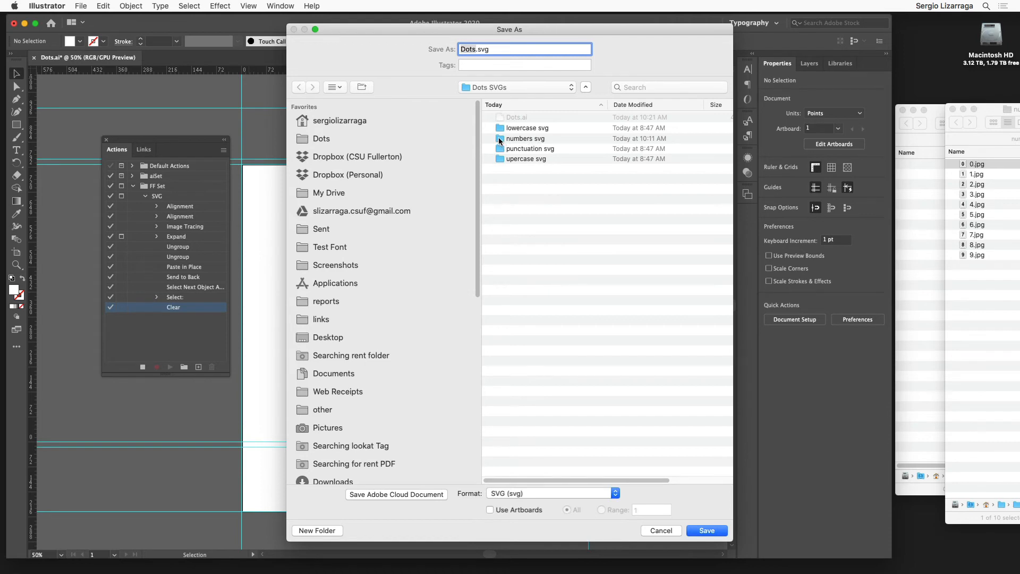
click(525, 139)
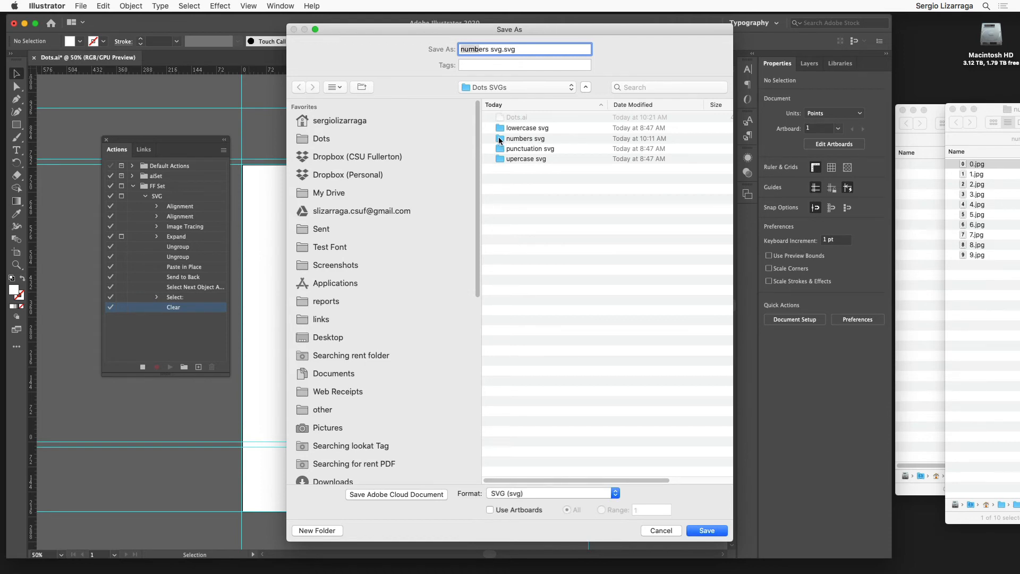
double_click(525, 139)
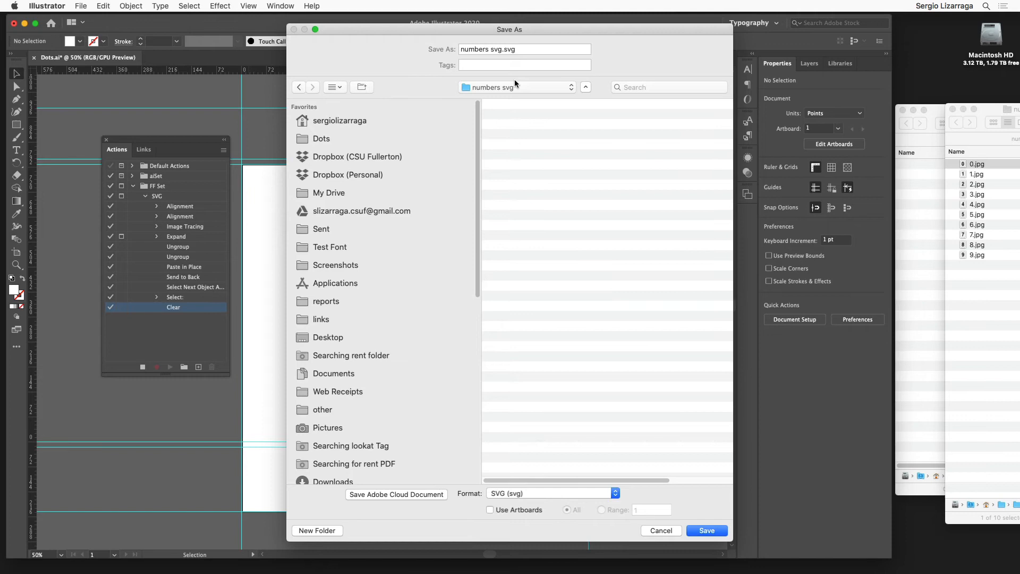
click(524, 49)
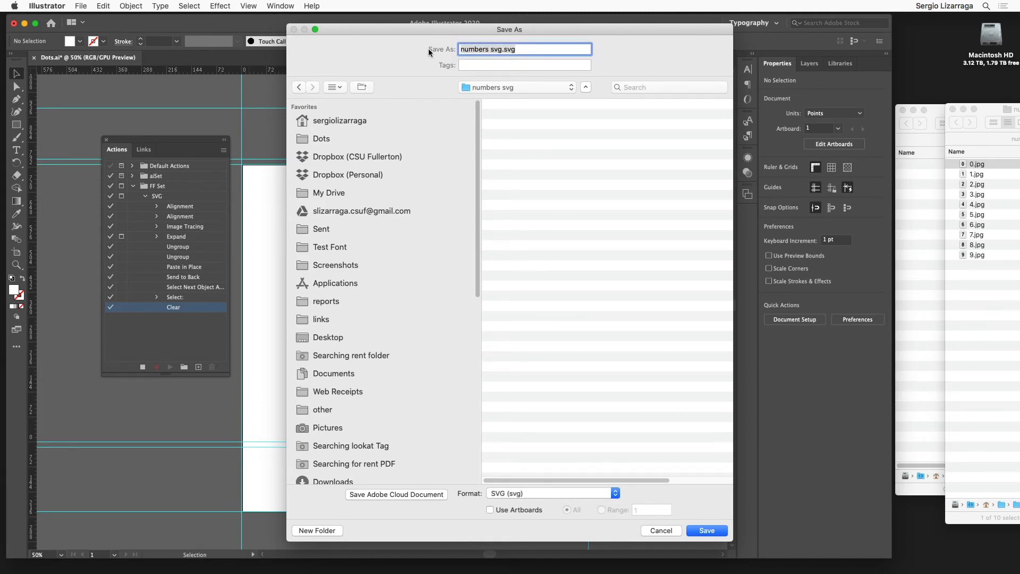
text(0)
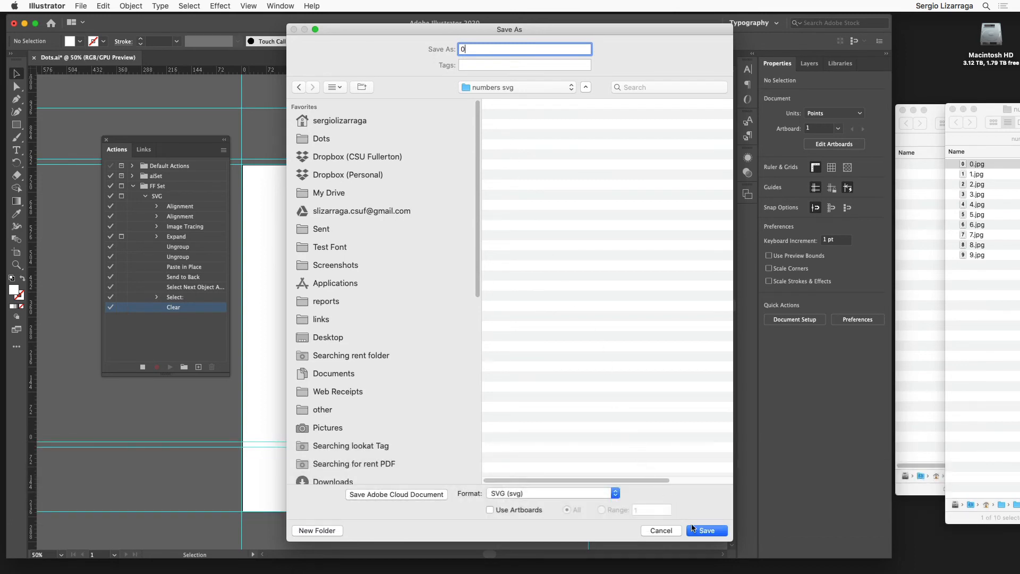
click(706, 530)
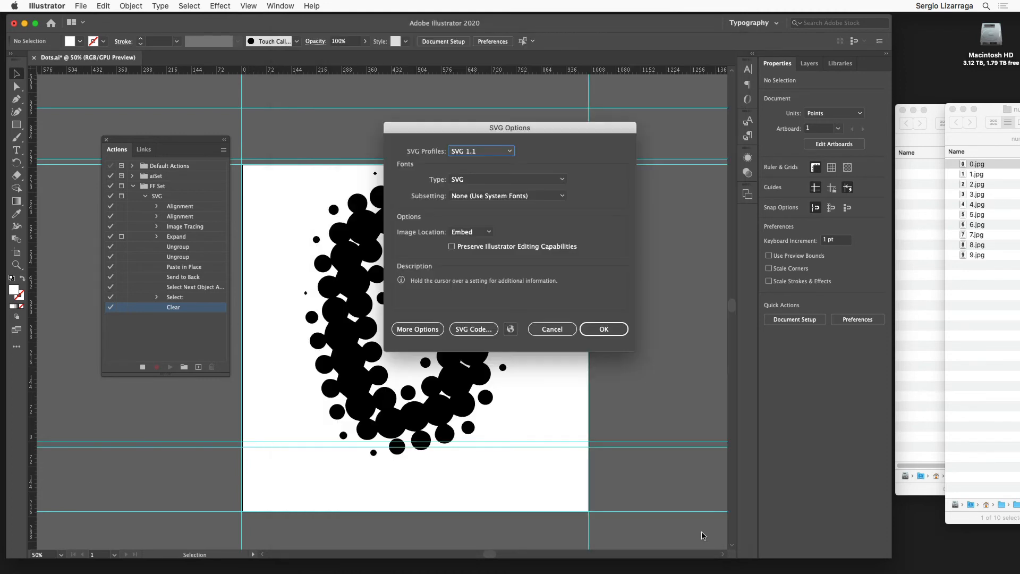
click(603, 328)
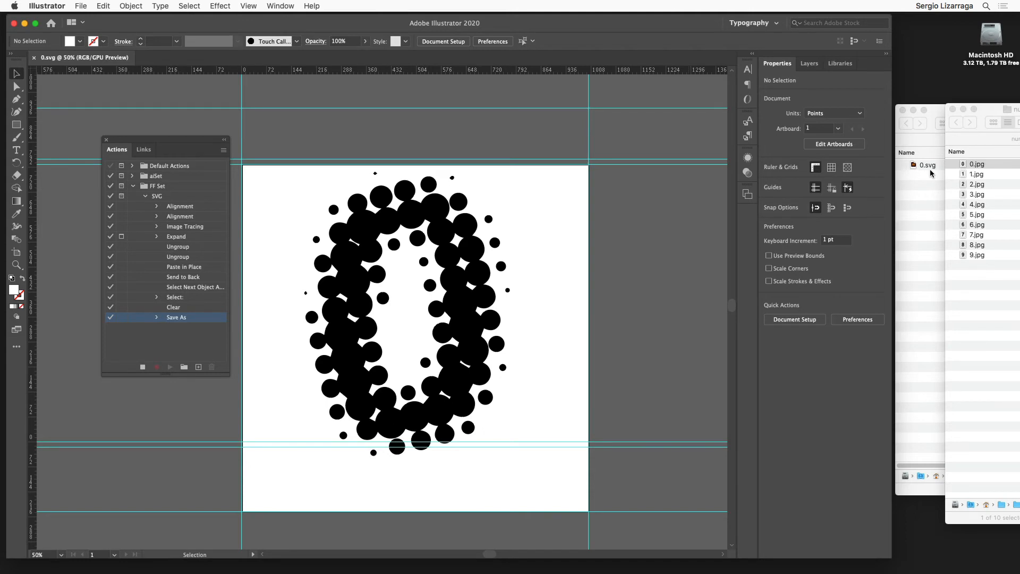
mouse_move(527, 287)
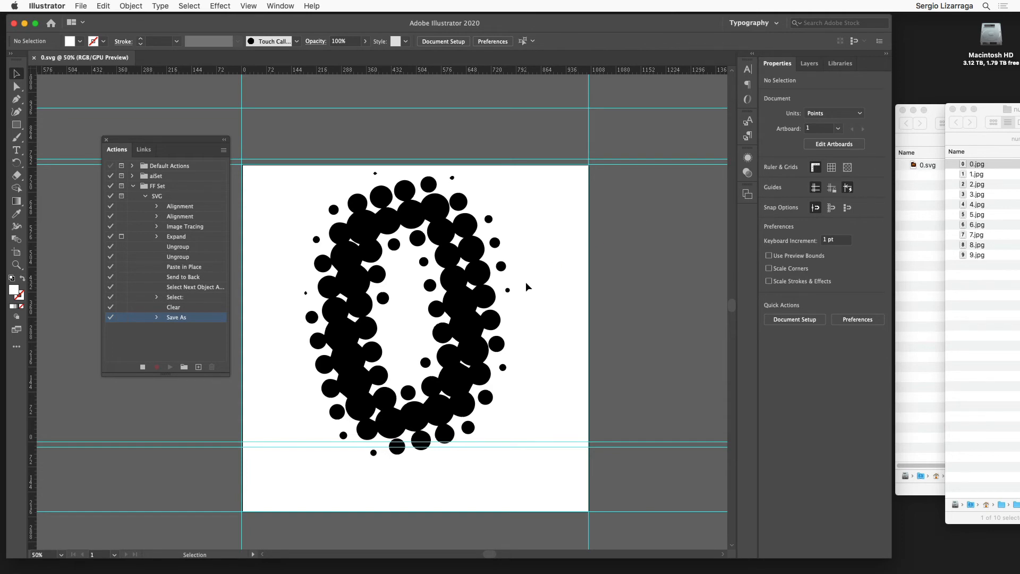
- Select all the dot artwork with Cmd+A and delete it, emptying the artboard
key(cmd+a)
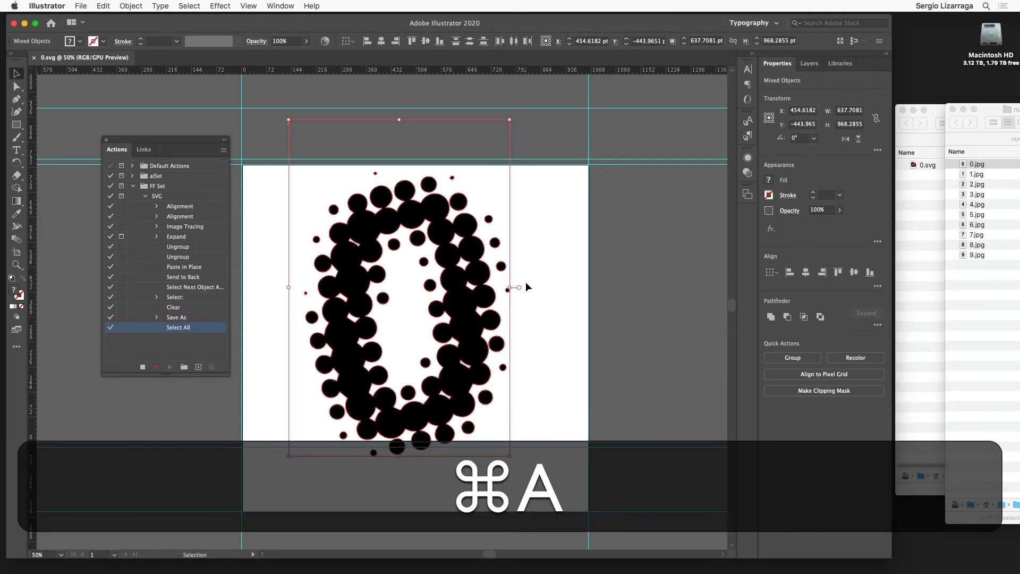
key(Delete)
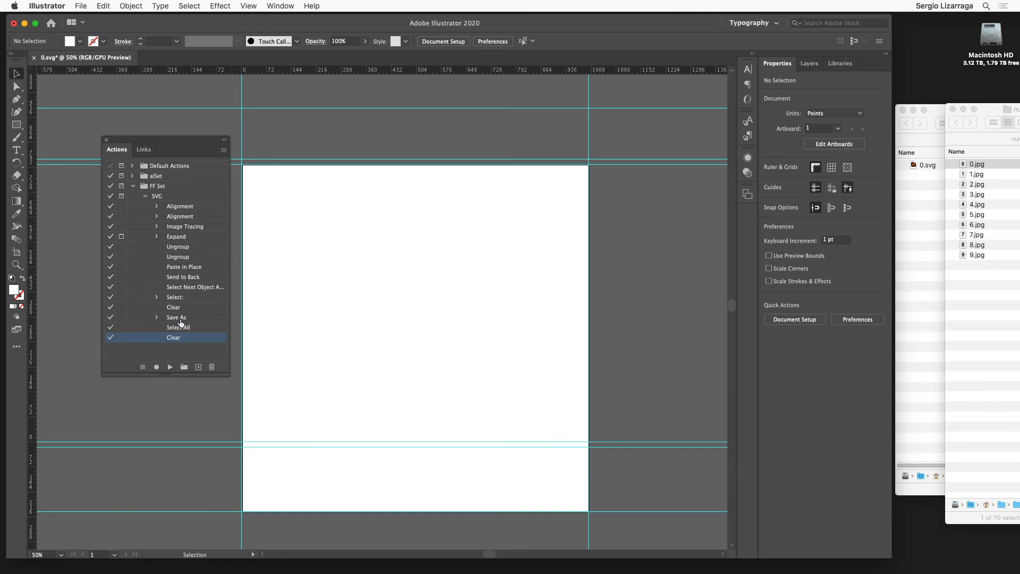
mouse_move(121, 321)
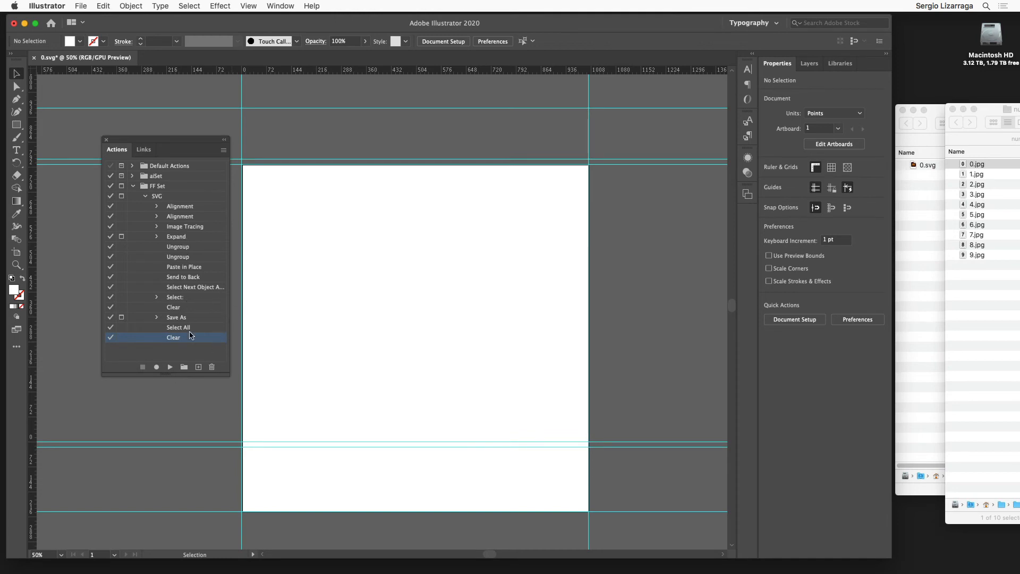
mouse_move(172, 203)
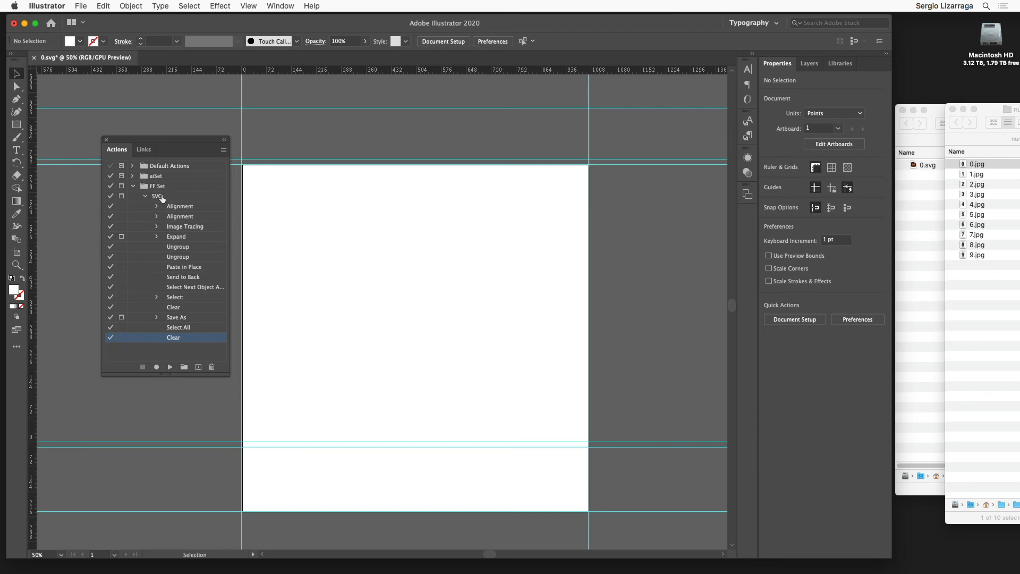
mouse_move(165, 199)
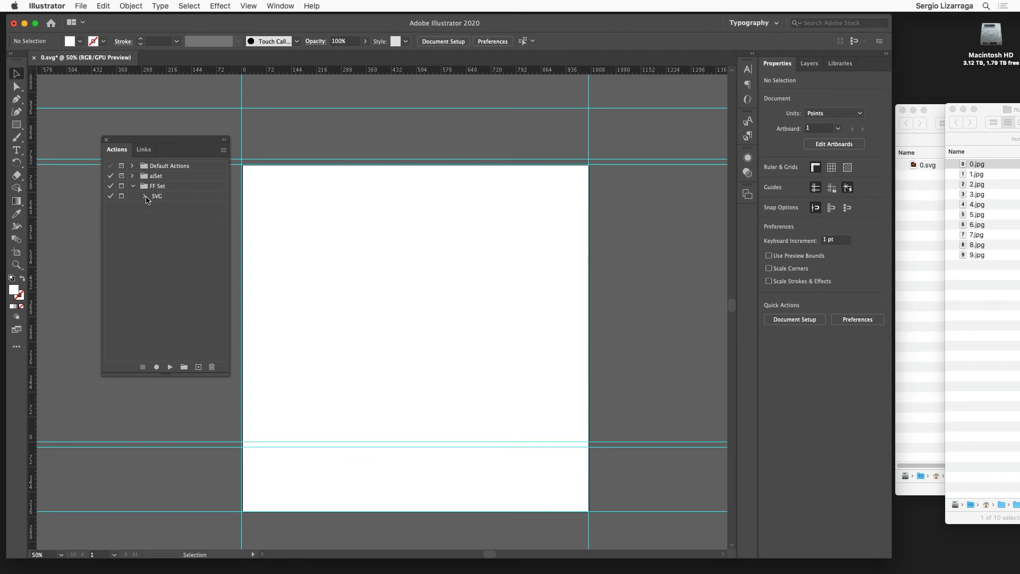
- Assign the SVG action the Command+F3 shortcut in its Action Options
click(157, 196)
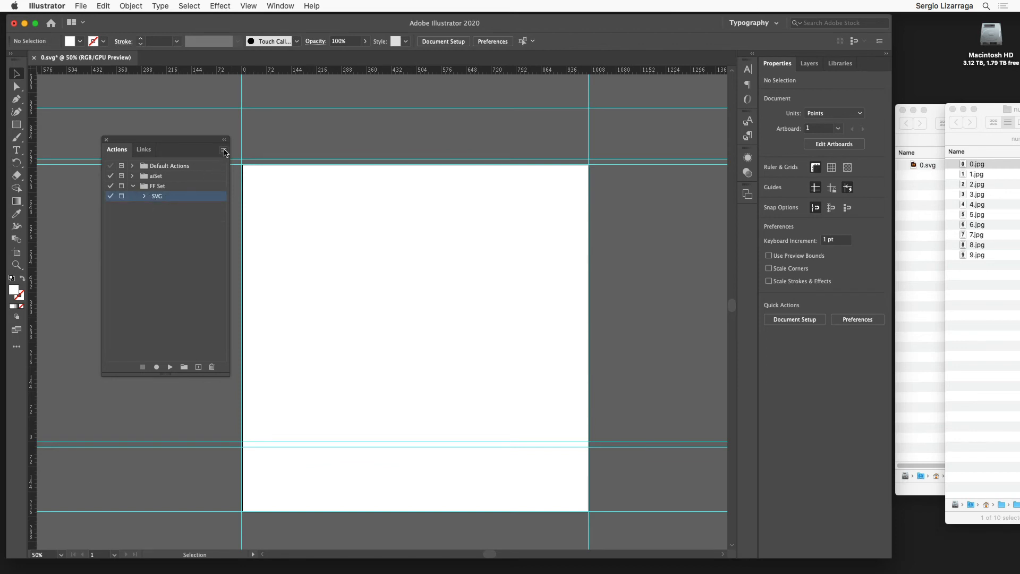
click(224, 150)
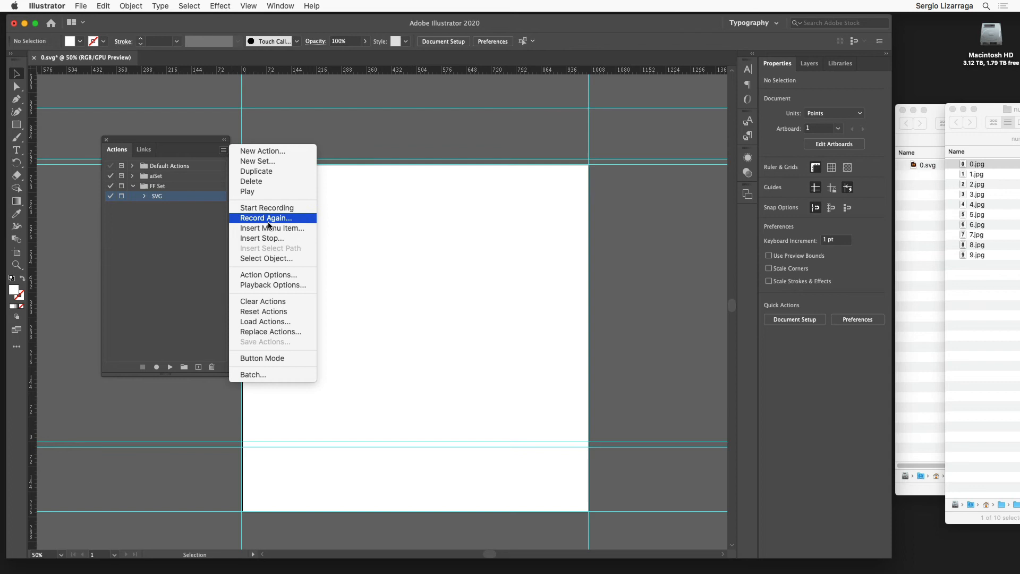
mouse_move(267, 274)
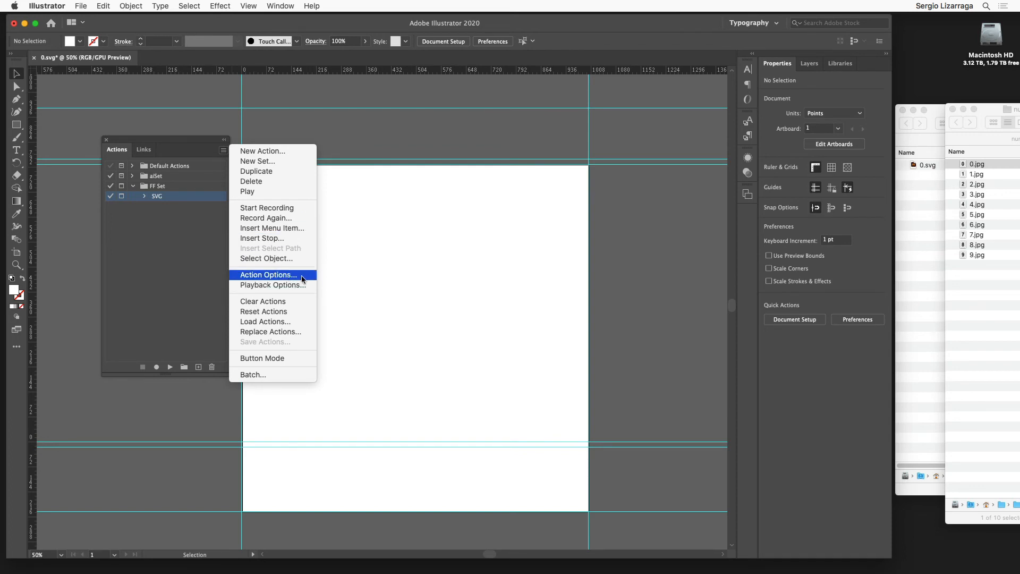
mouse_move(305, 279)
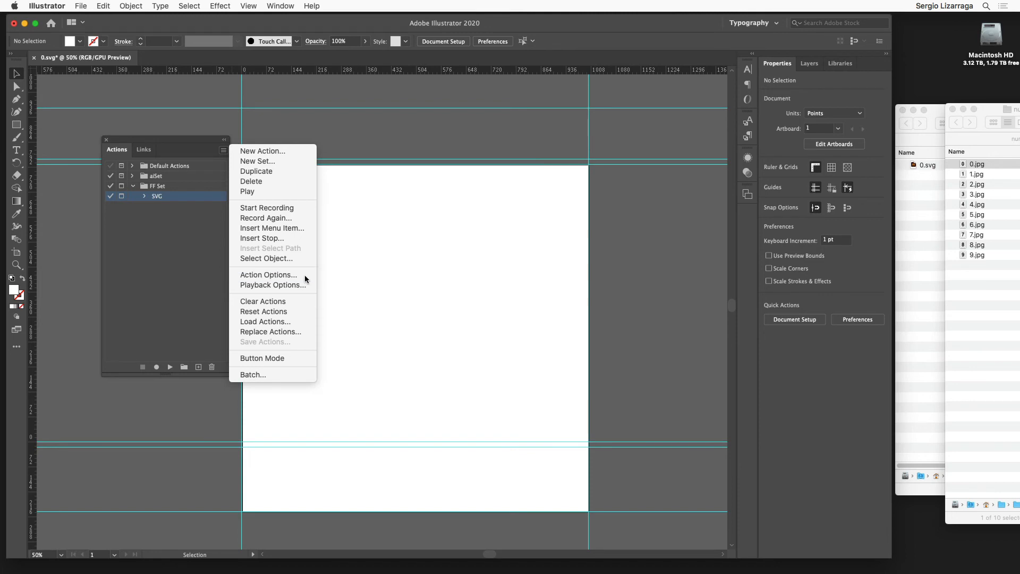
click(267, 274)
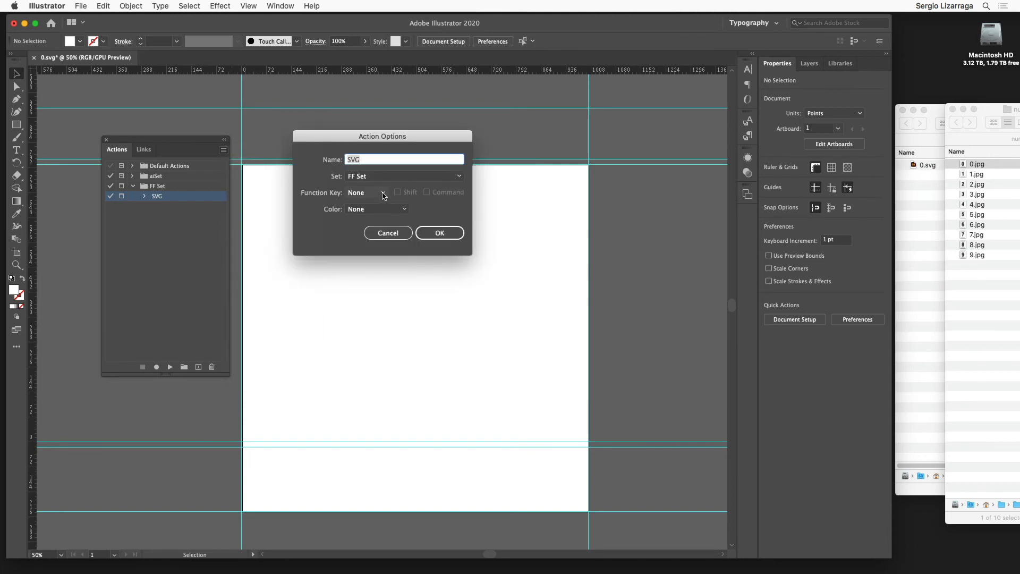
click(366, 192)
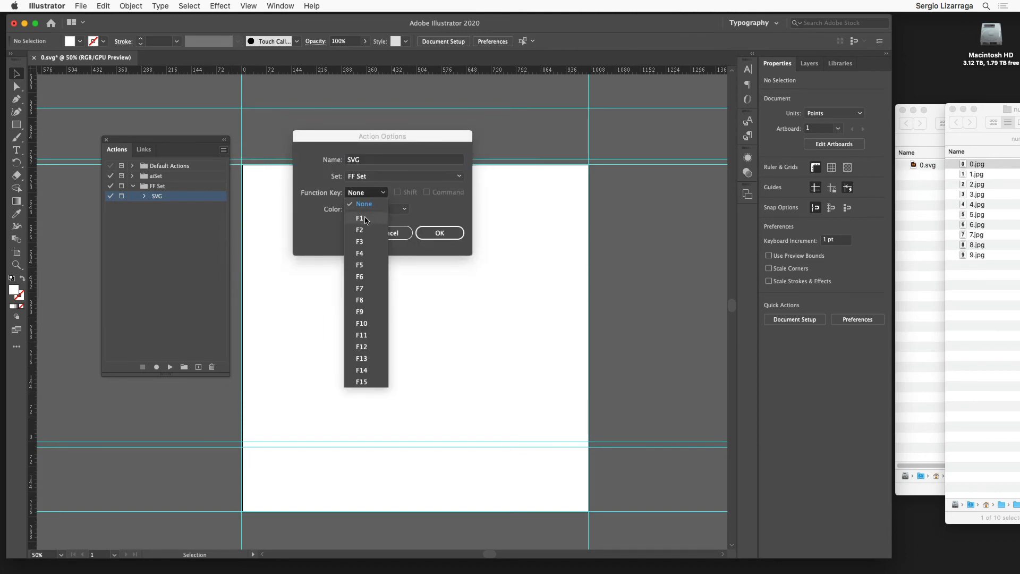
mouse_move(361, 230)
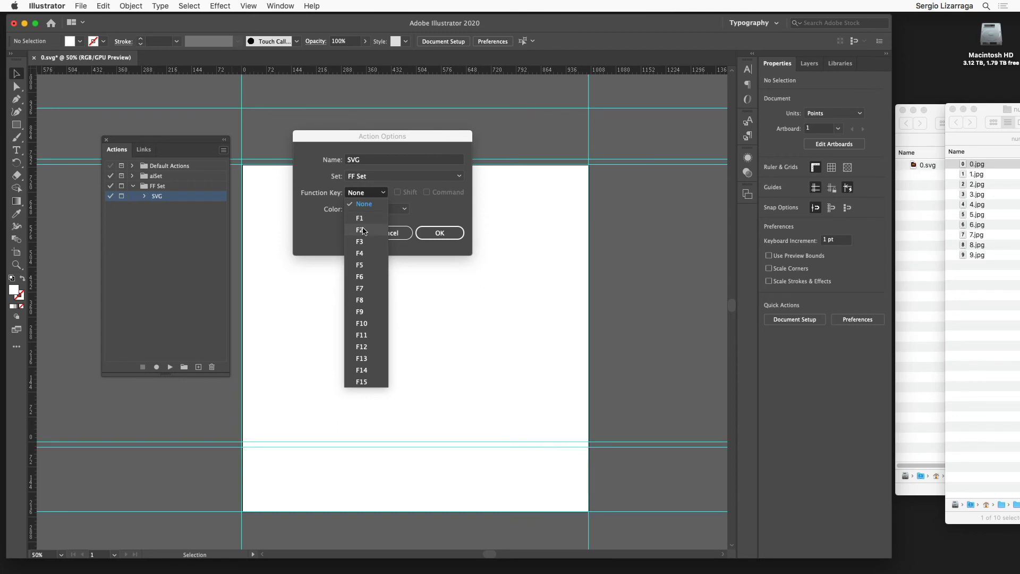
mouse_move(363, 244)
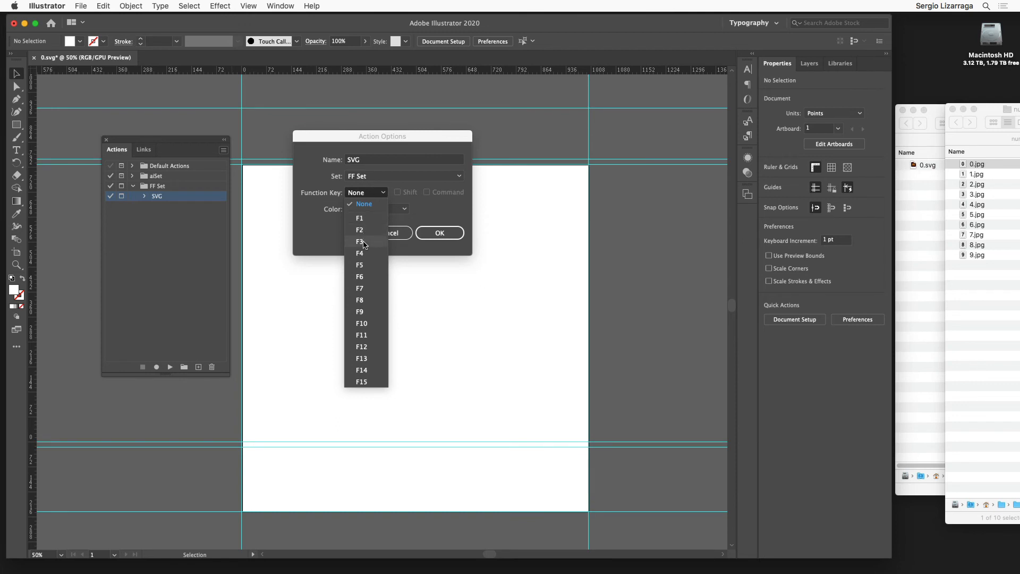
click(360, 242)
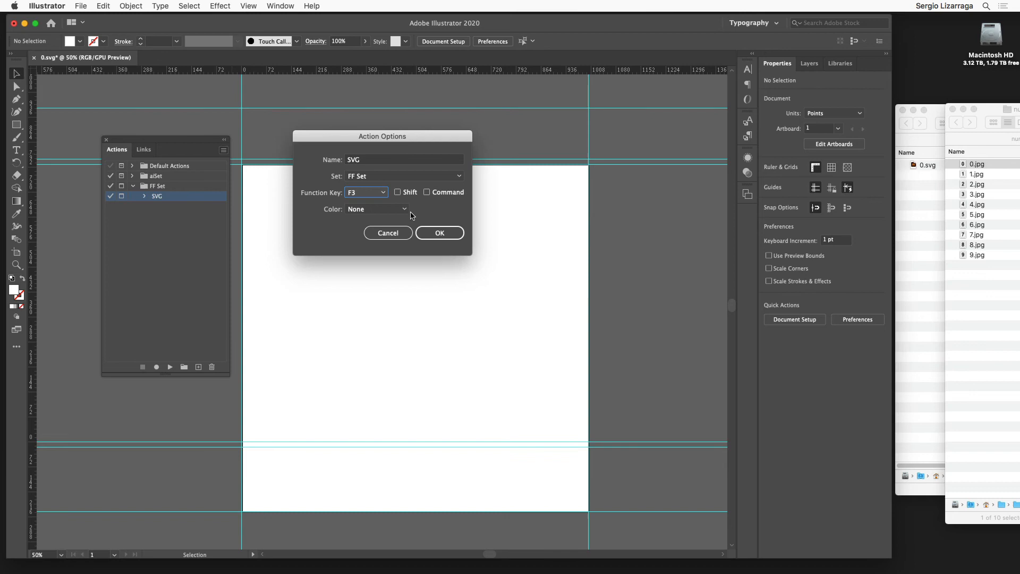
click(427, 192)
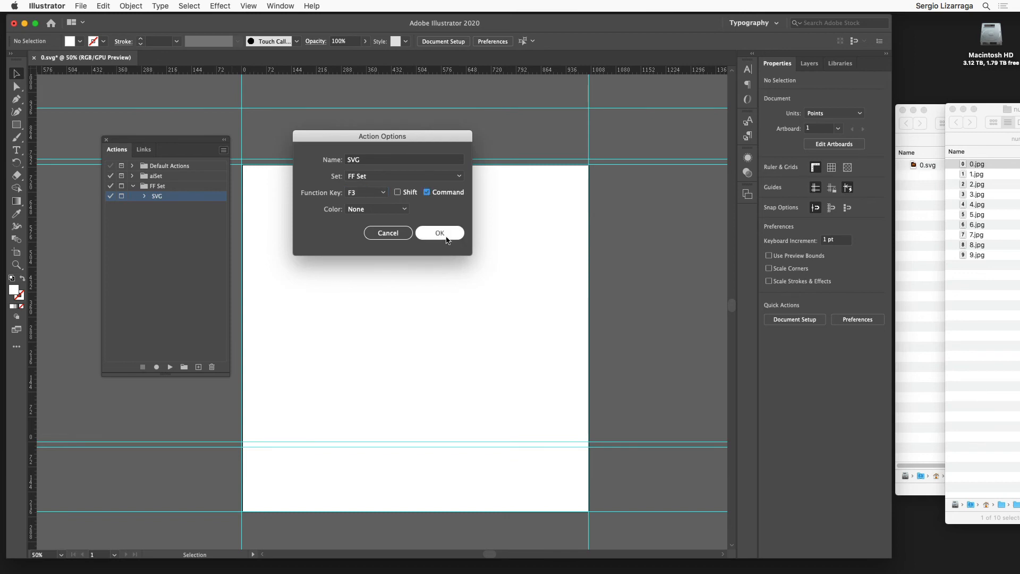
click(440, 233)
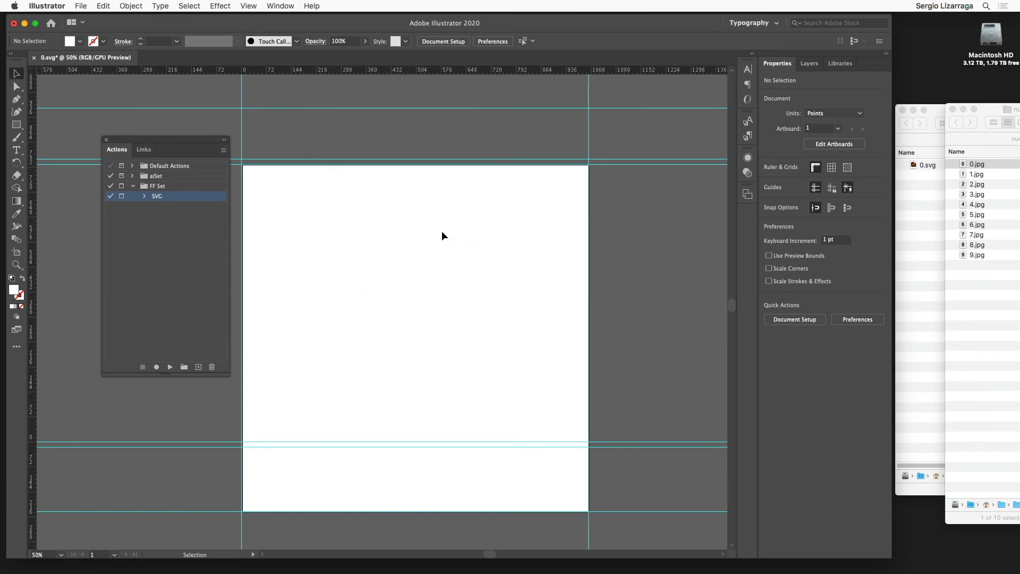
mouse_move(850, 201)
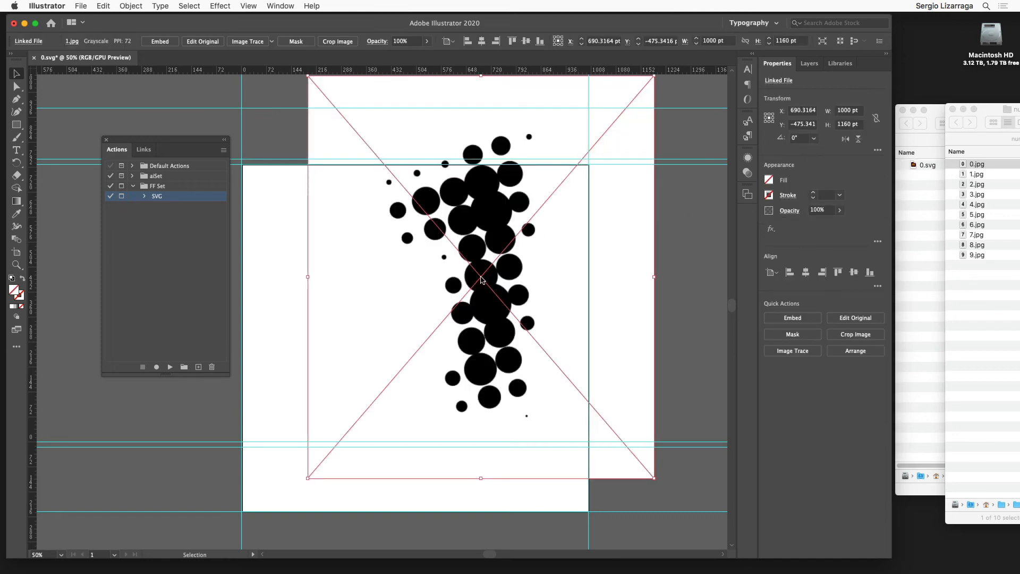
- Replay the SVG action with Cmd+F3 on 1.jpg and save the result as 1.svg
key(cmd+F3)
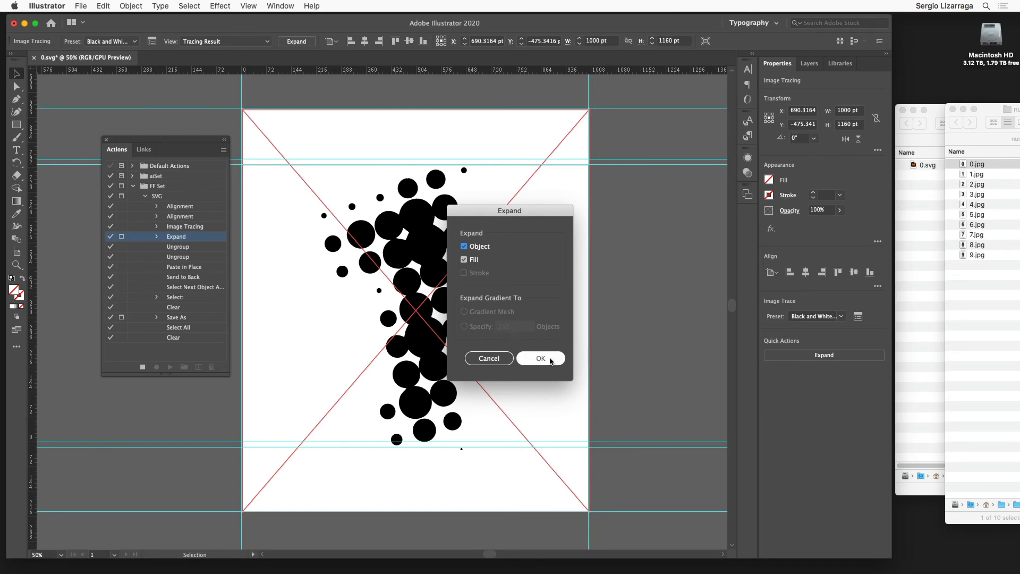
click(541, 358)
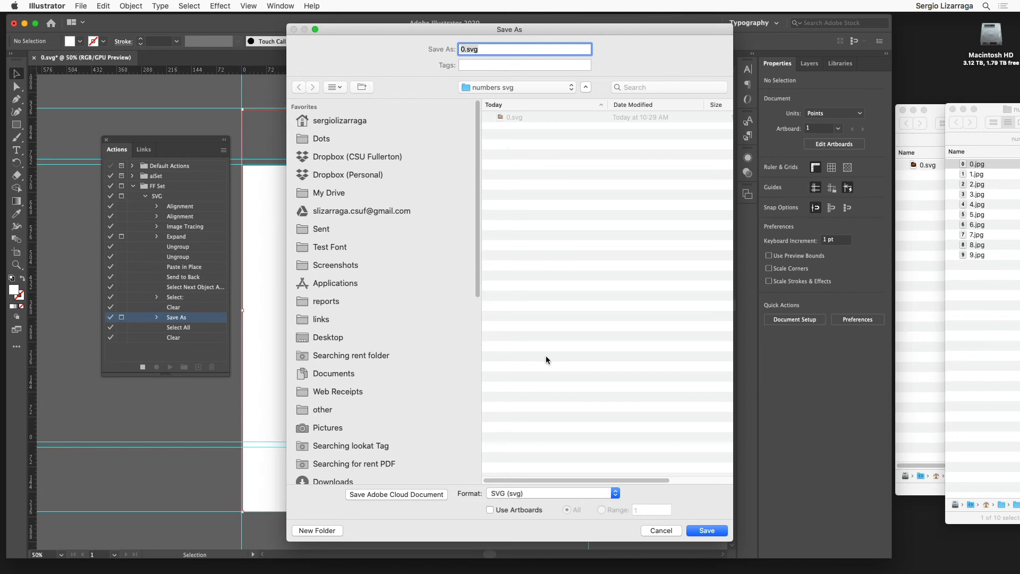
text(1)
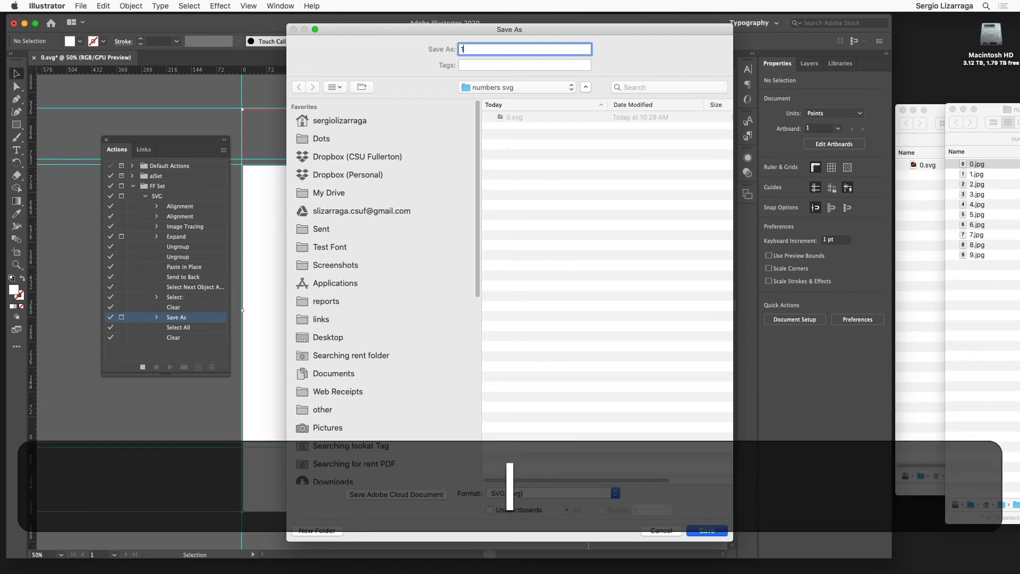
click(707, 531)
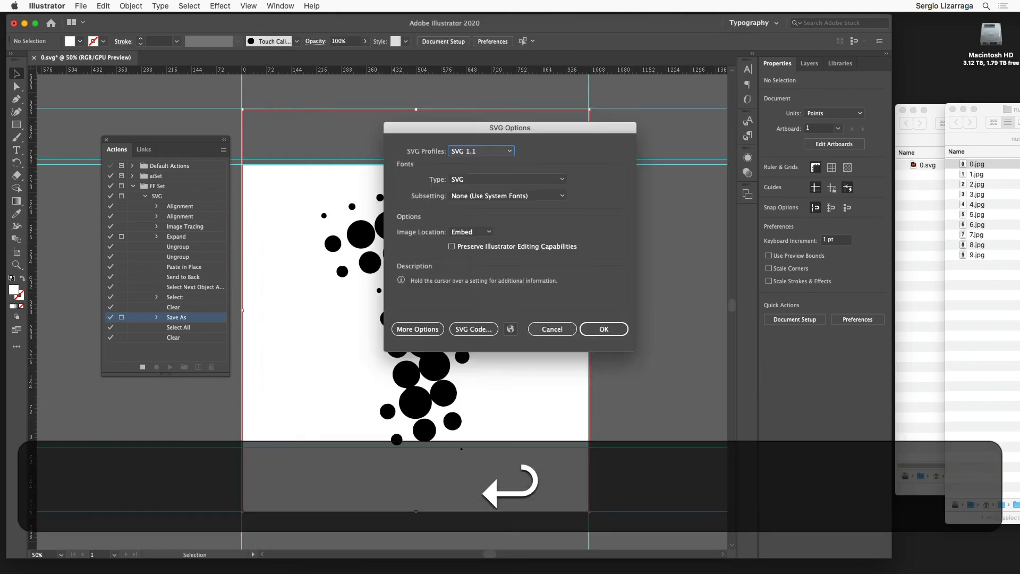
click(603, 328)
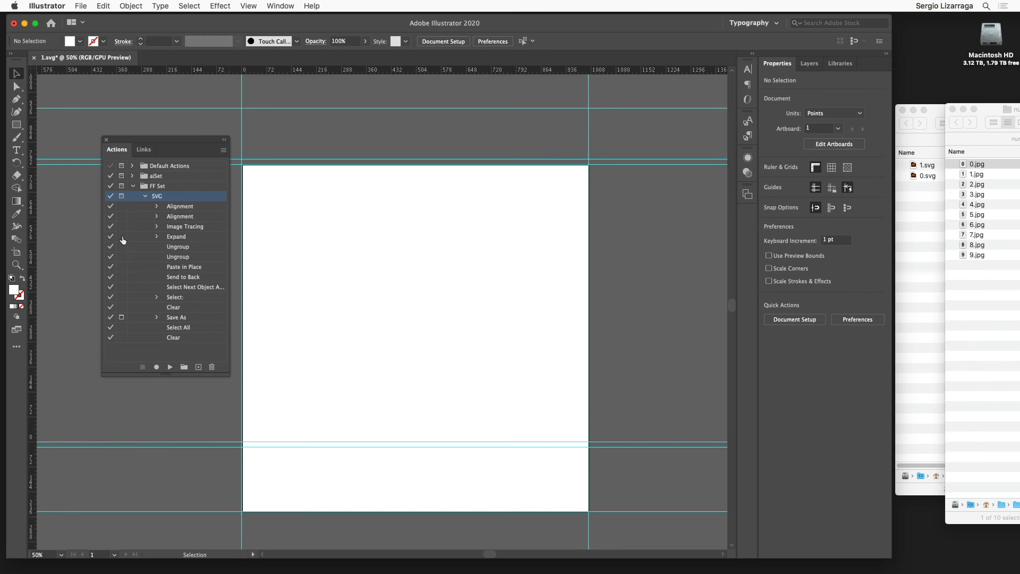
mouse_move(246, 315)
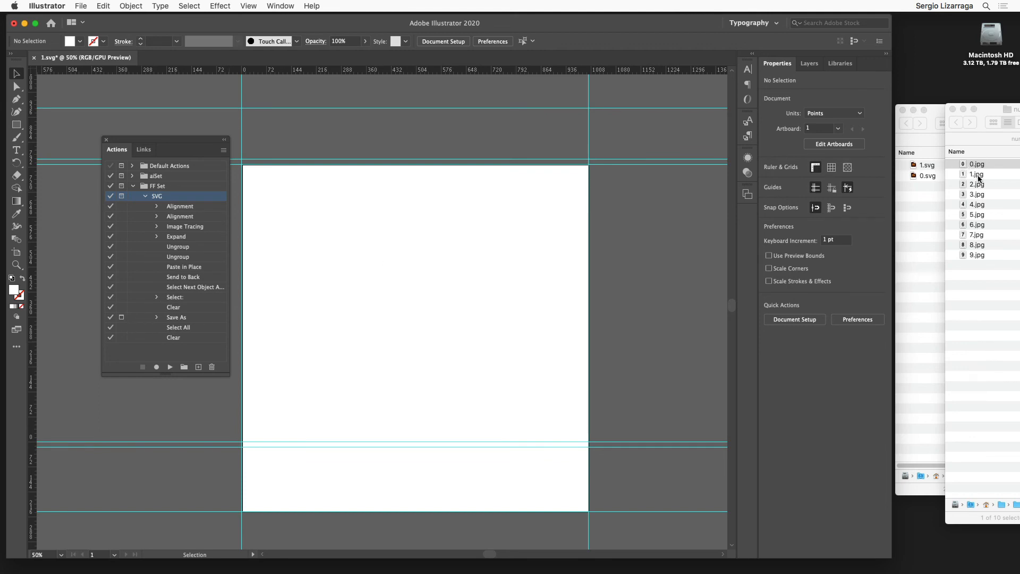
- Run the SVG action on the 2.jpg image and save the result as 2.svg
click(977, 184)
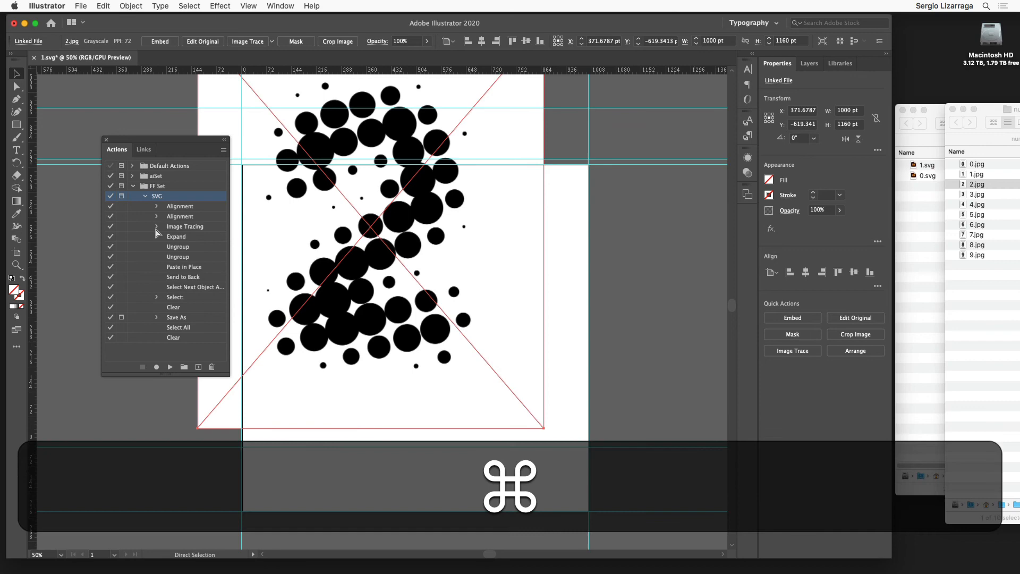
click(184, 267)
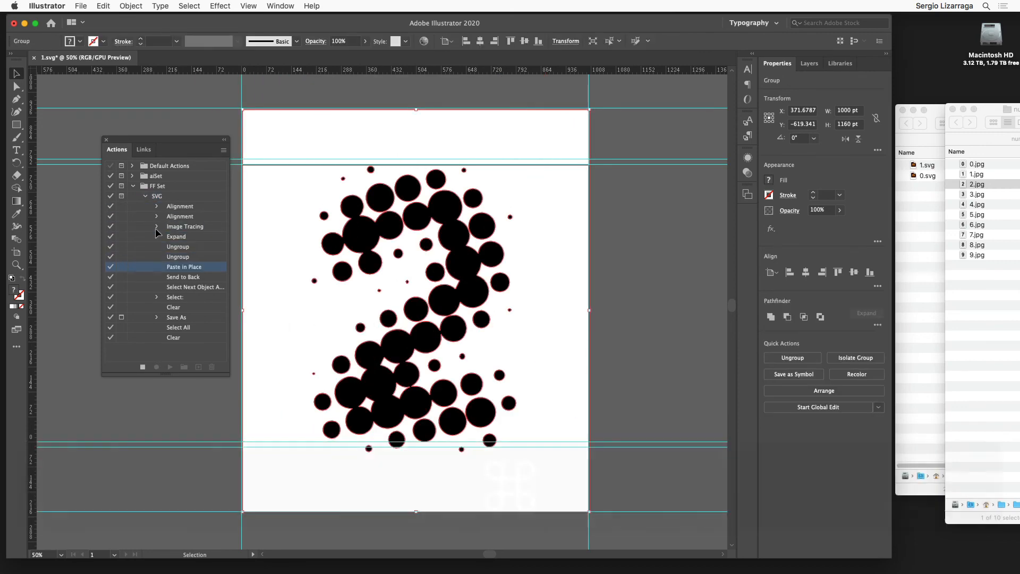
click(176, 317)
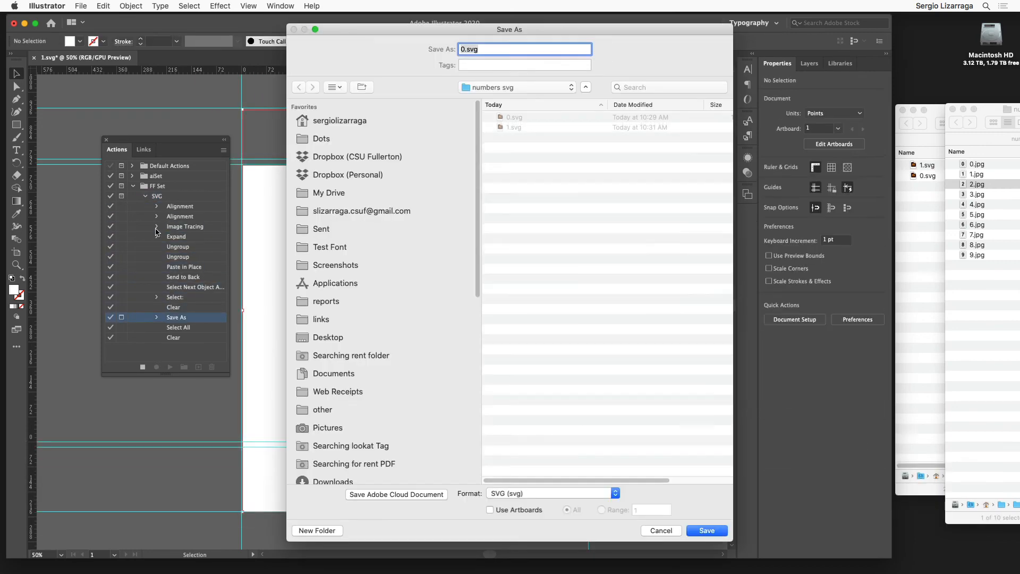
text(2)
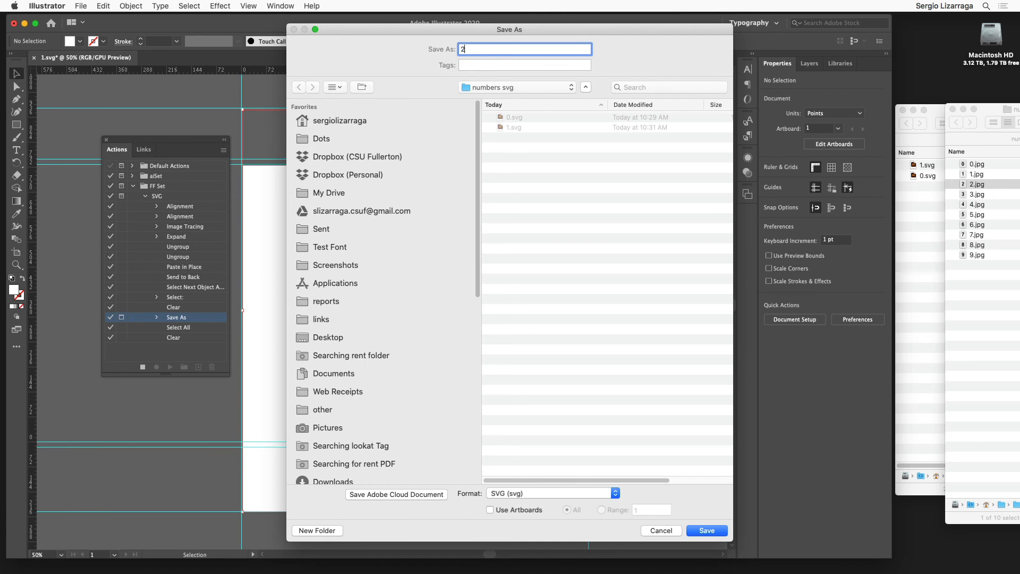
click(707, 530)
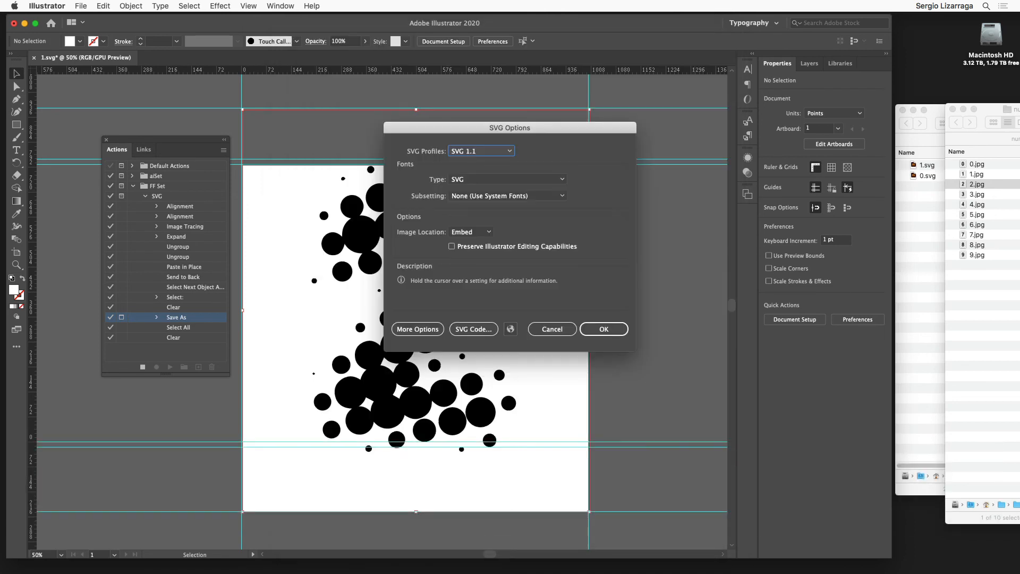
click(602, 328)
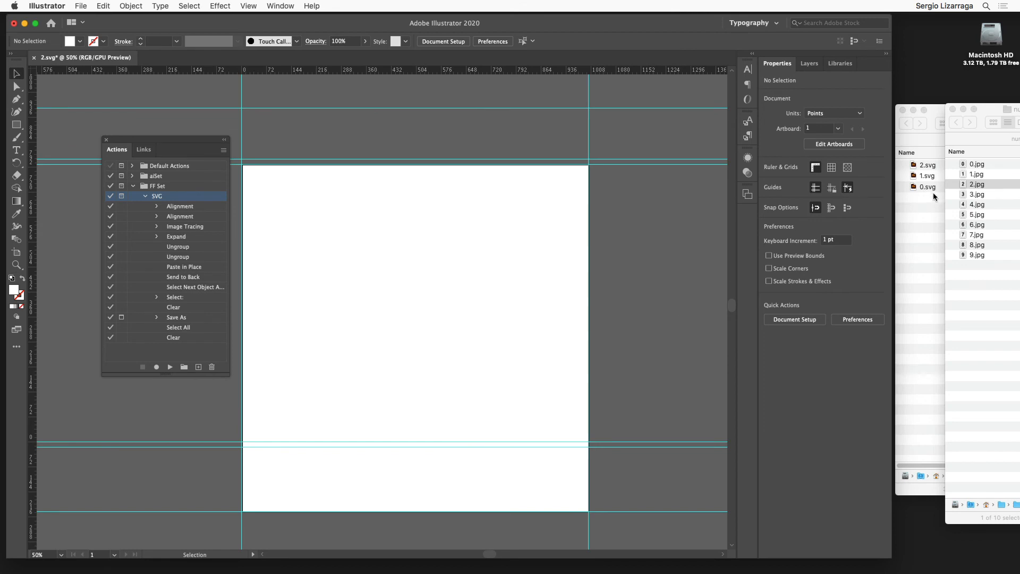
mouse_move(930, 148)
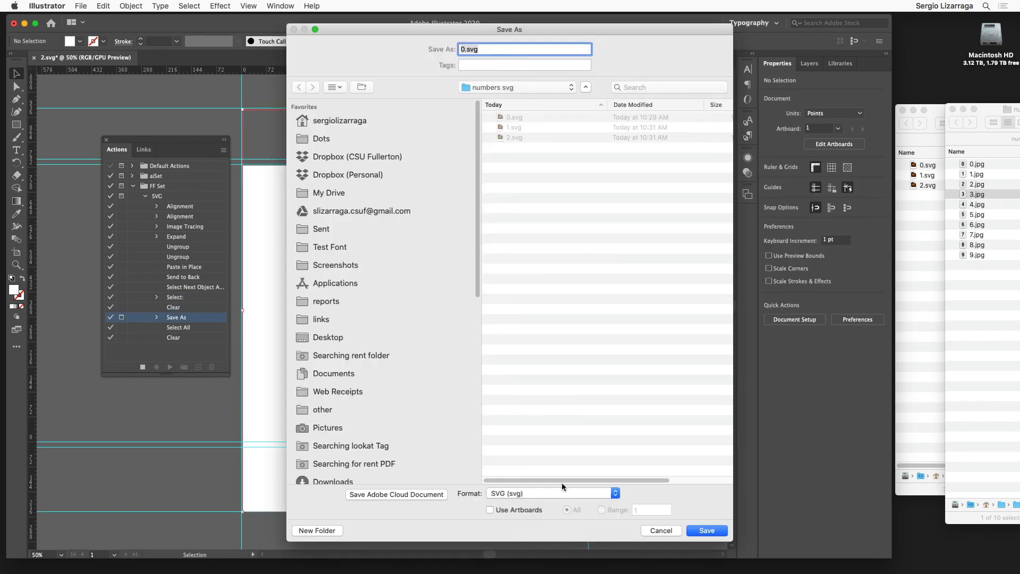
- Confirm saving the traced number as 3.svg and accept the SVG export options
click(706, 531)
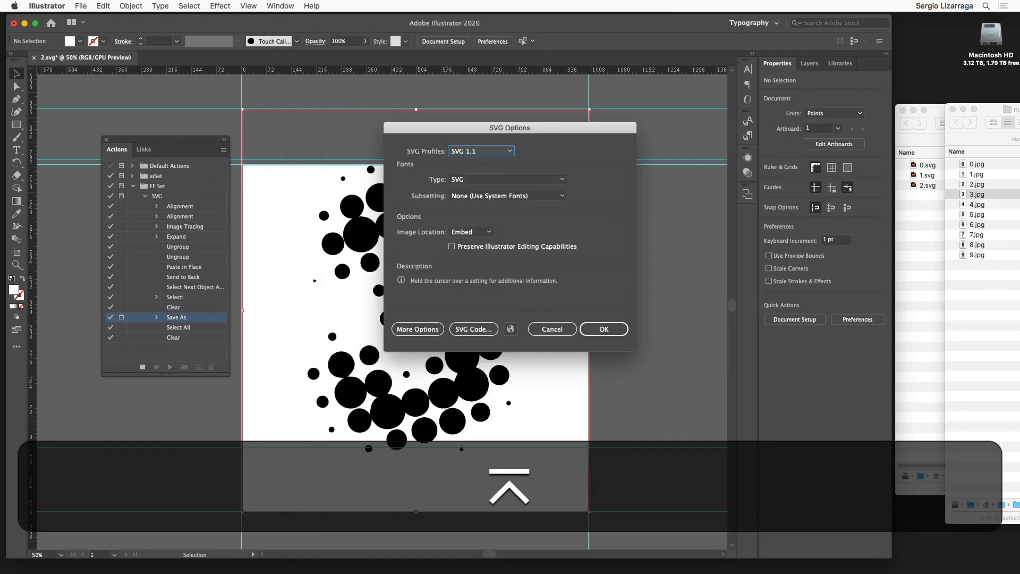
click(603, 328)
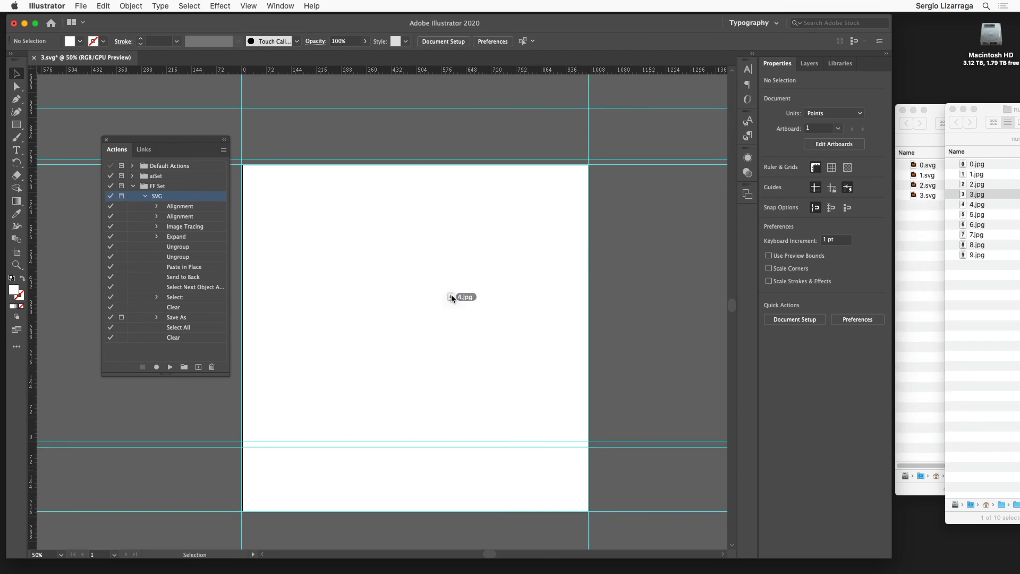
- Replay the SVG action on 4.jpg and 5.jpg, saving them as 4.svg and 5.svg
click(169, 366)
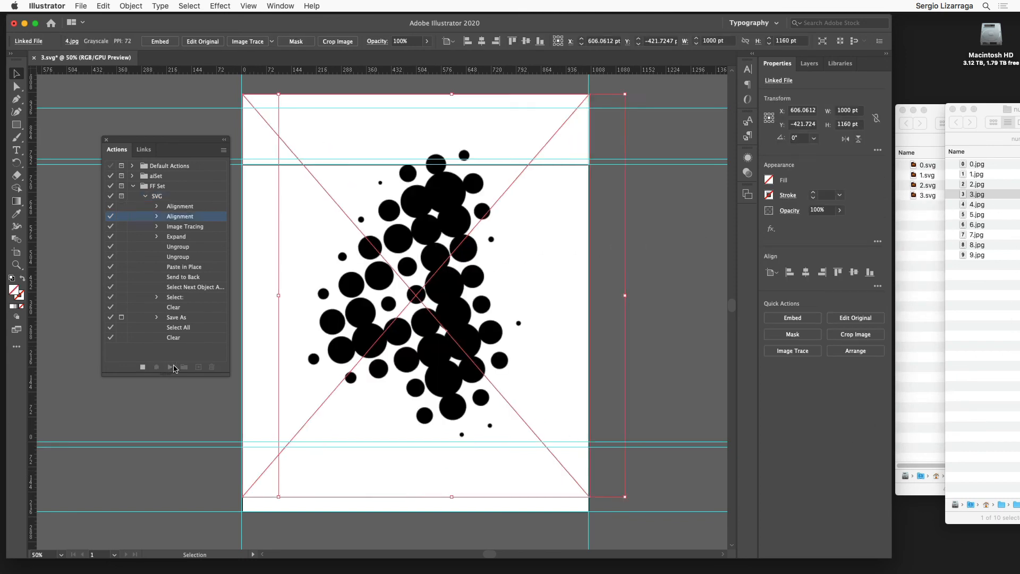
click(170, 366)
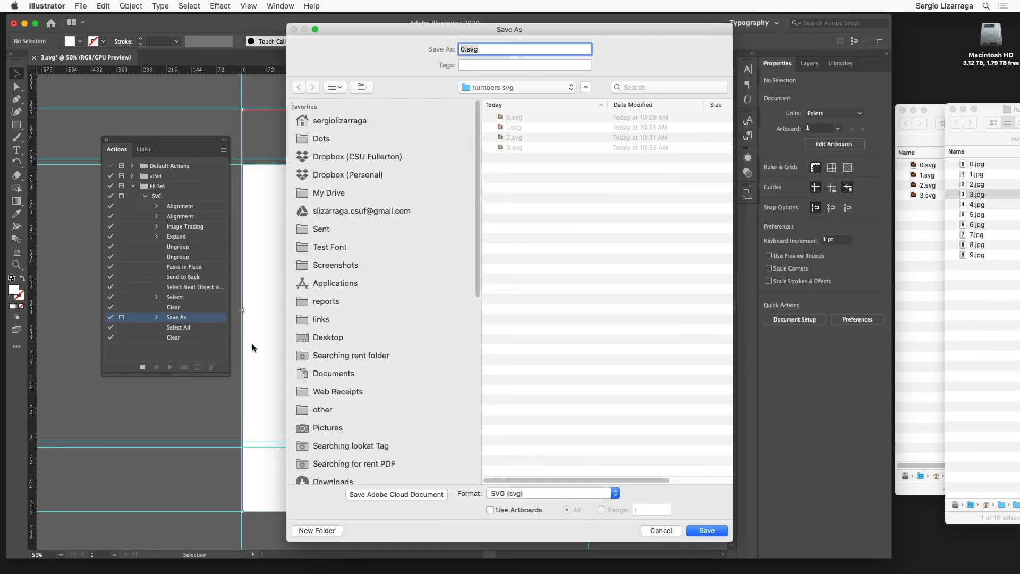
click(706, 531)
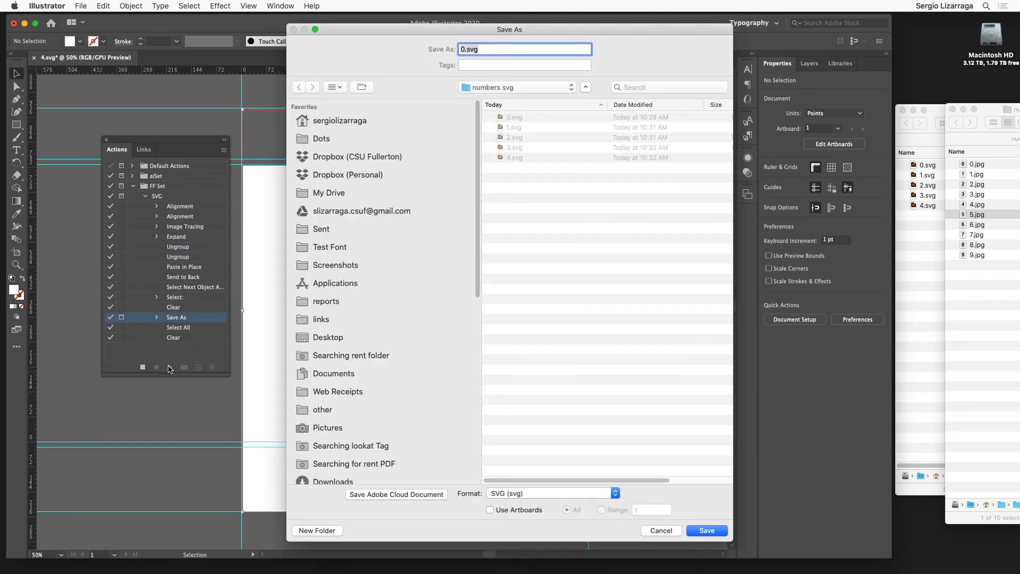
text(5)
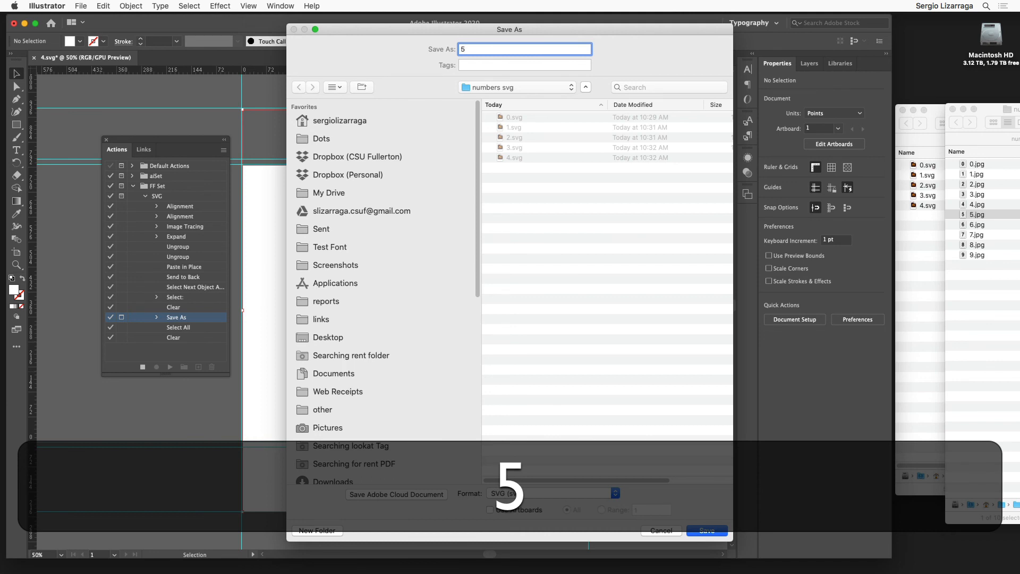
click(707, 530)
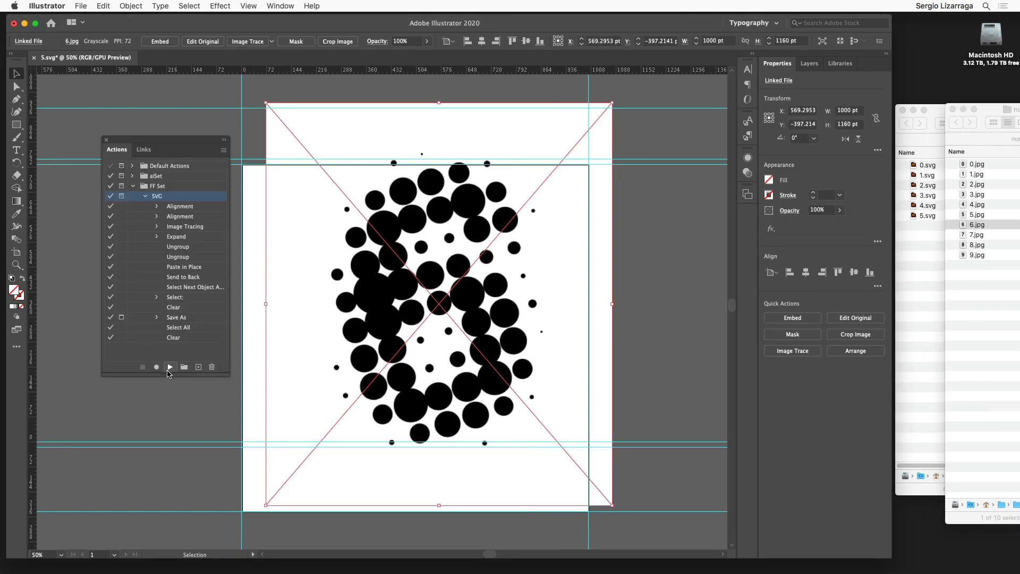
- Replay the SVG action on 6.jpg and 7.jpg, saving them as 6.svg and 7.svg
click(169, 366)
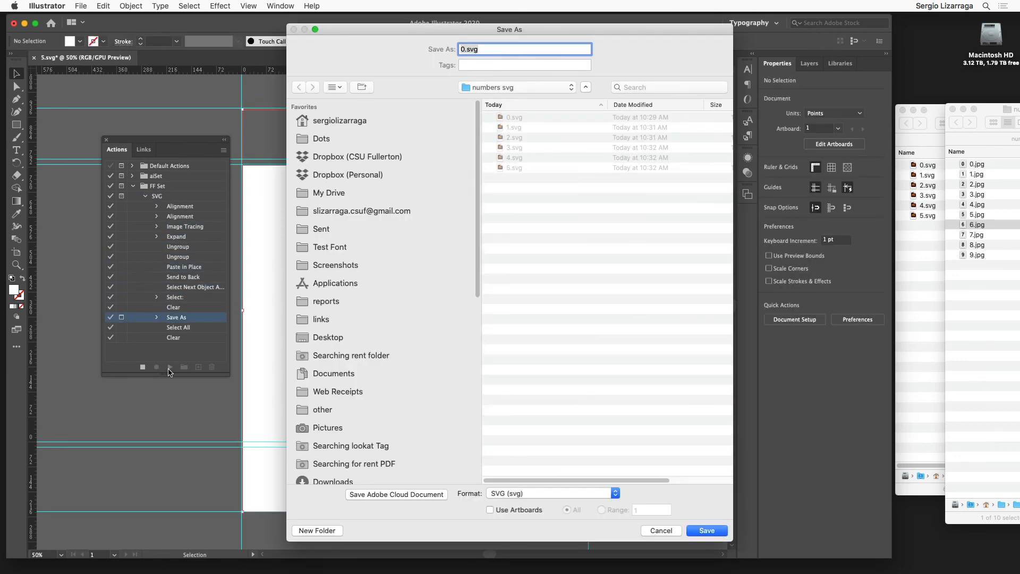
click(707, 531)
text(7)
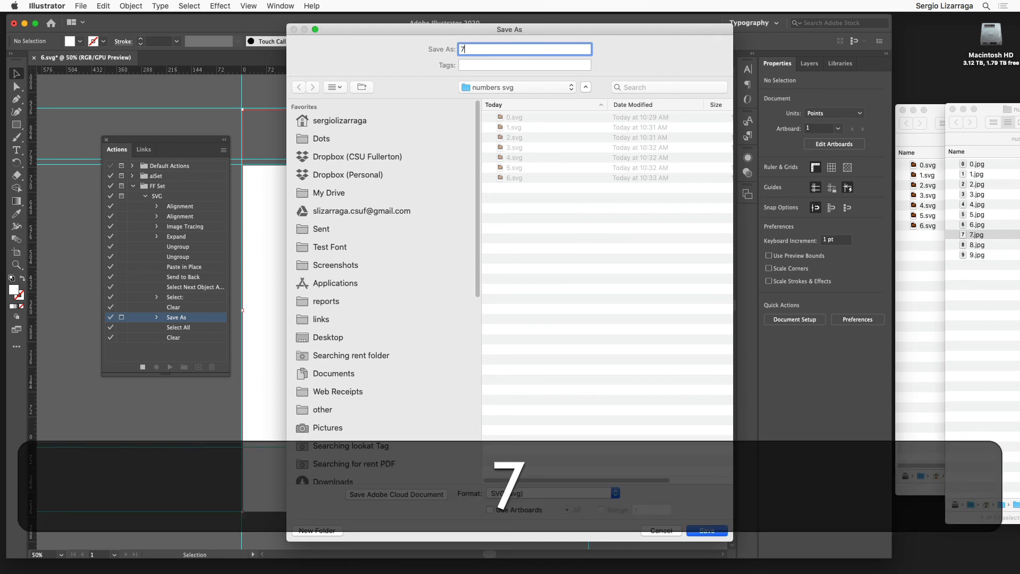
click(706, 530)
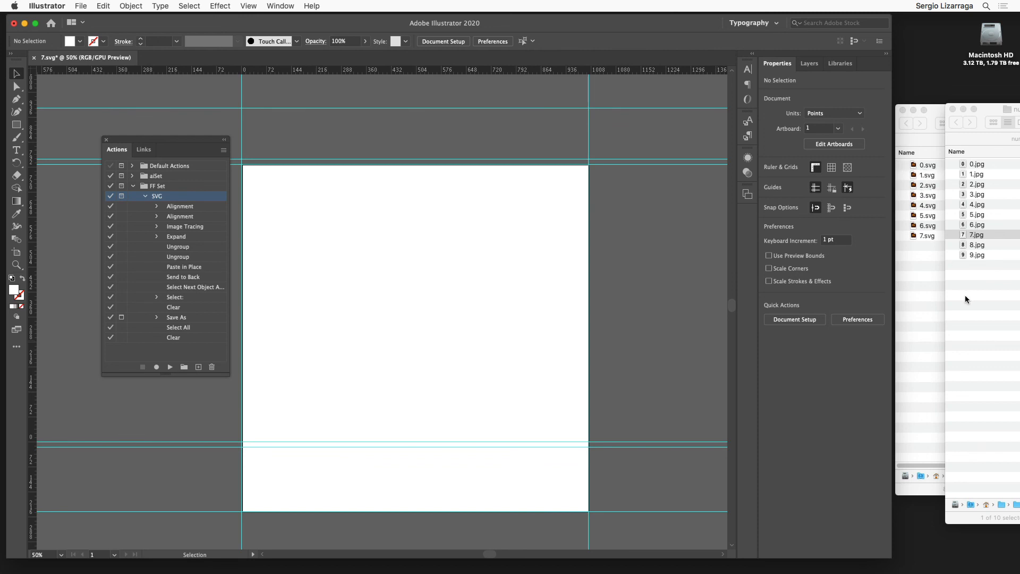
mouse_move(979, 250)
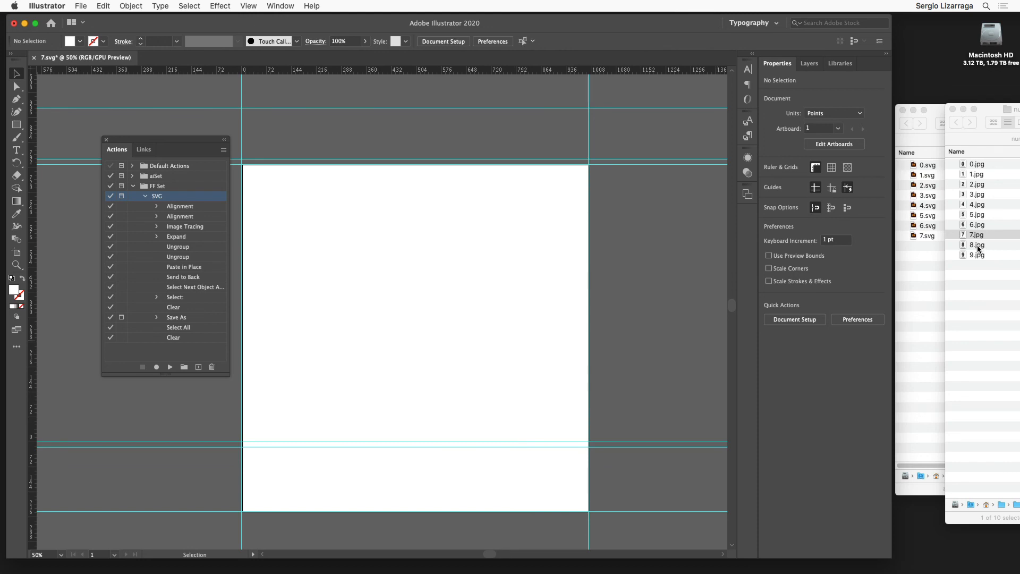
- Run the SVG action on 8.jpg and 9.jpg, saving 8.svg and 9.svg with the export options accepted
click(977, 245)
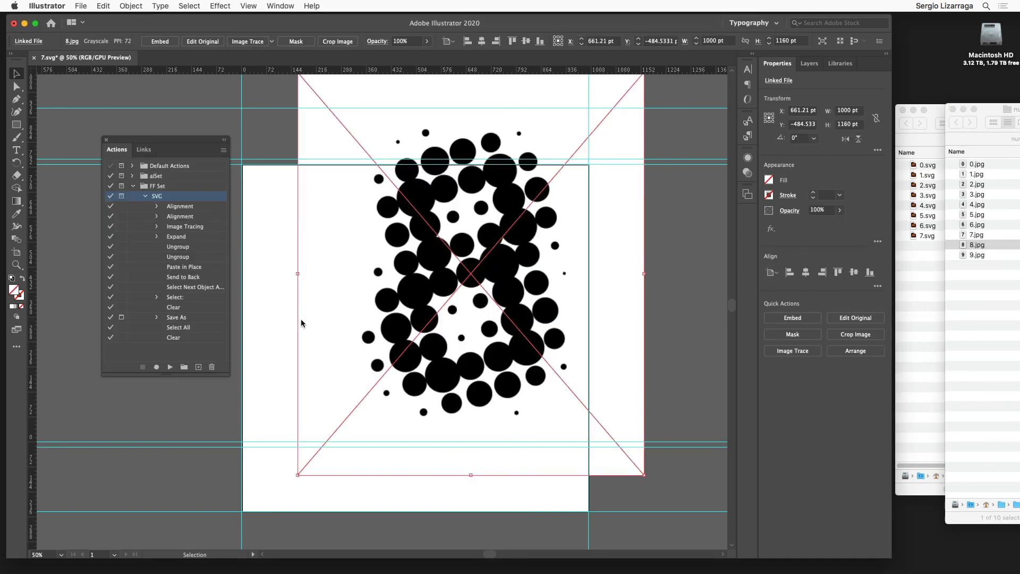
click(170, 367)
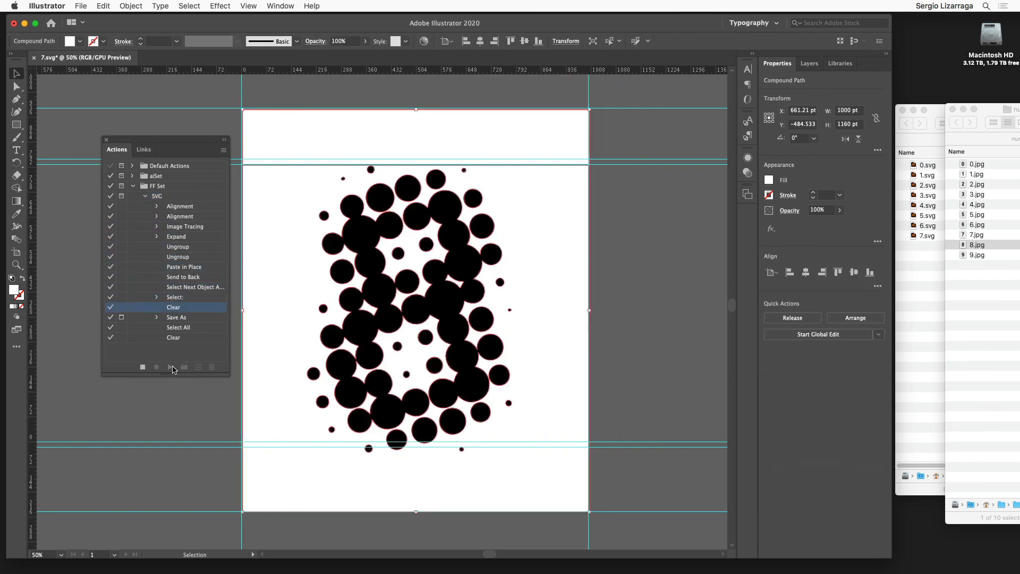
click(168, 367)
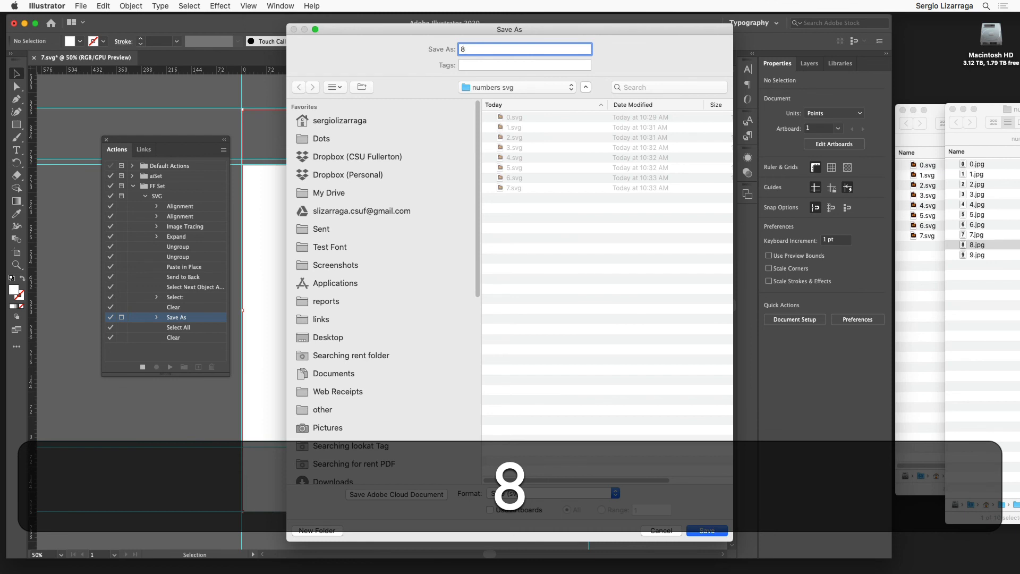
click(706, 530)
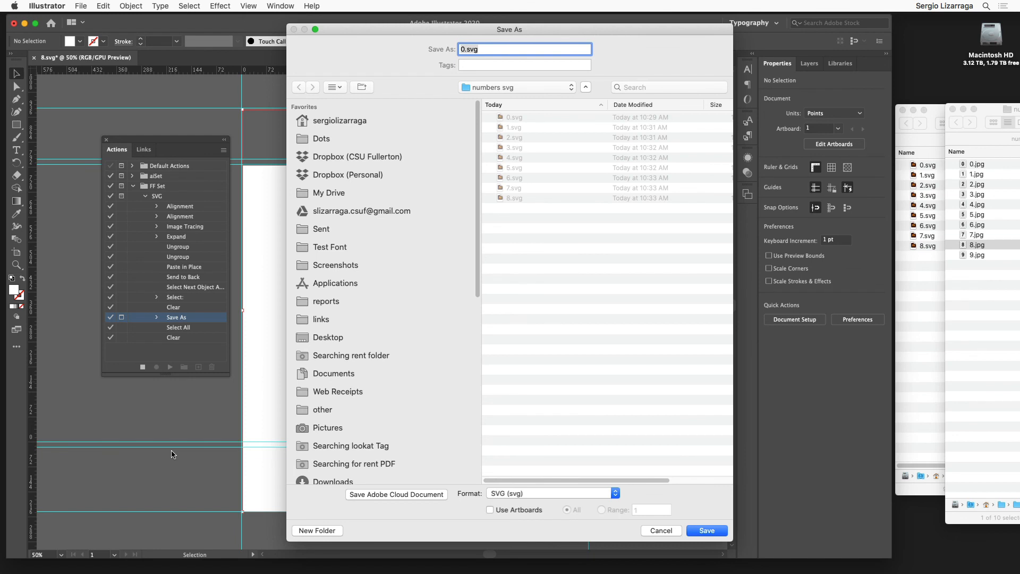
click(706, 530)
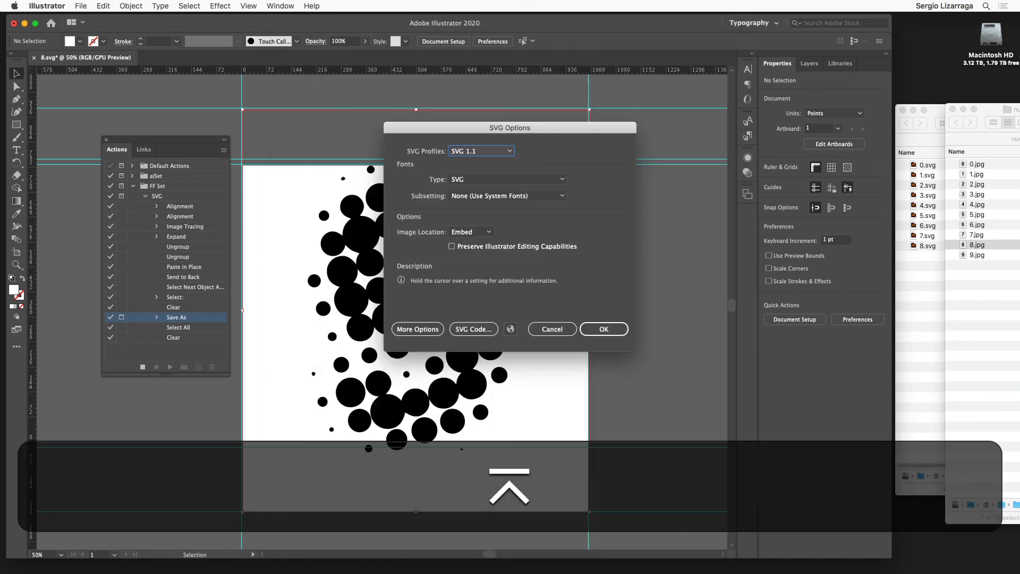
click(603, 329)
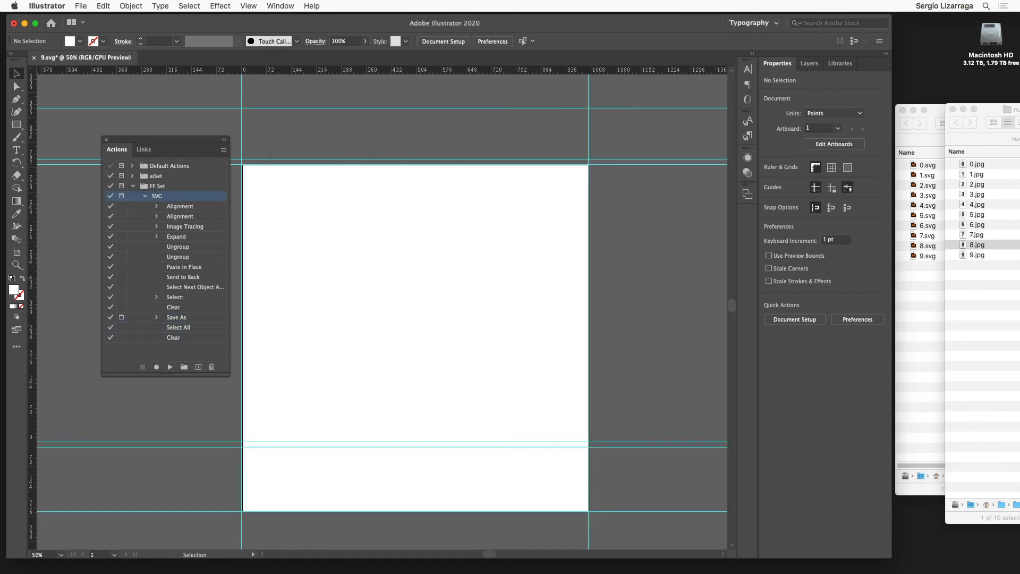